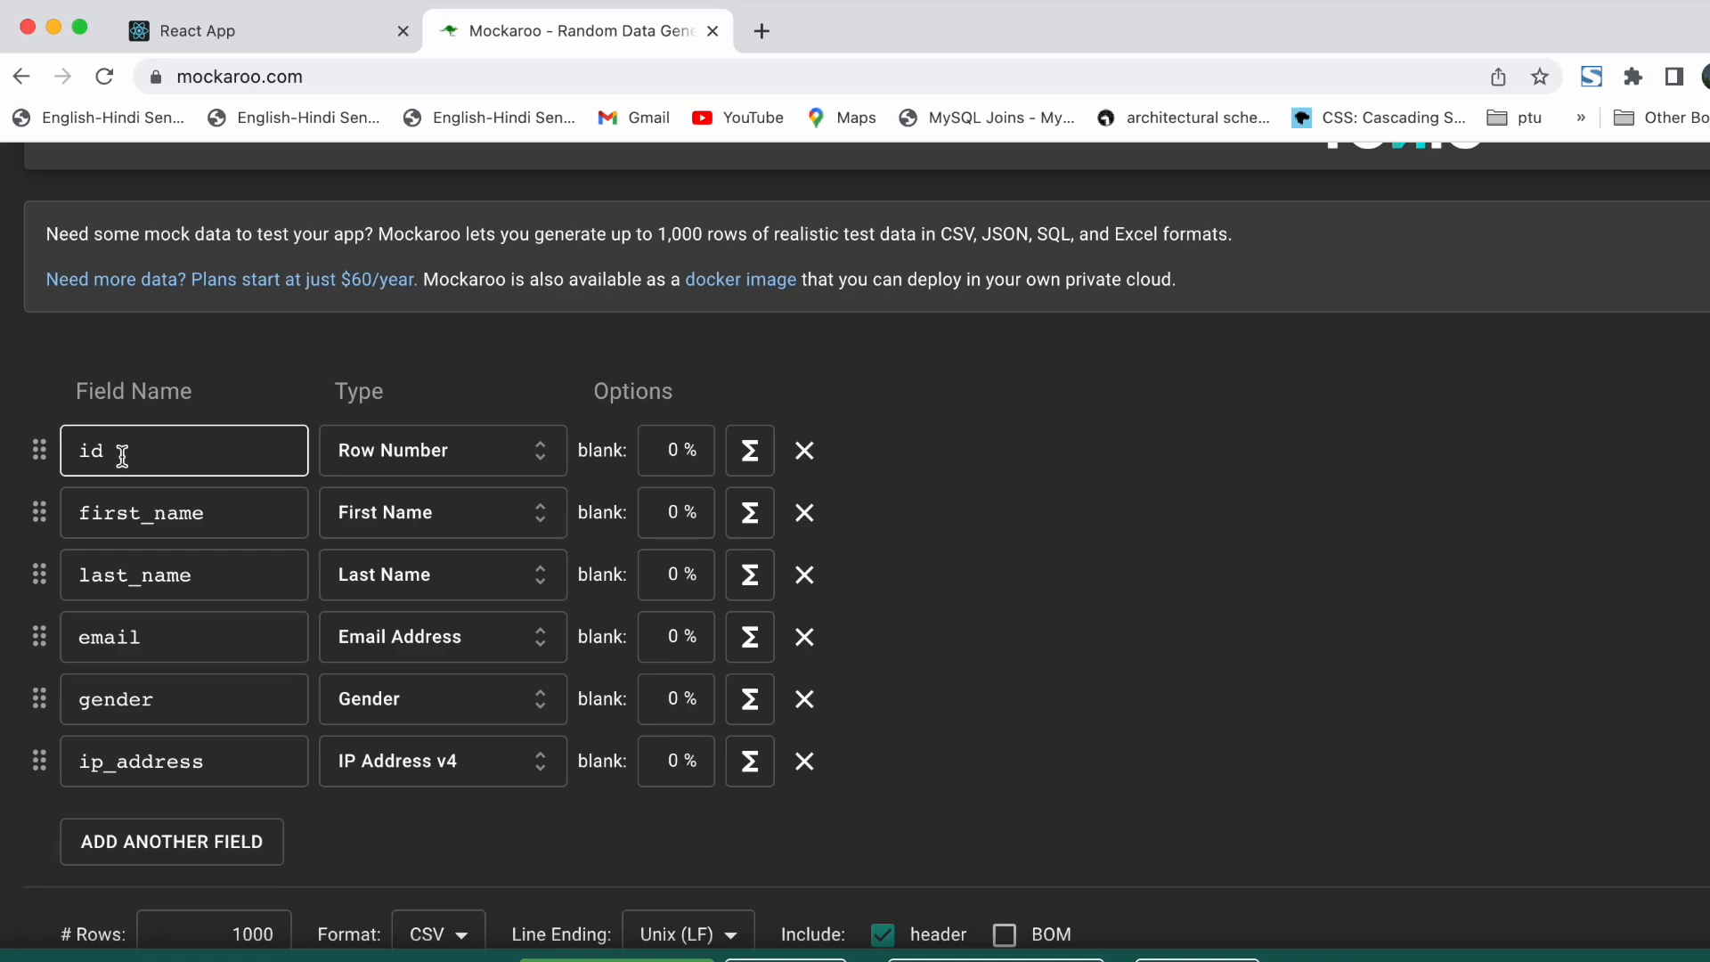
Step: Rename first_name to fullName and give it the Full Name type
{"action": "left_click", "coordinate": [183, 513]}
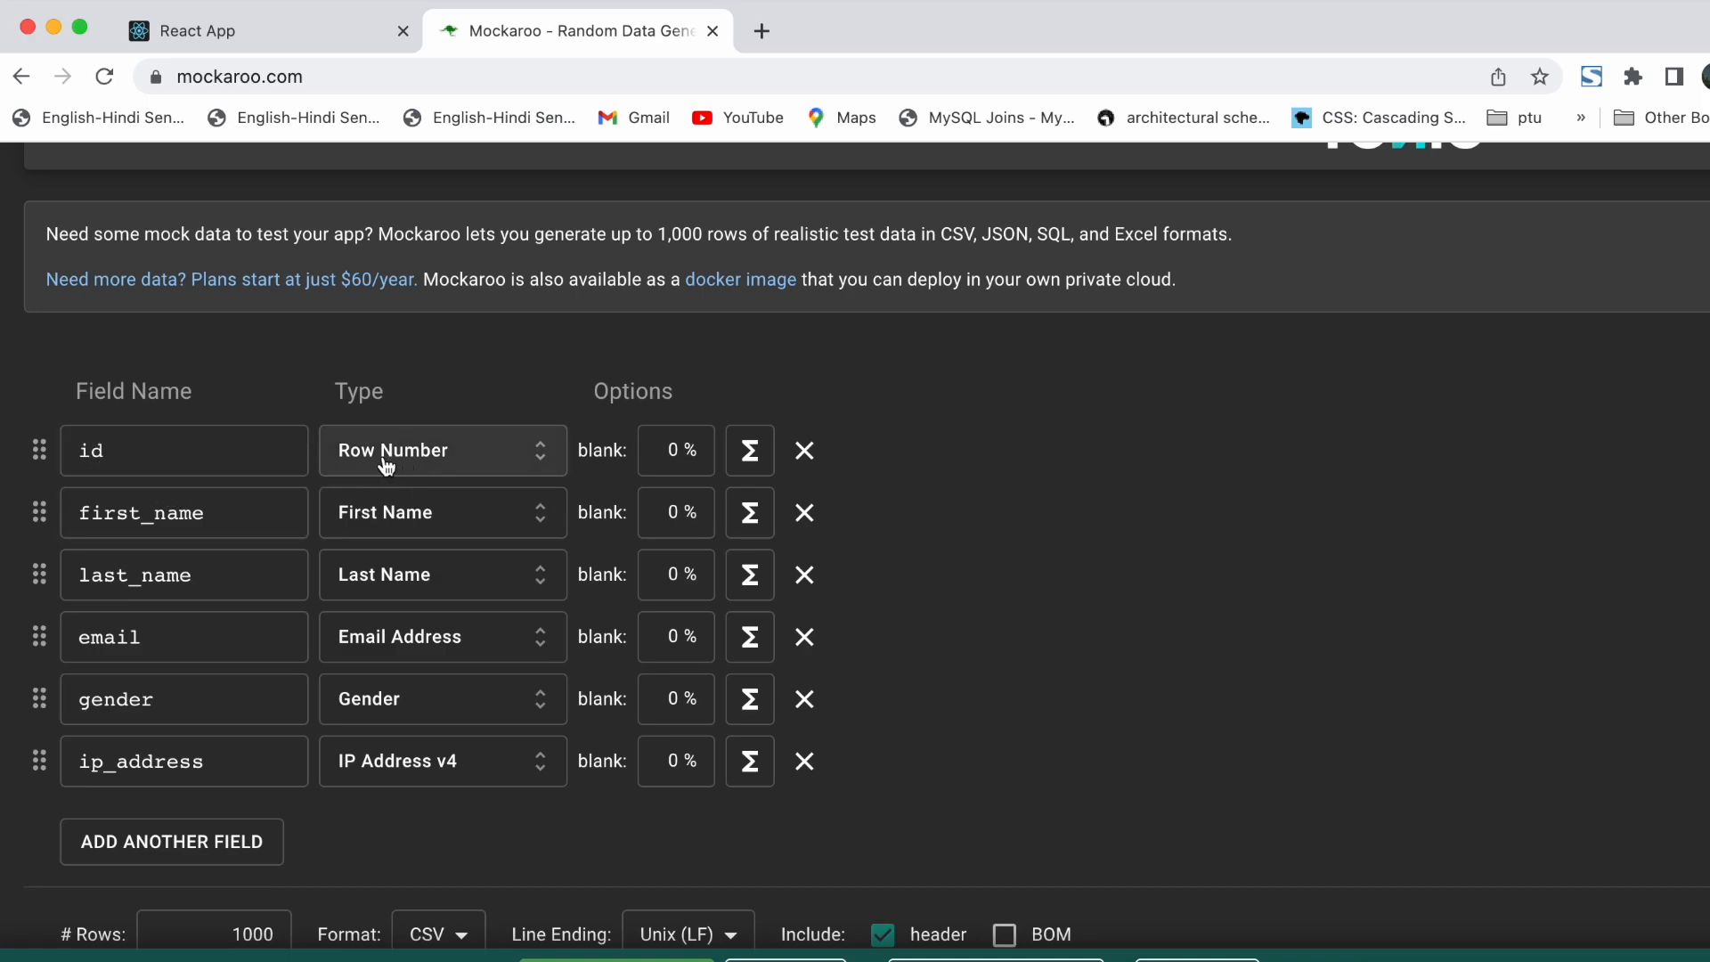
{"action": "left_click", "coordinate": [184, 513]}
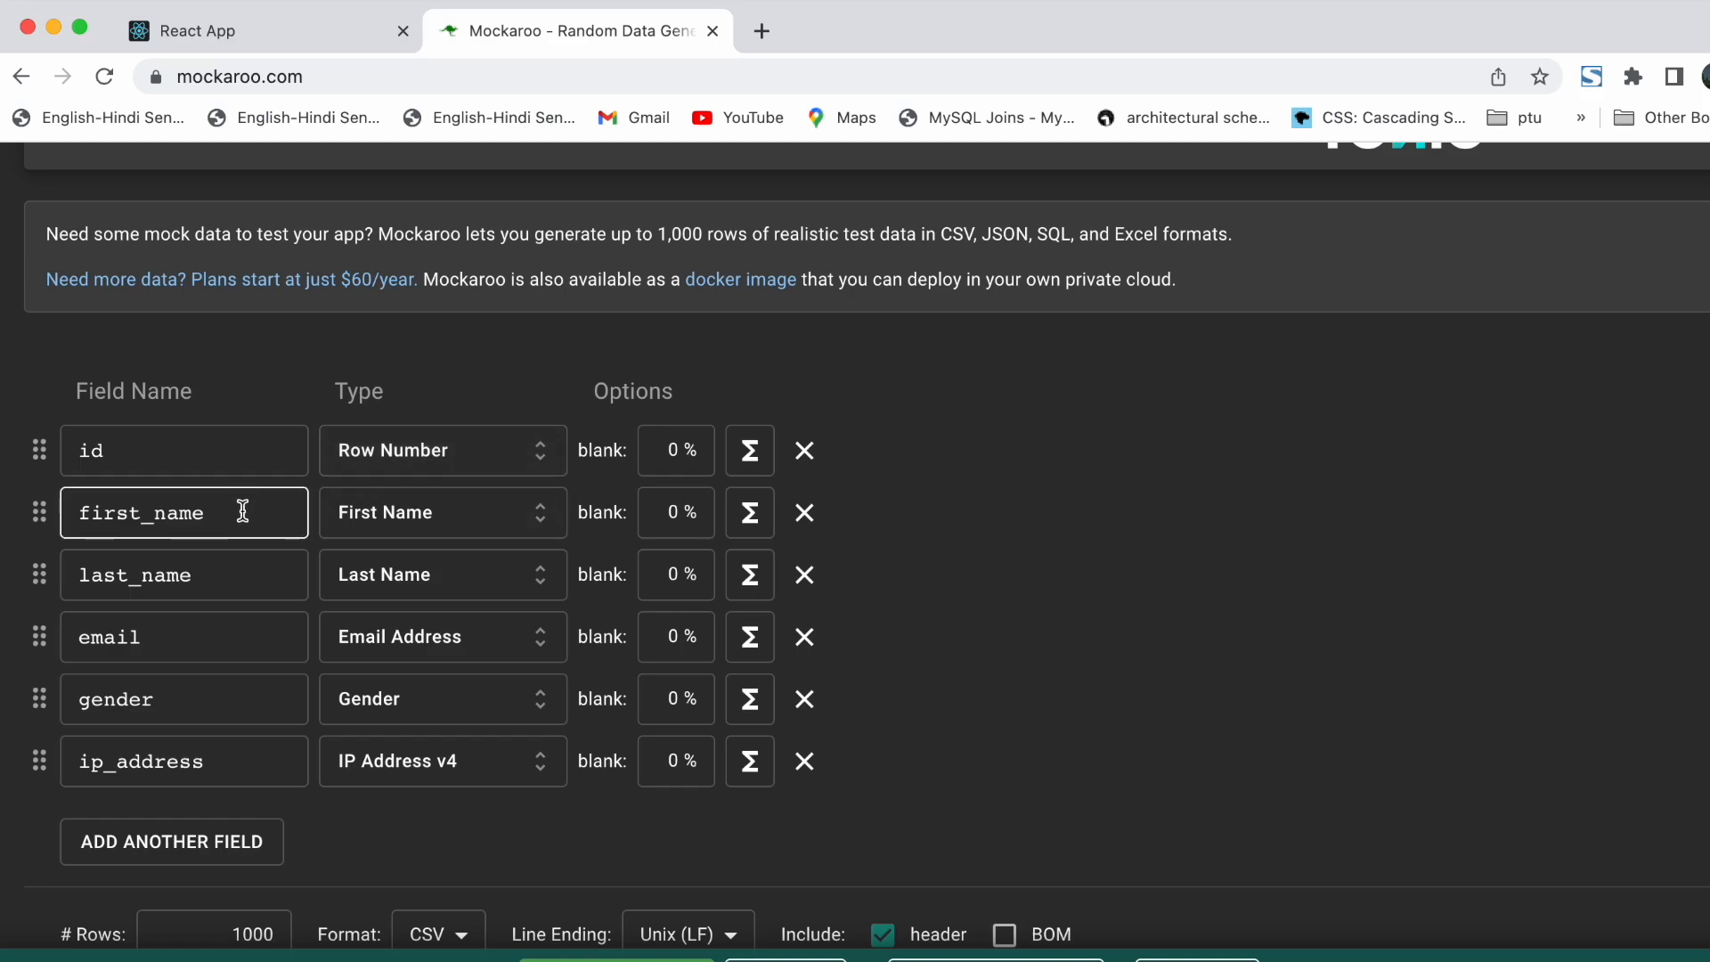
{"action": "double_click", "coordinate": [142, 513]}
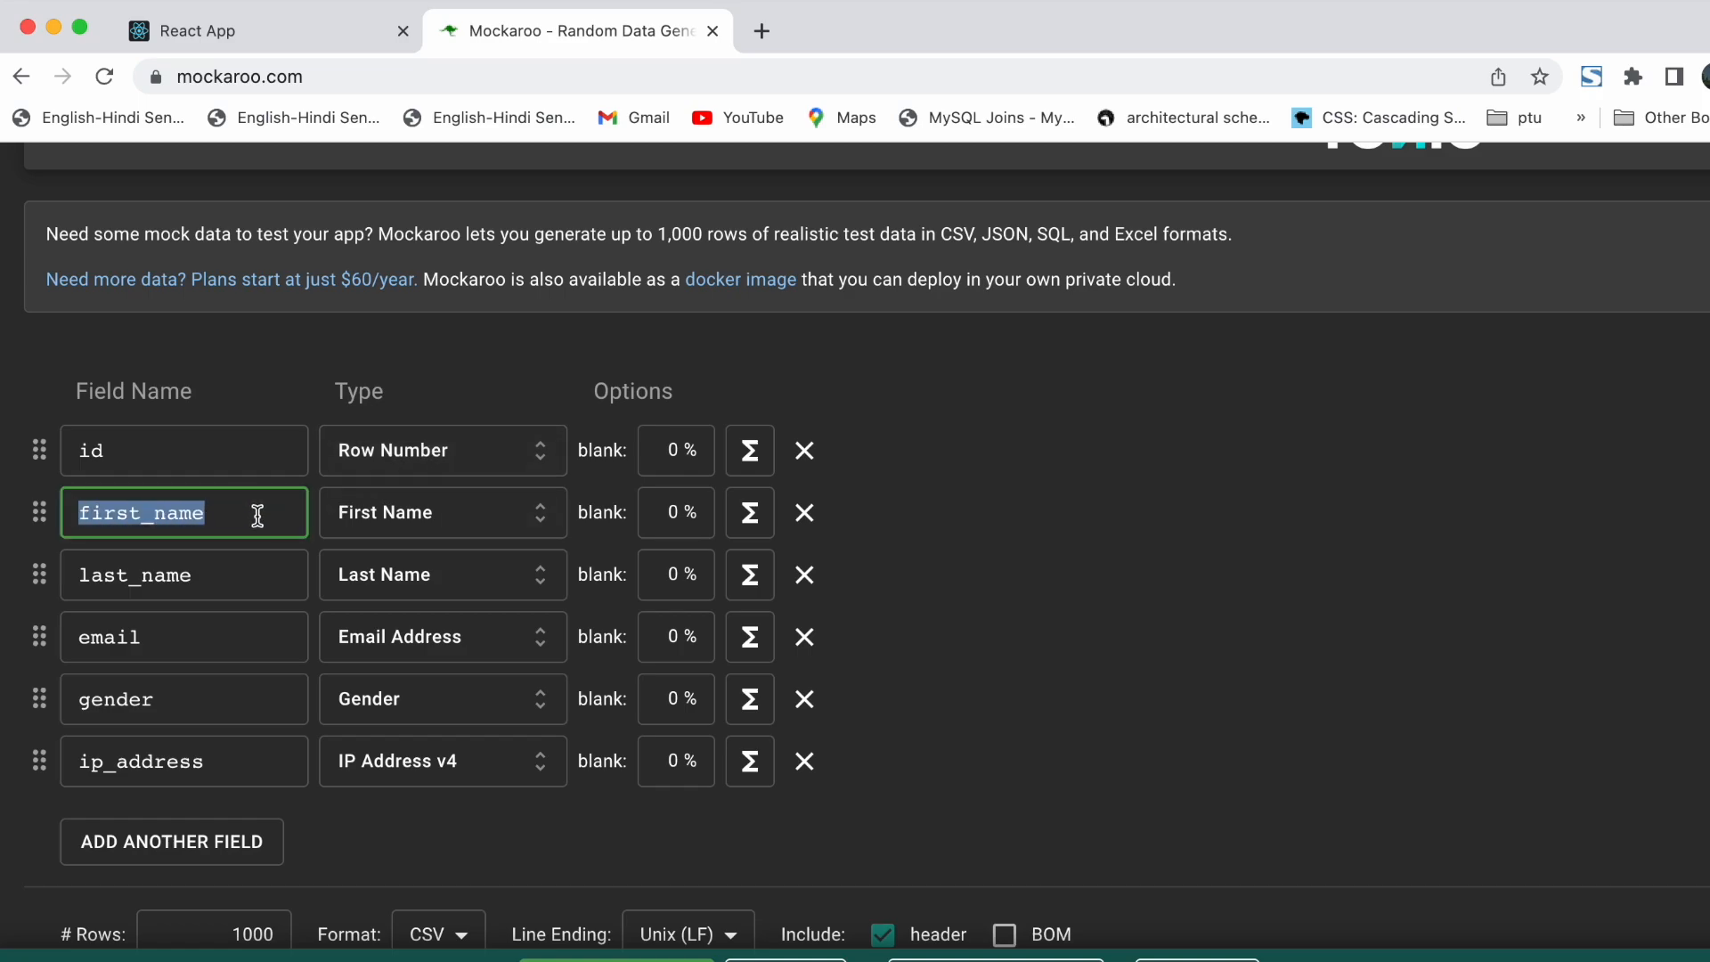
{"action": "type", "text": "fullName"}
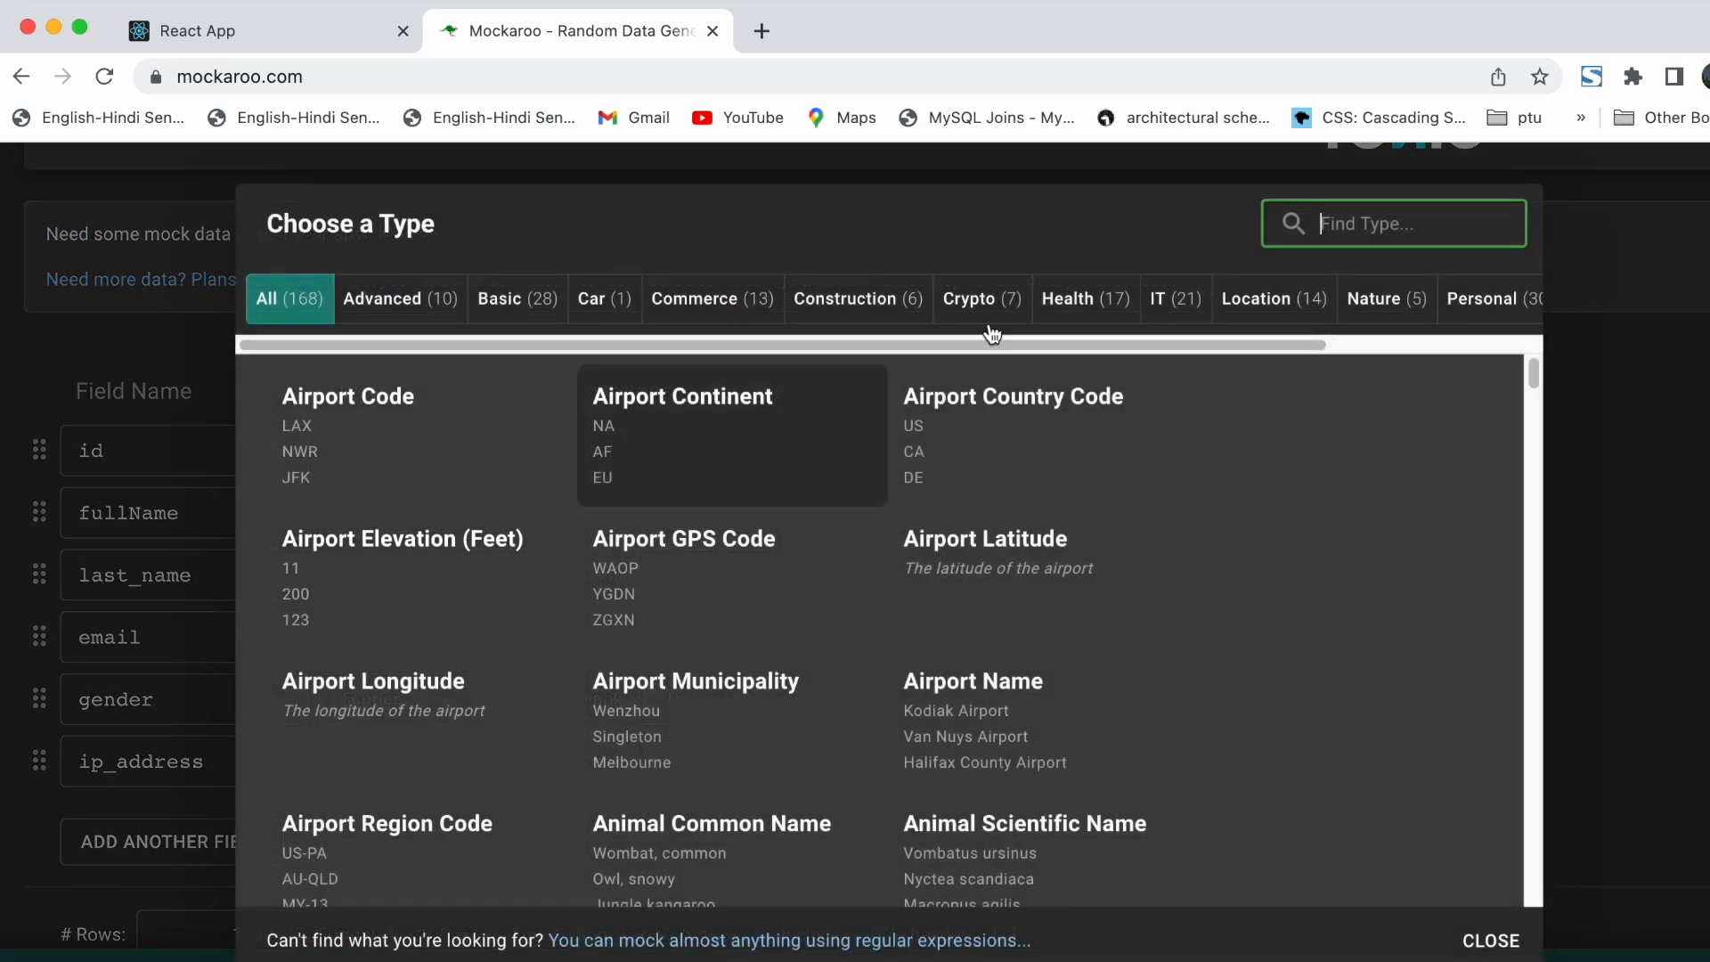
{"action": "type", "text": "full"}
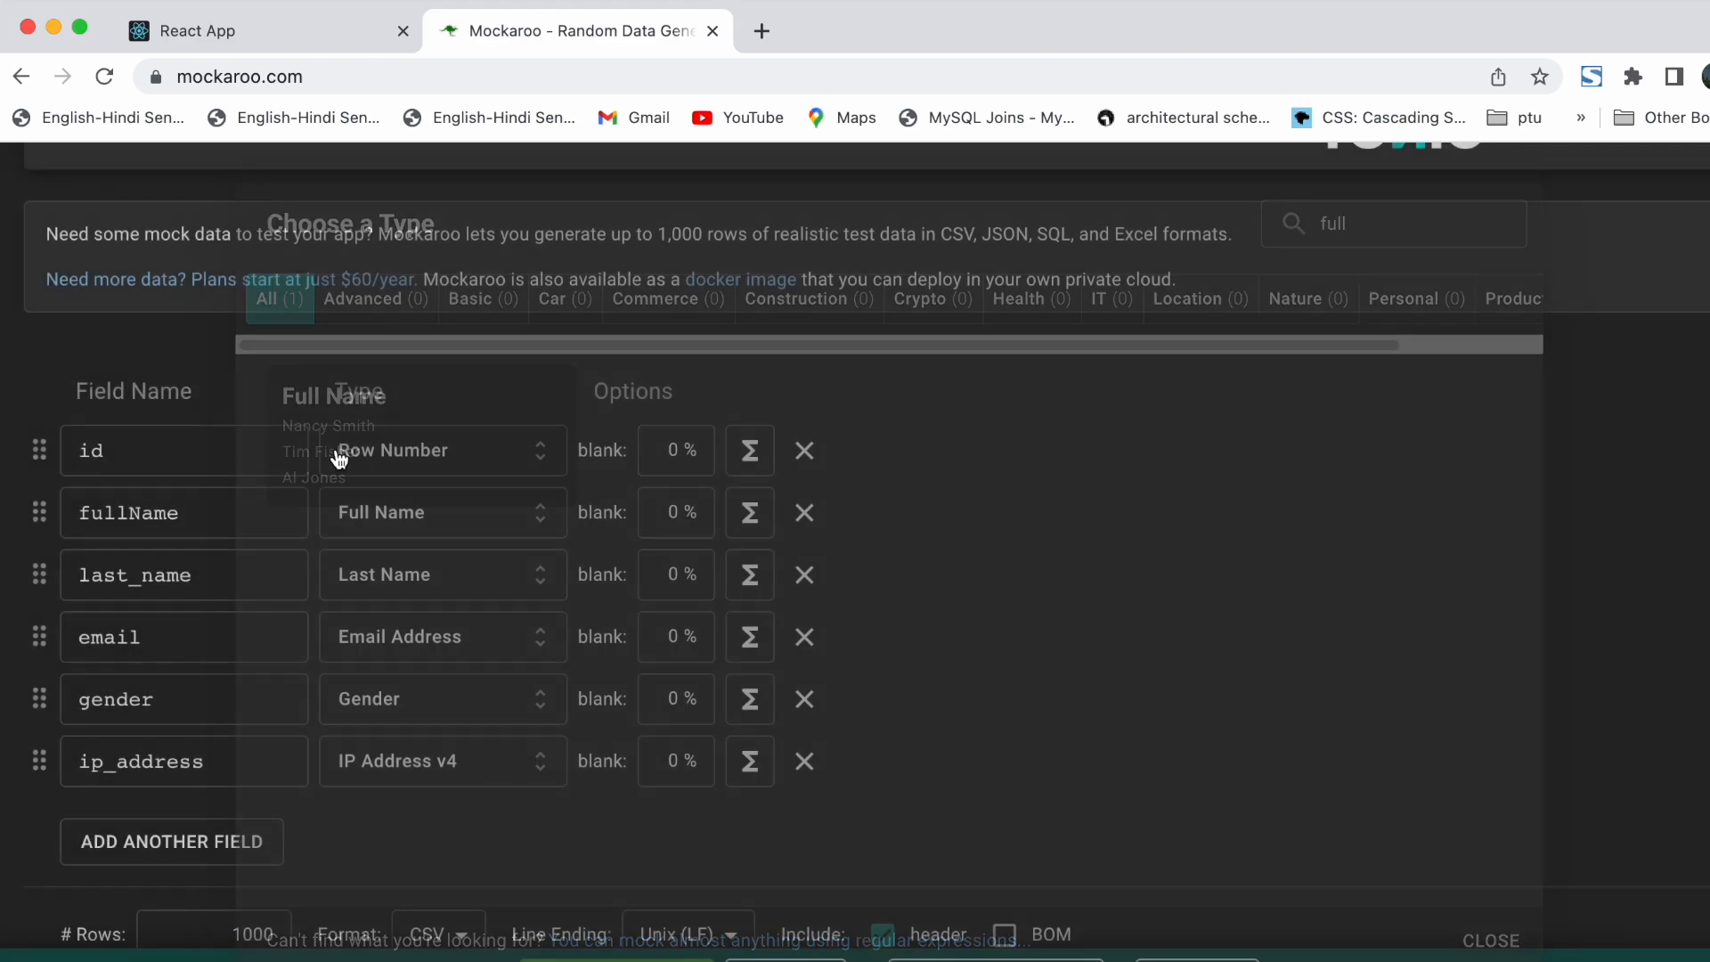
{"action": "left_click", "coordinate": [183, 575]}
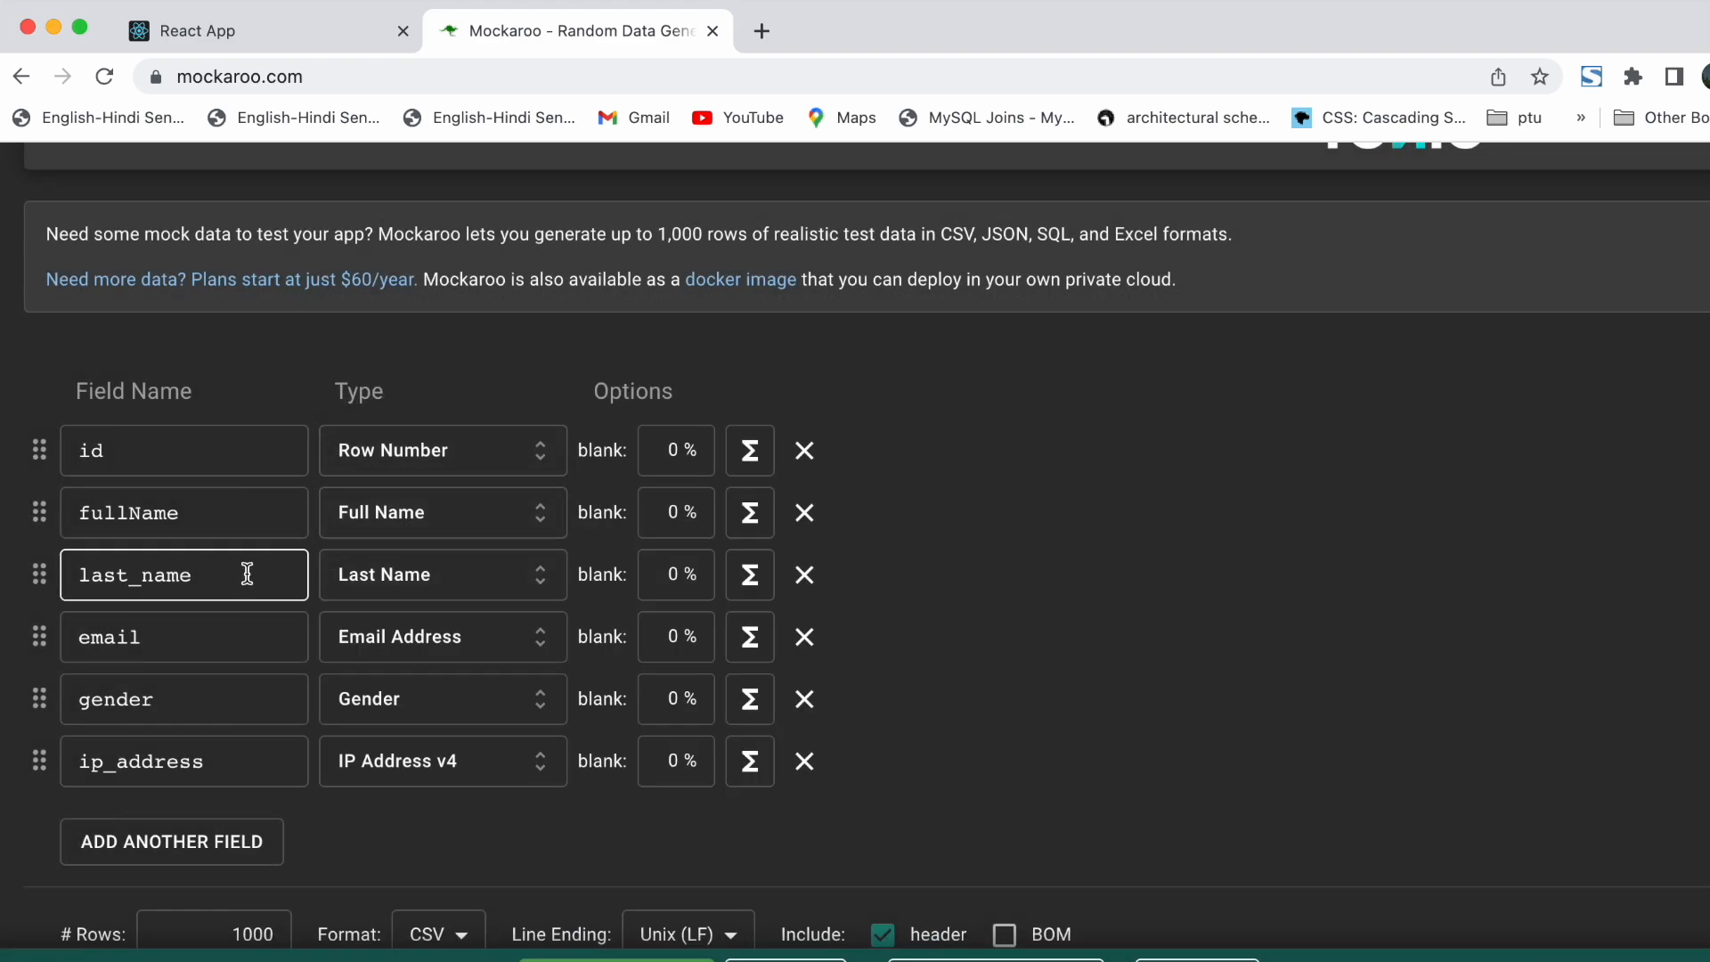
Step: Rename last_name to fullMobileNo and give it the Phone type
{"action": "double_click", "coordinate": [135, 575]}
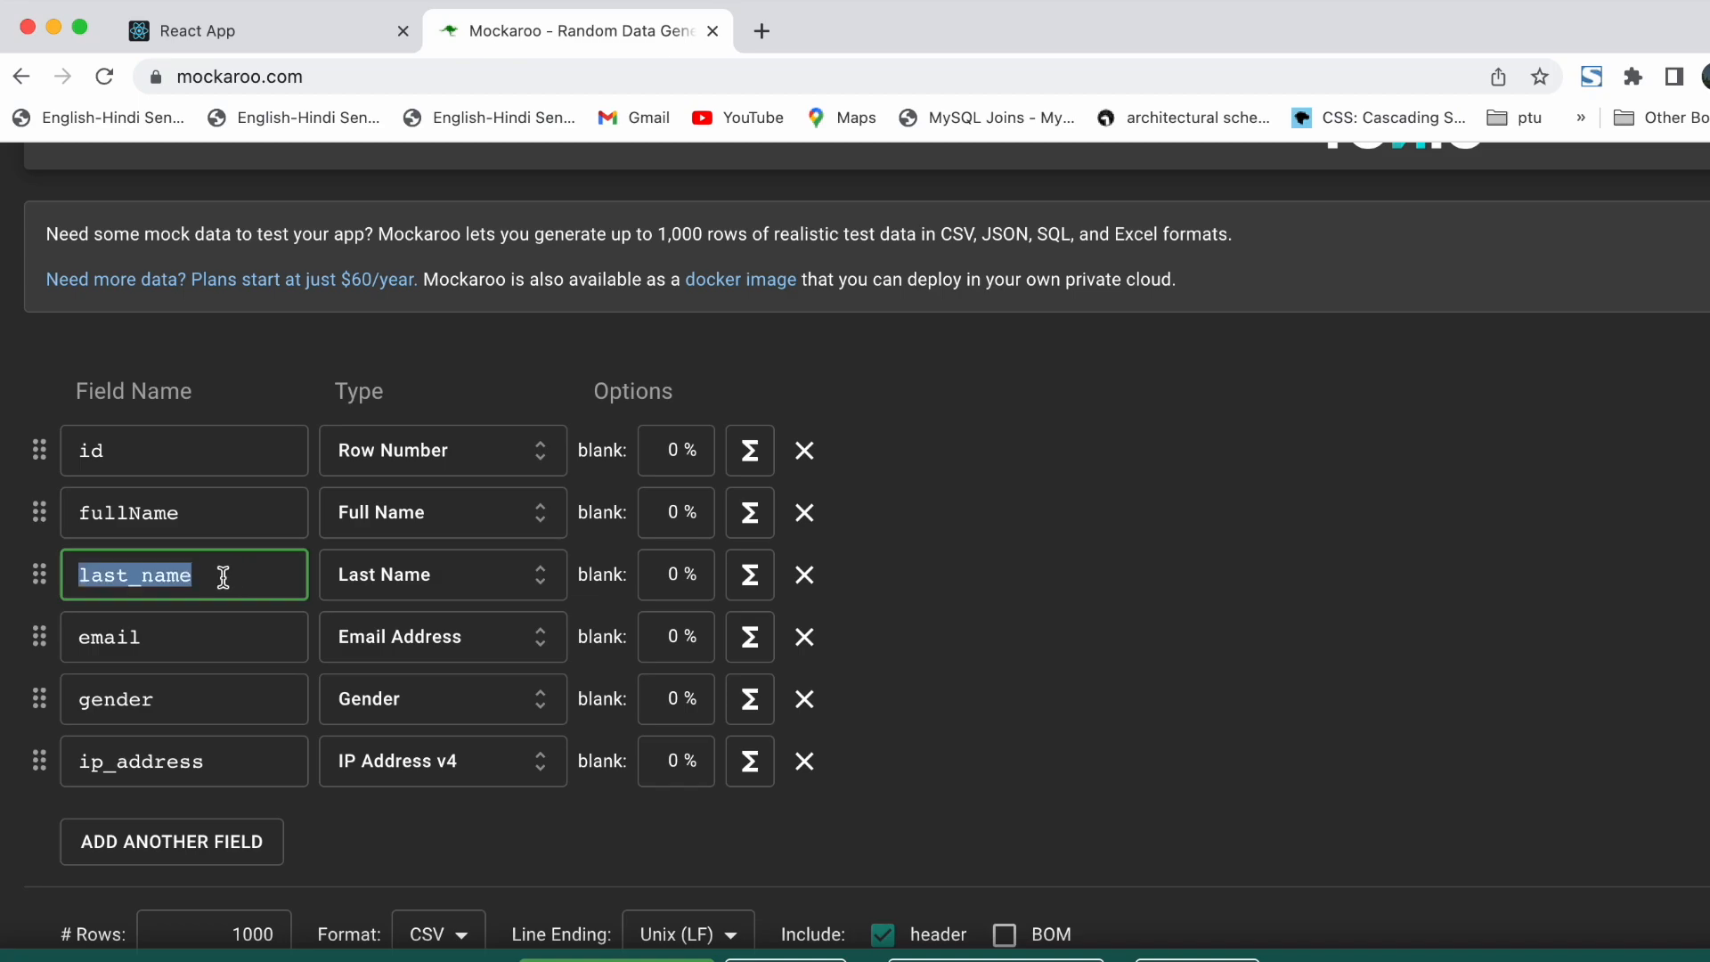
{"action": "type", "text": "fu"}
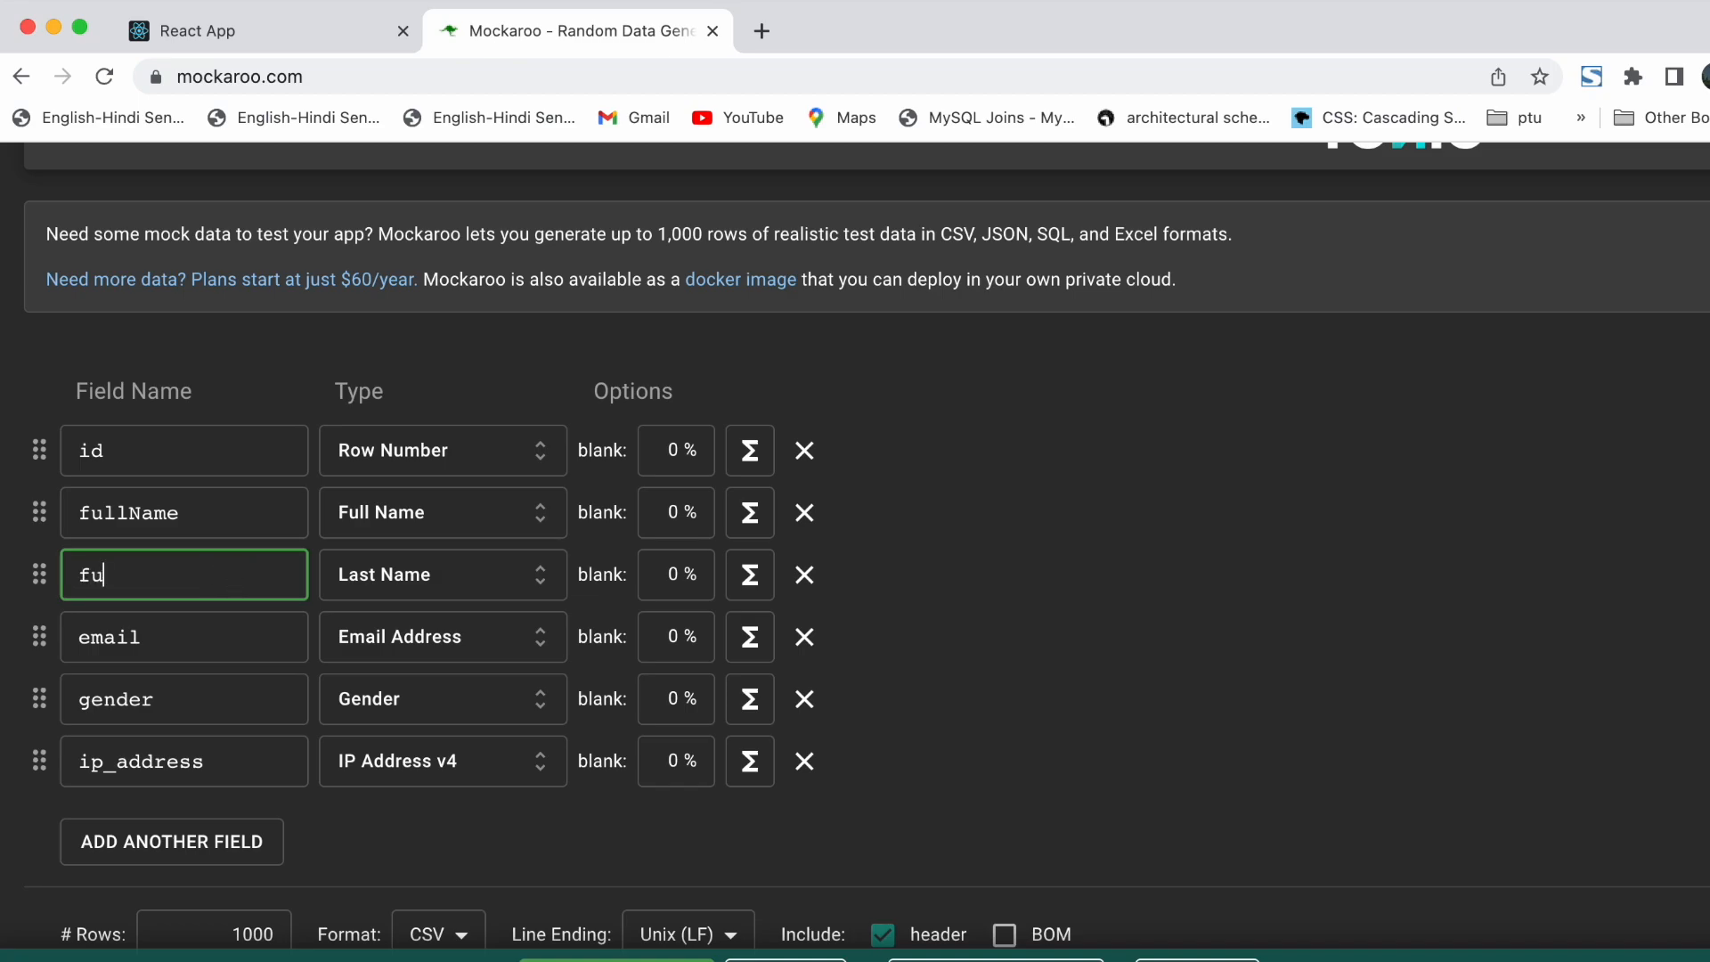
{"action": "type", "text": "llMobileNo"}
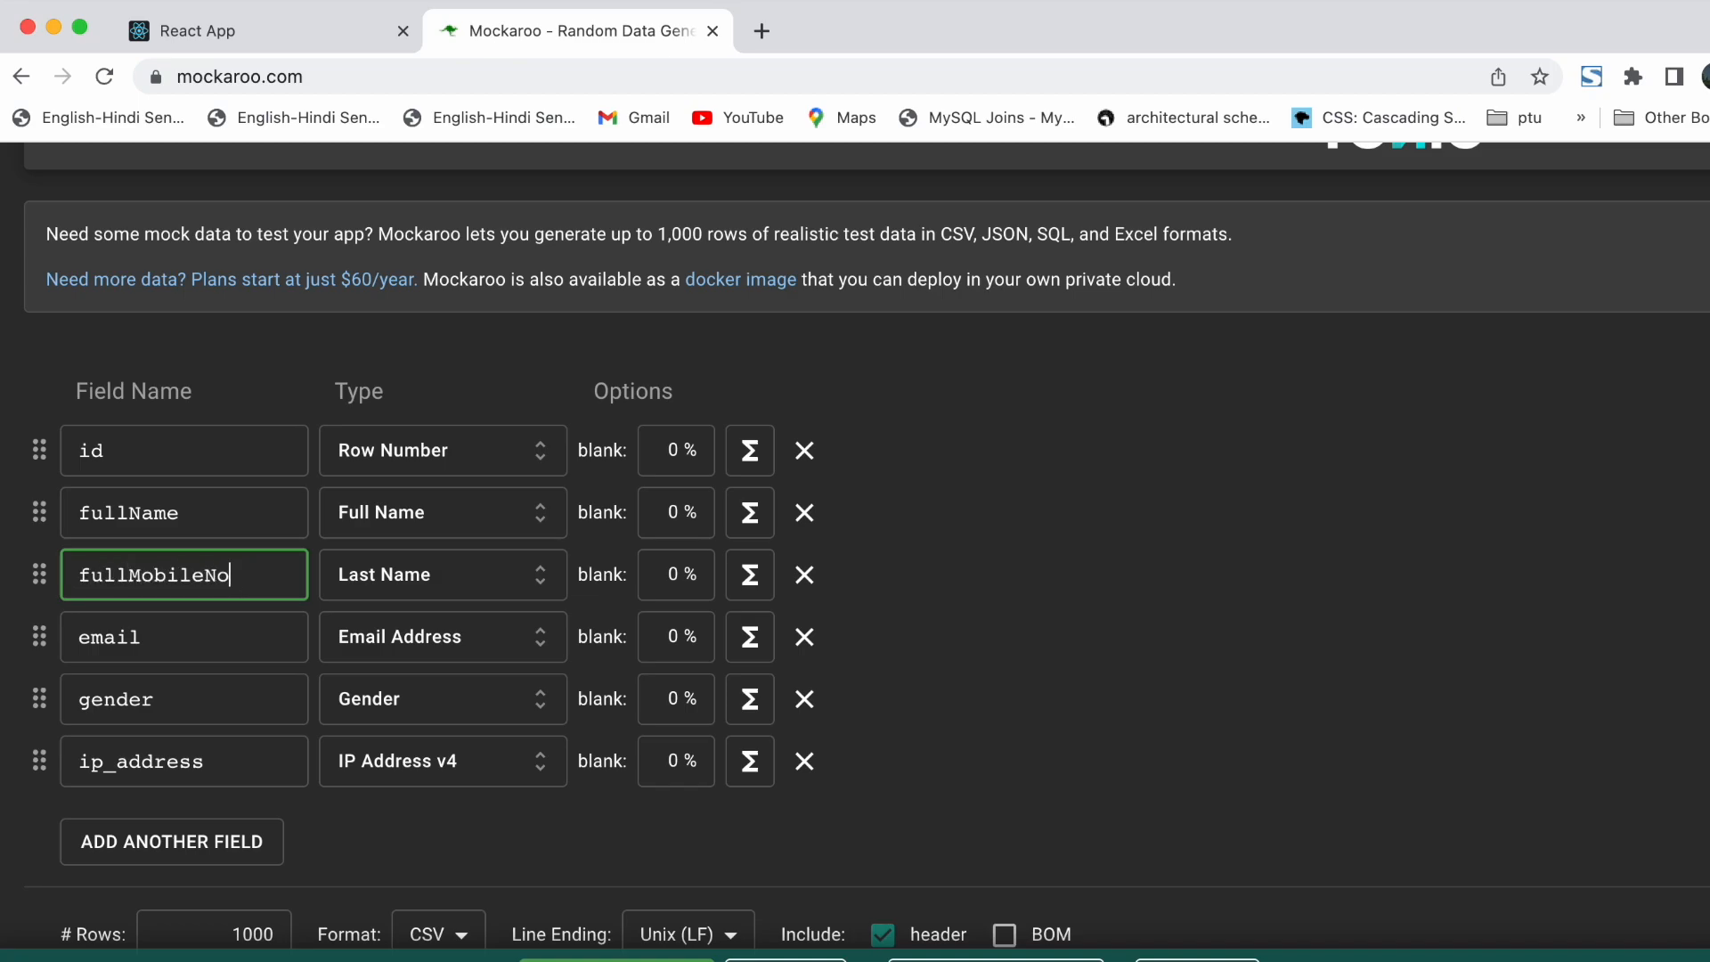
{"action": "left_click", "coordinate": [442, 575]}
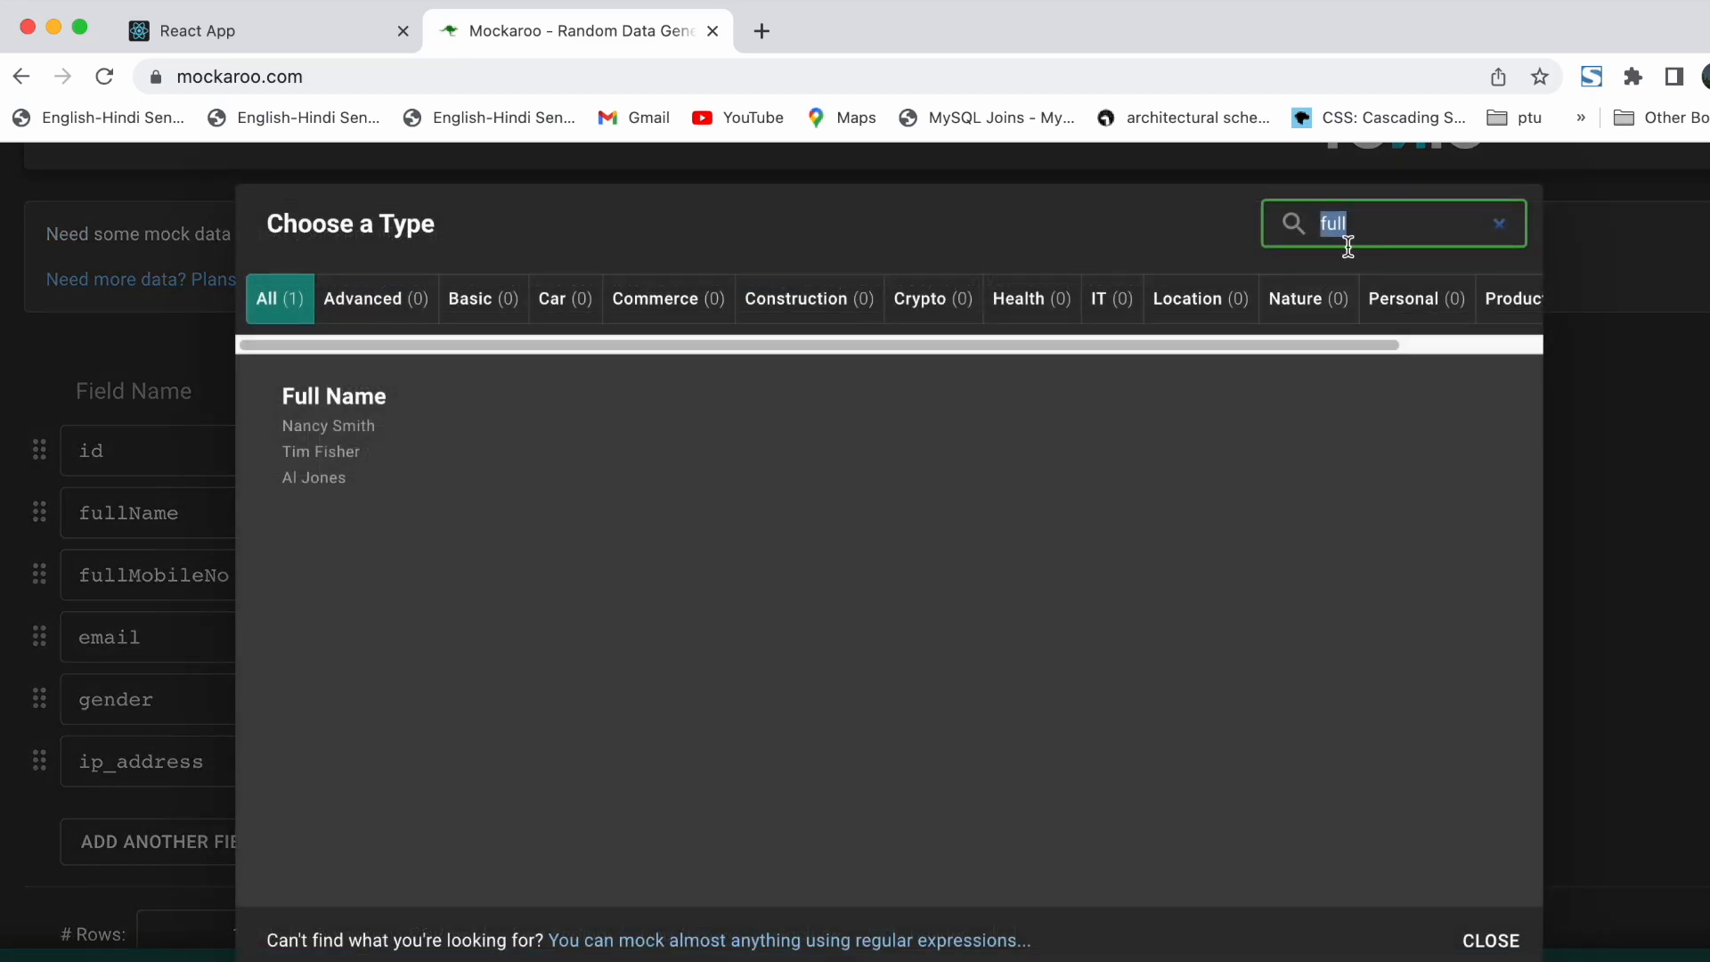
{"action": "type", "text": "pho"}
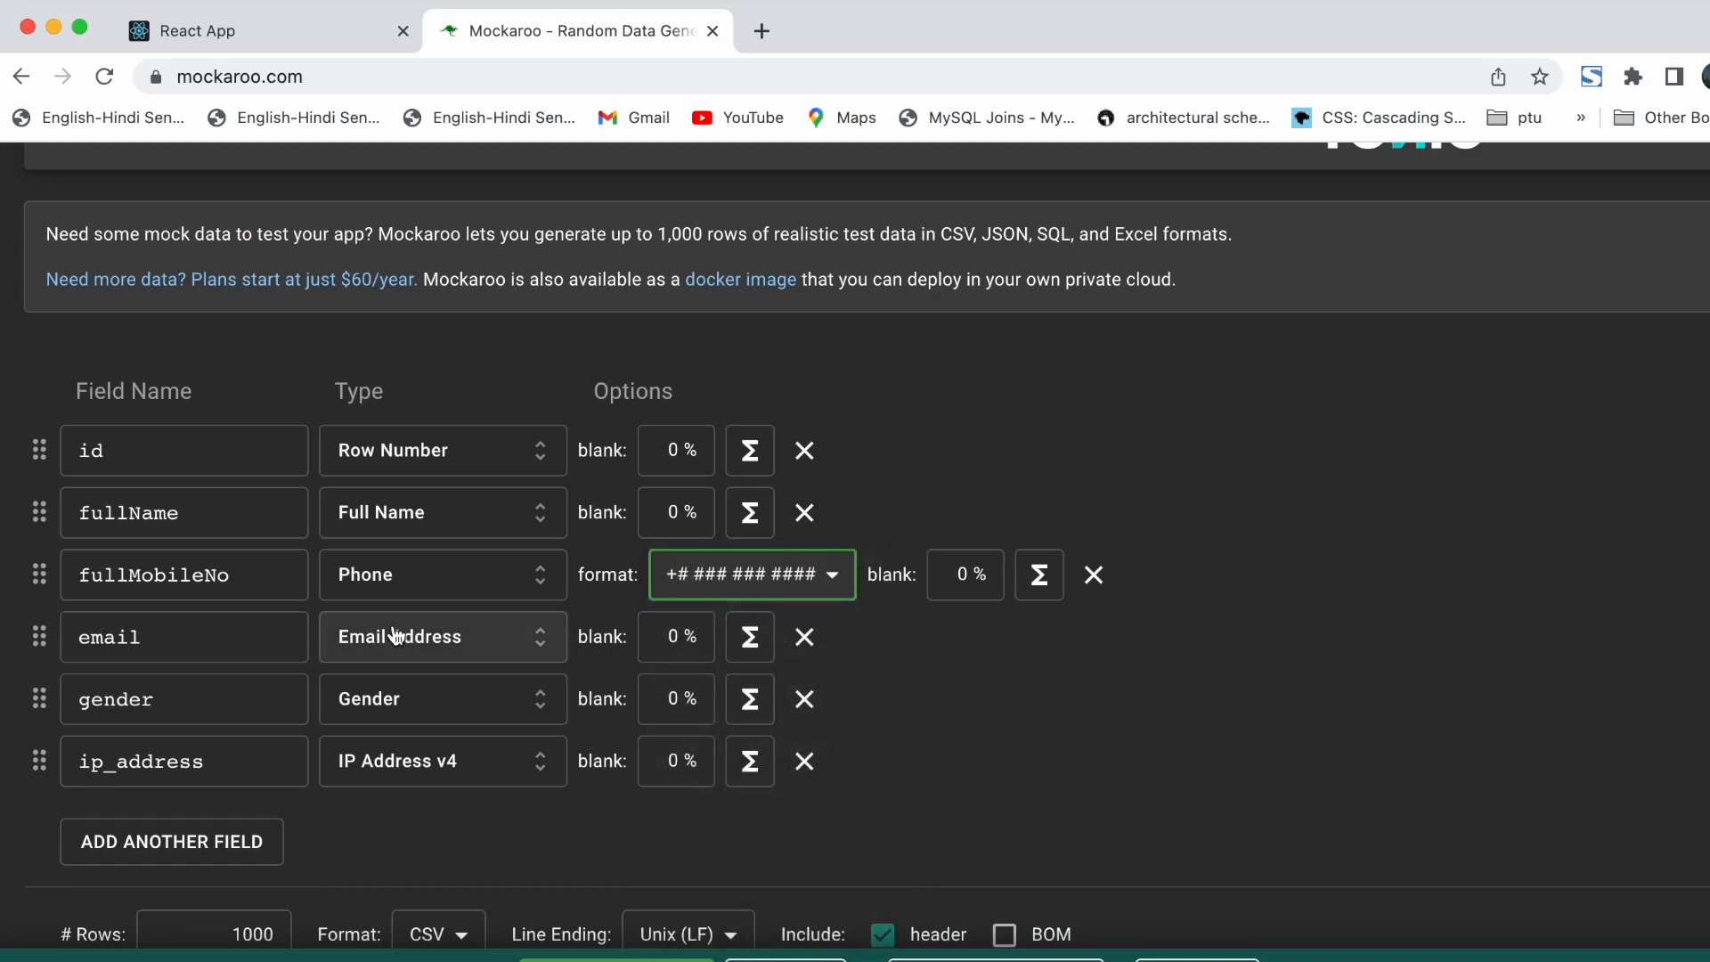
{"action": "mouse_move", "coordinate": [362, 659]}
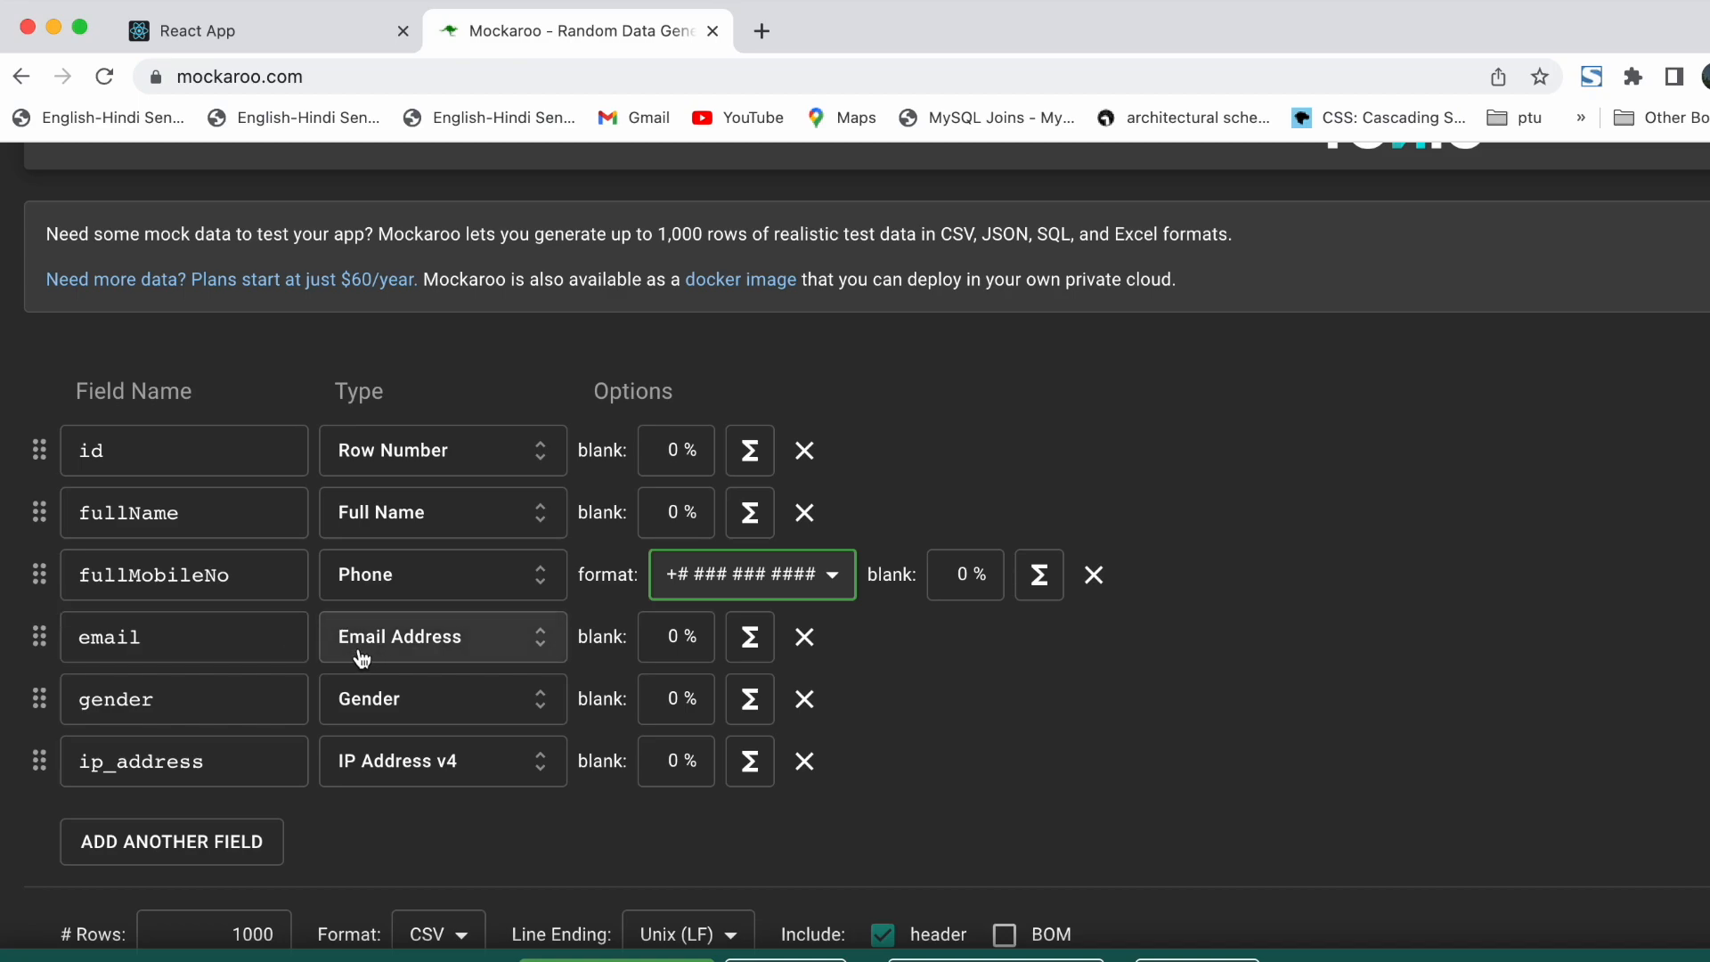
{"action": "mouse_move", "coordinate": [371, 660]}
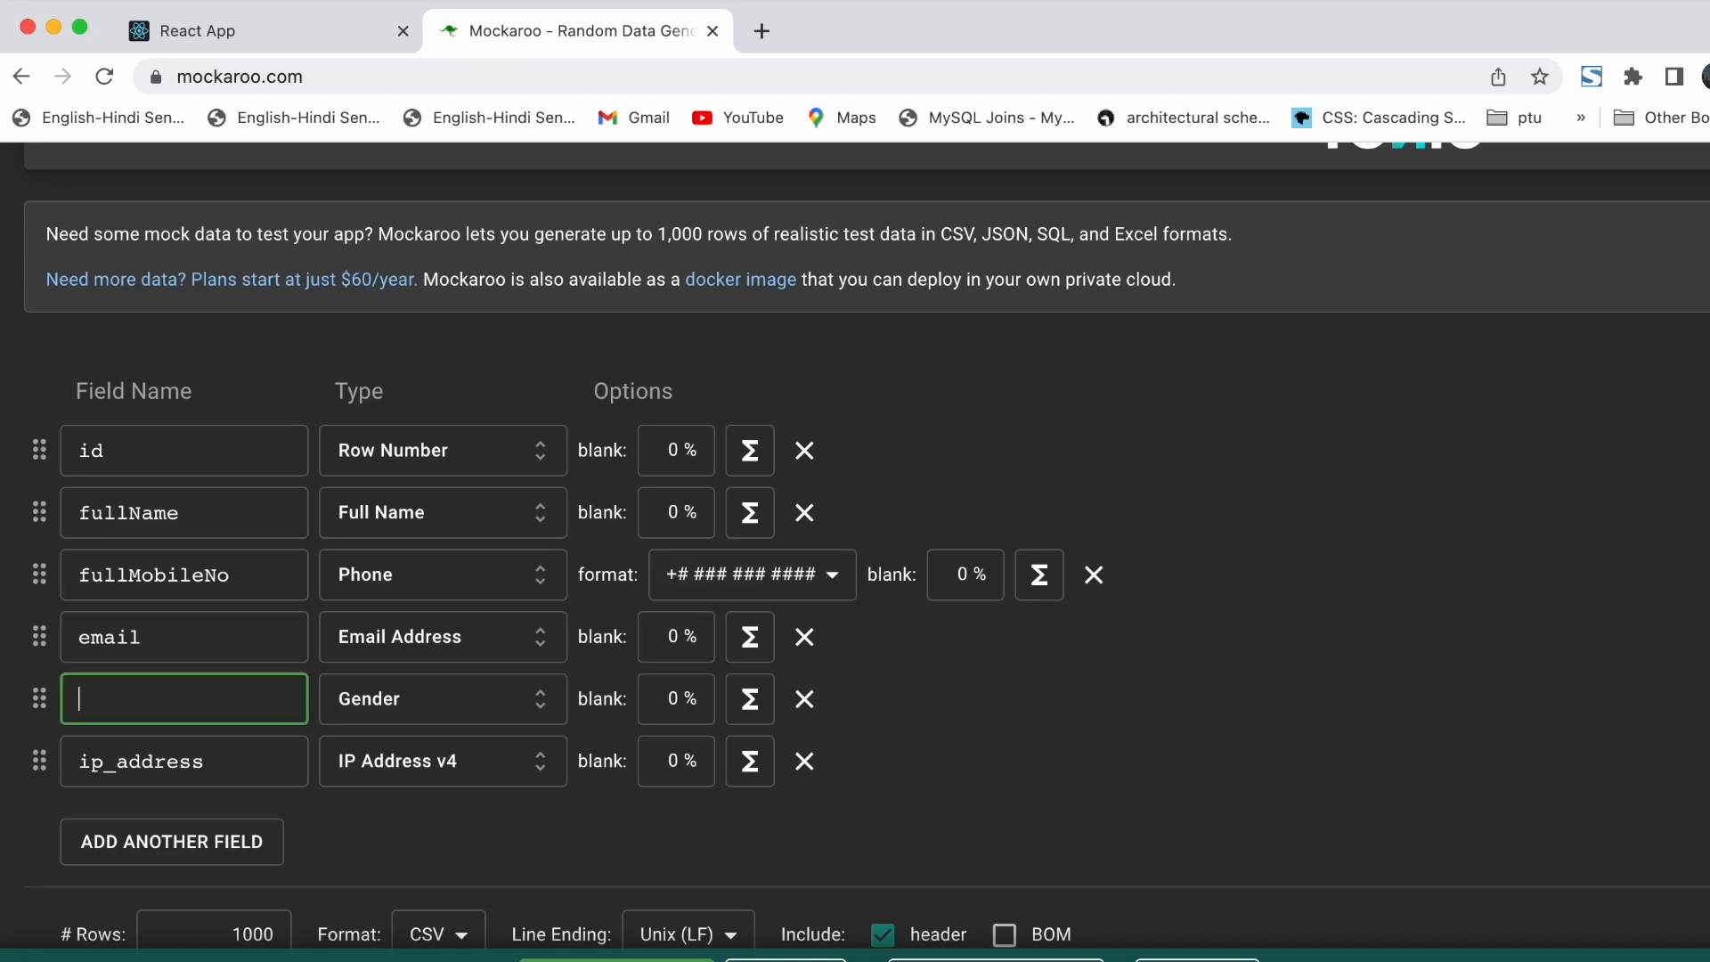
Step: Rename gender to signupDate as a Datetime from 01/01/2022 to 01/01/2023 in yyyy-mm-dd format
{"action": "type", "text": "signup"}
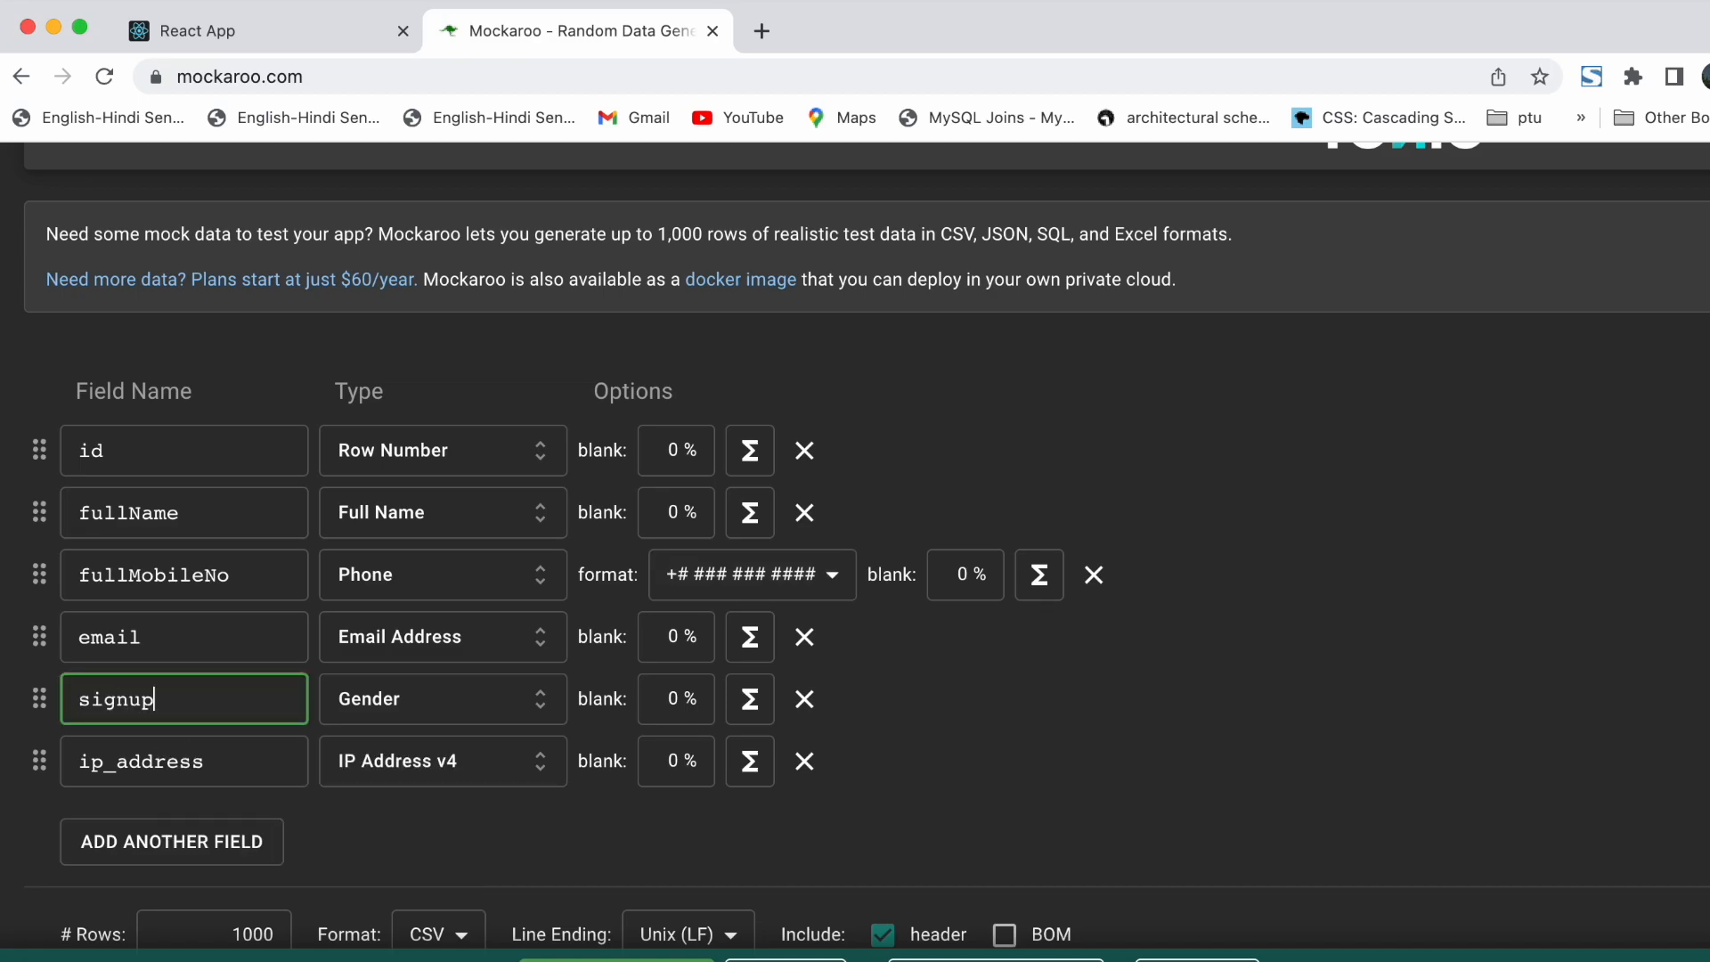
{"action": "type", "text": "Date"}
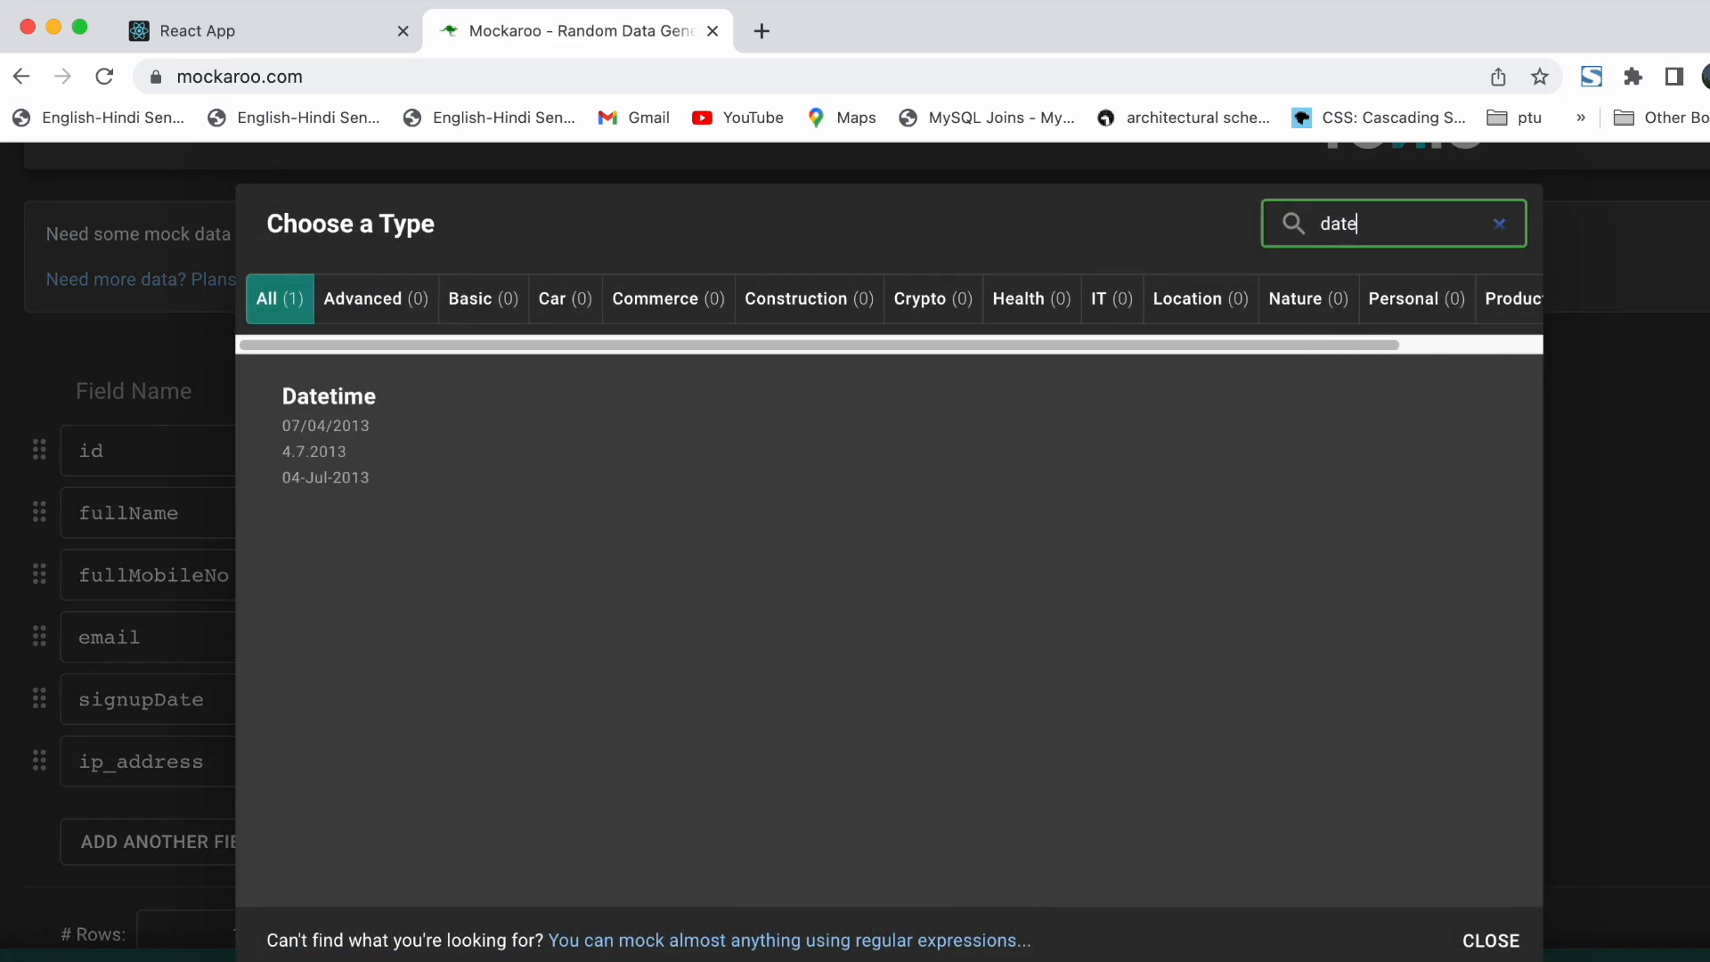
{"action": "left_click", "coordinate": [328, 395]}
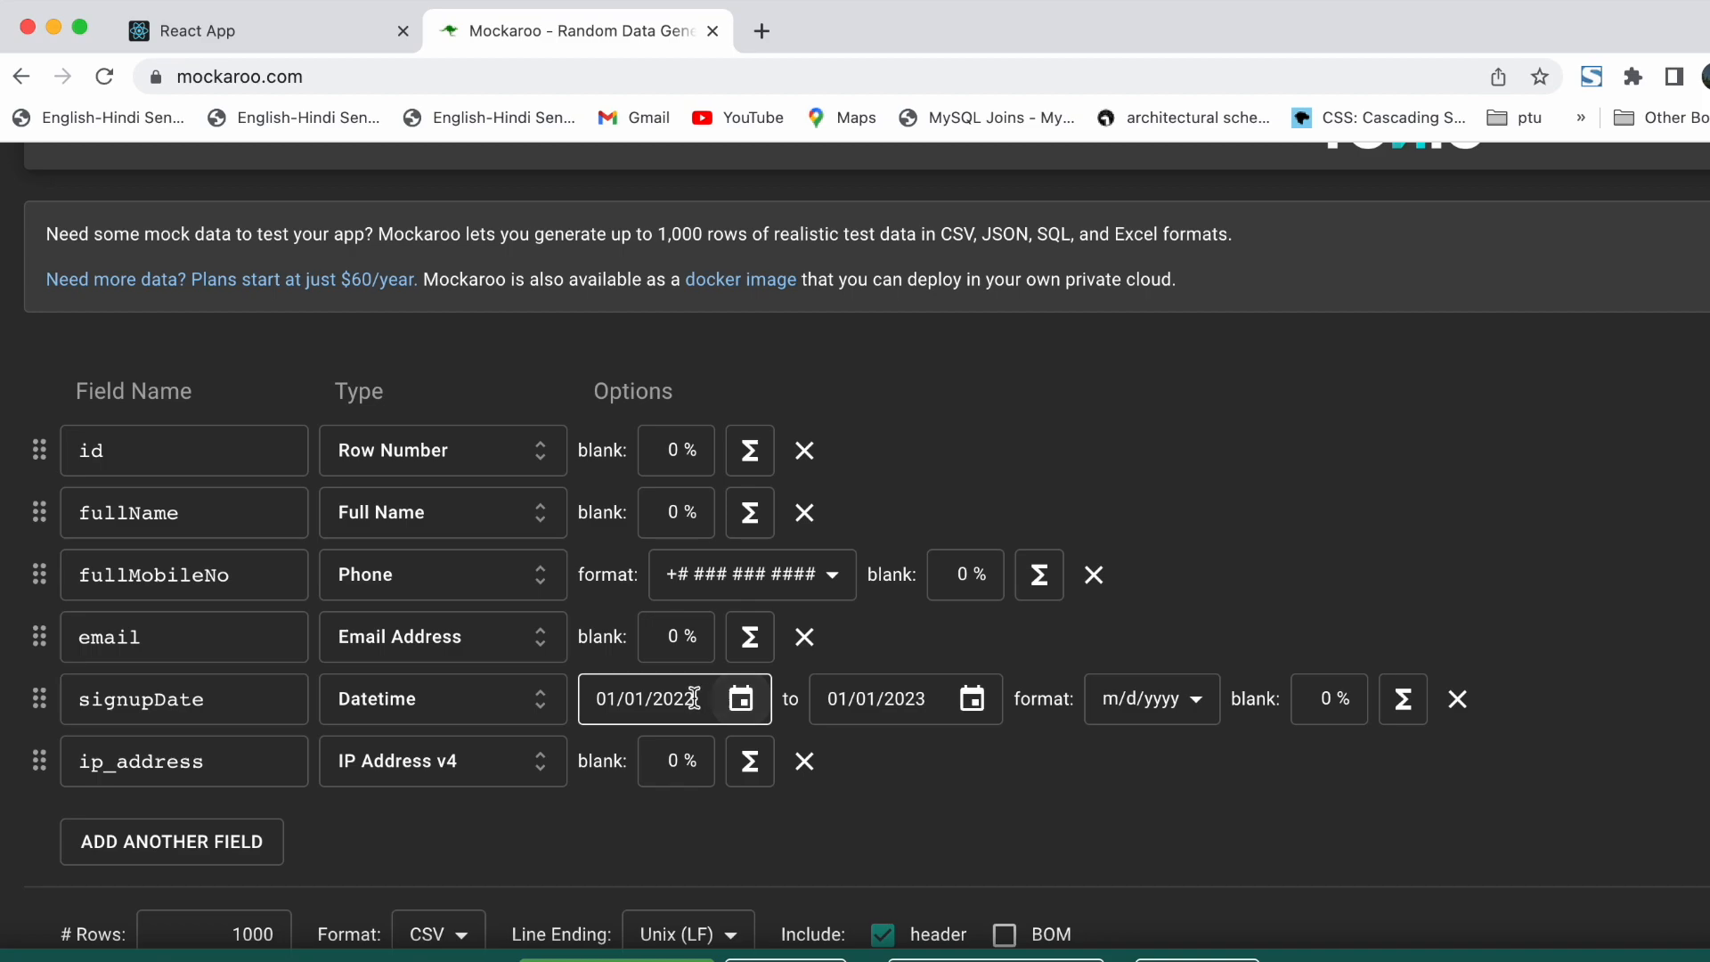
{"action": "left_click", "coordinate": [1151, 698]}
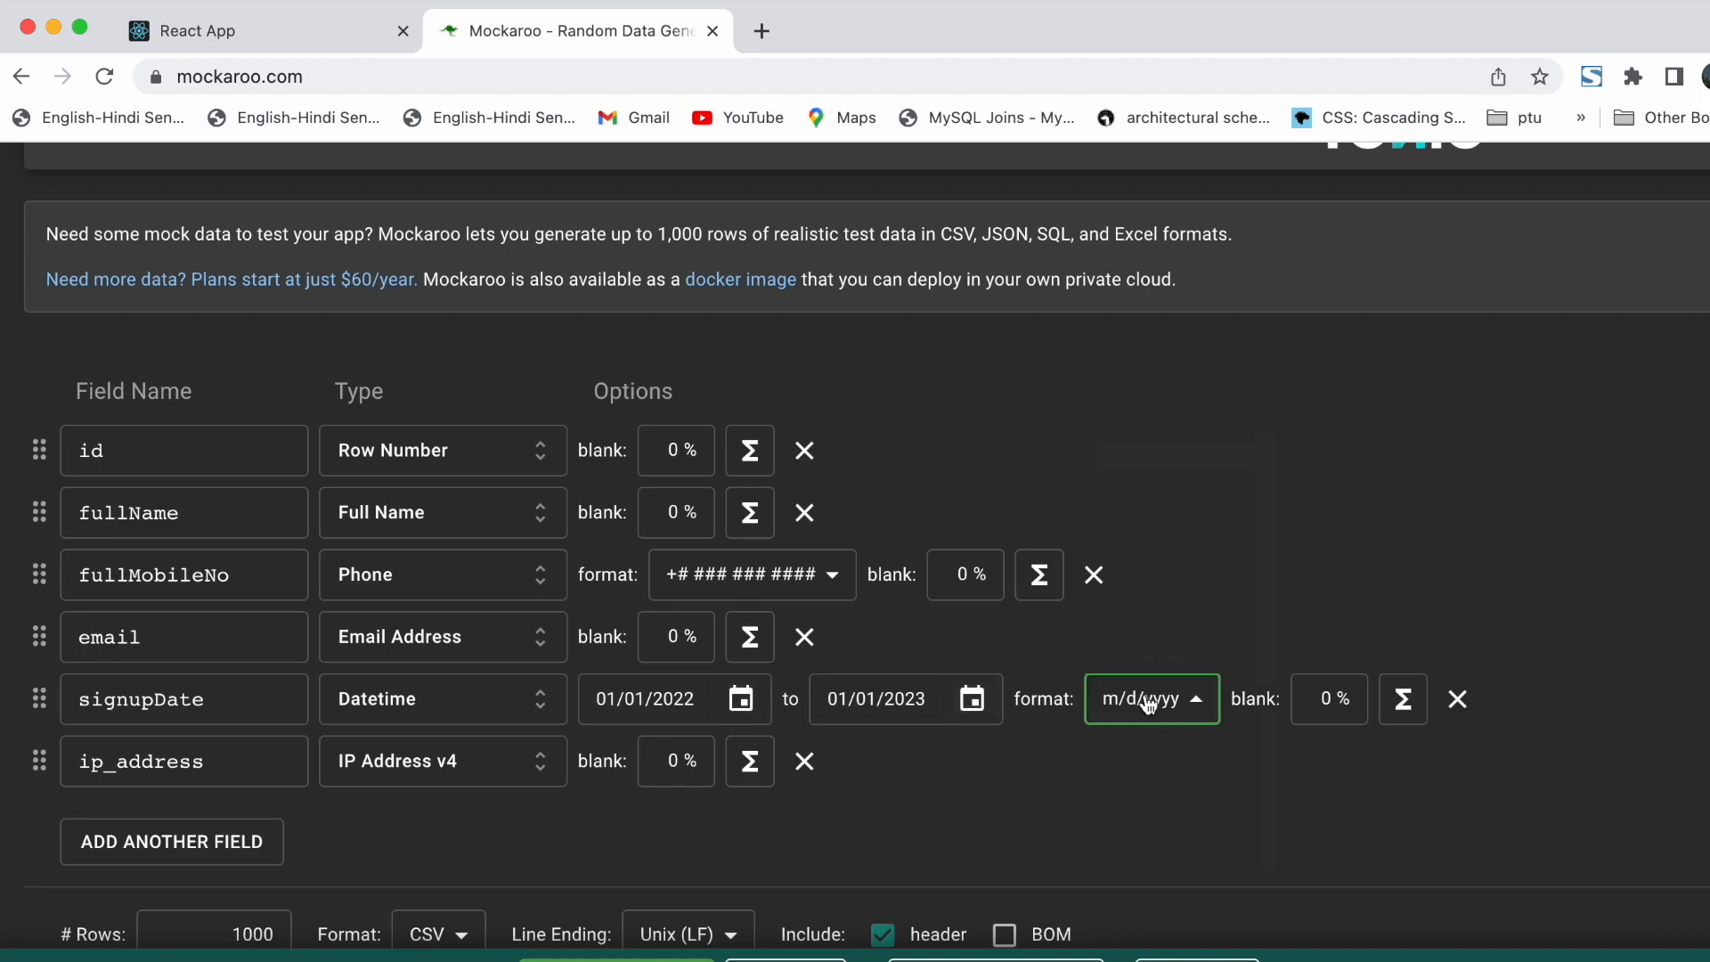
{"action": "left_click", "coordinate": [1153, 699]}
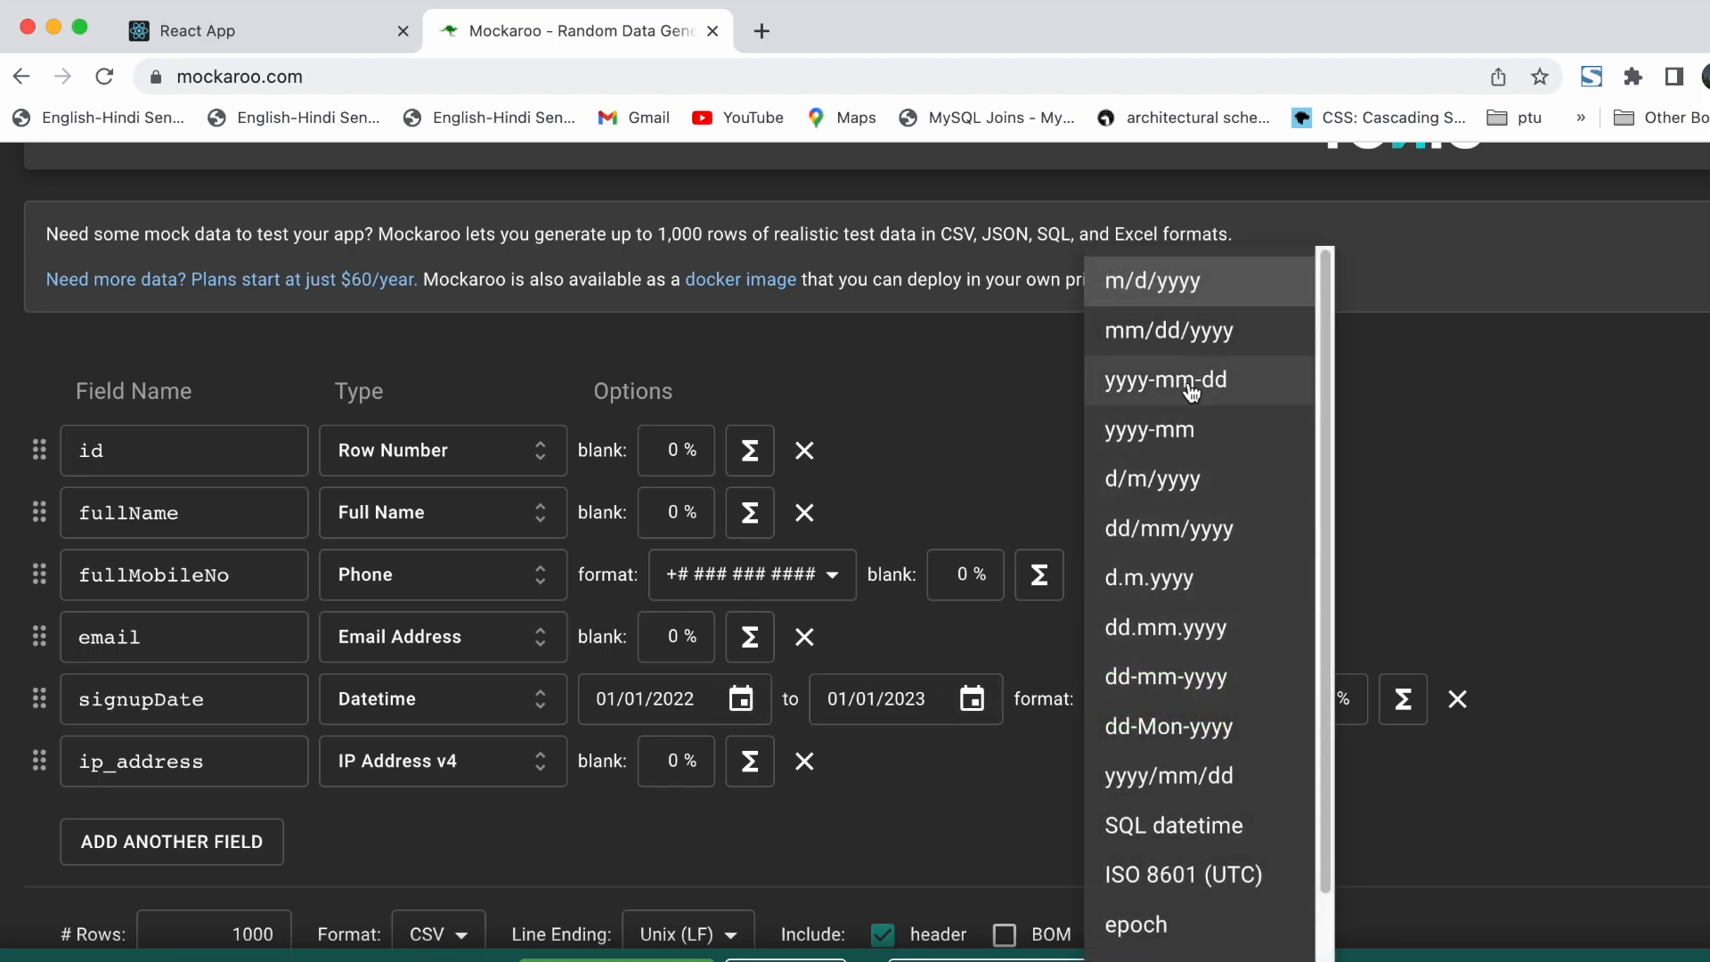
{"action": "left_click", "coordinate": [1165, 380]}
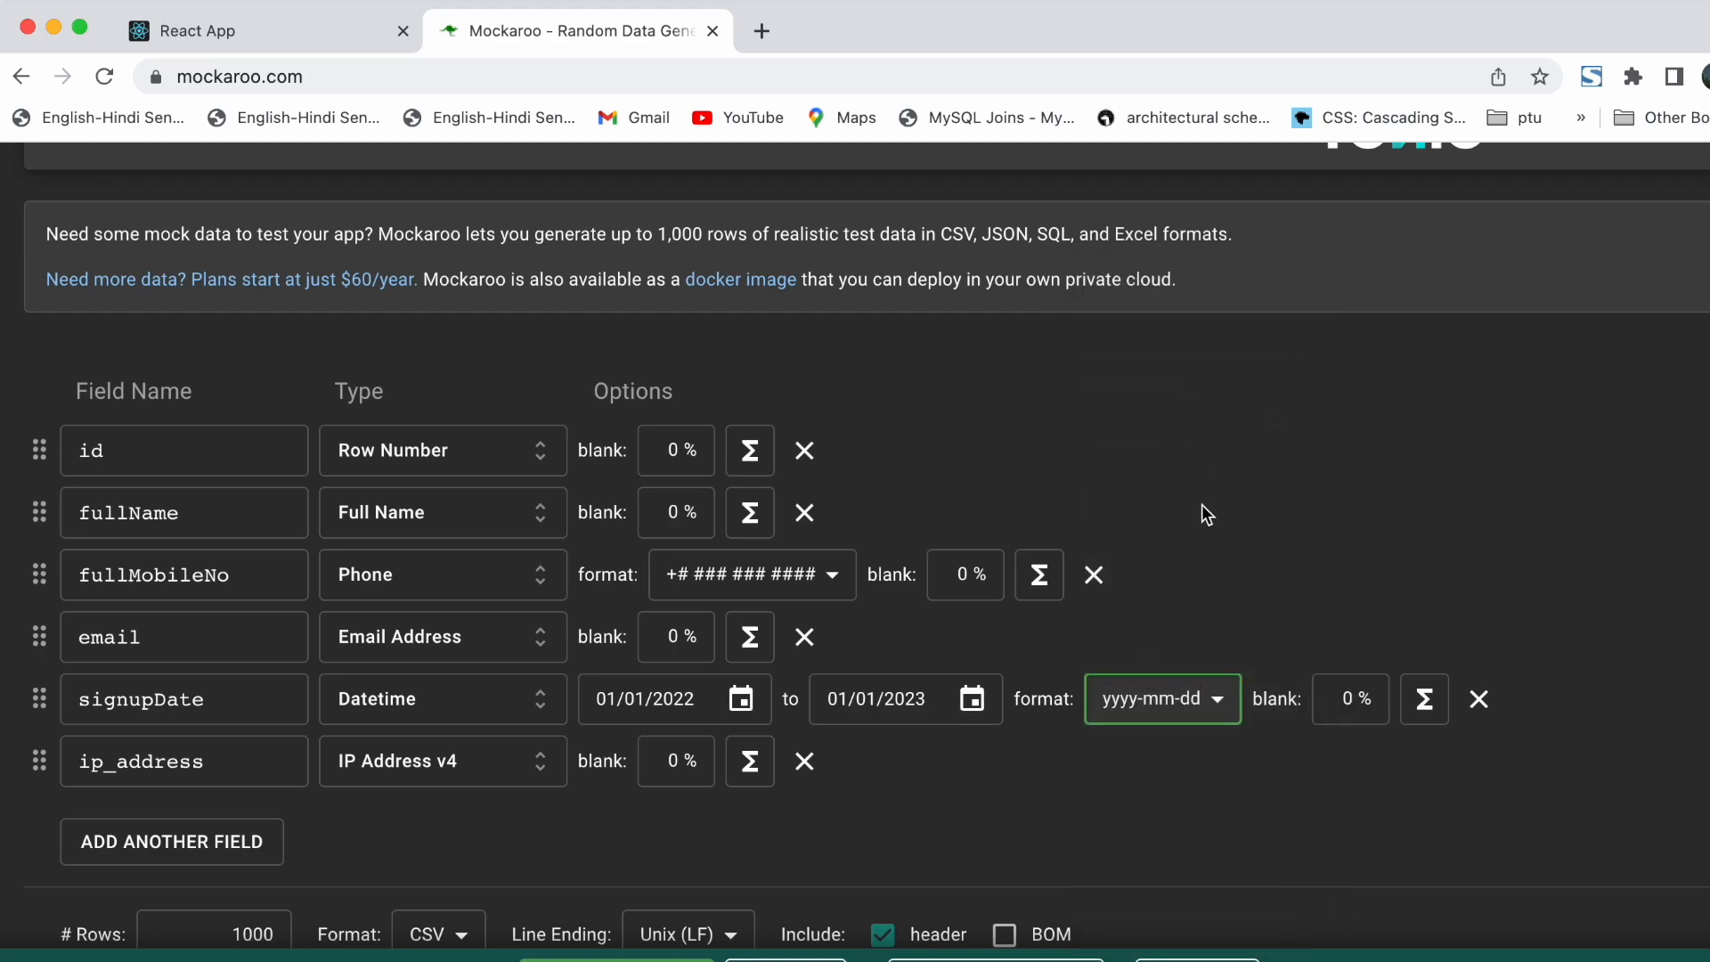
{"action": "mouse_move", "coordinate": [750, 761]}
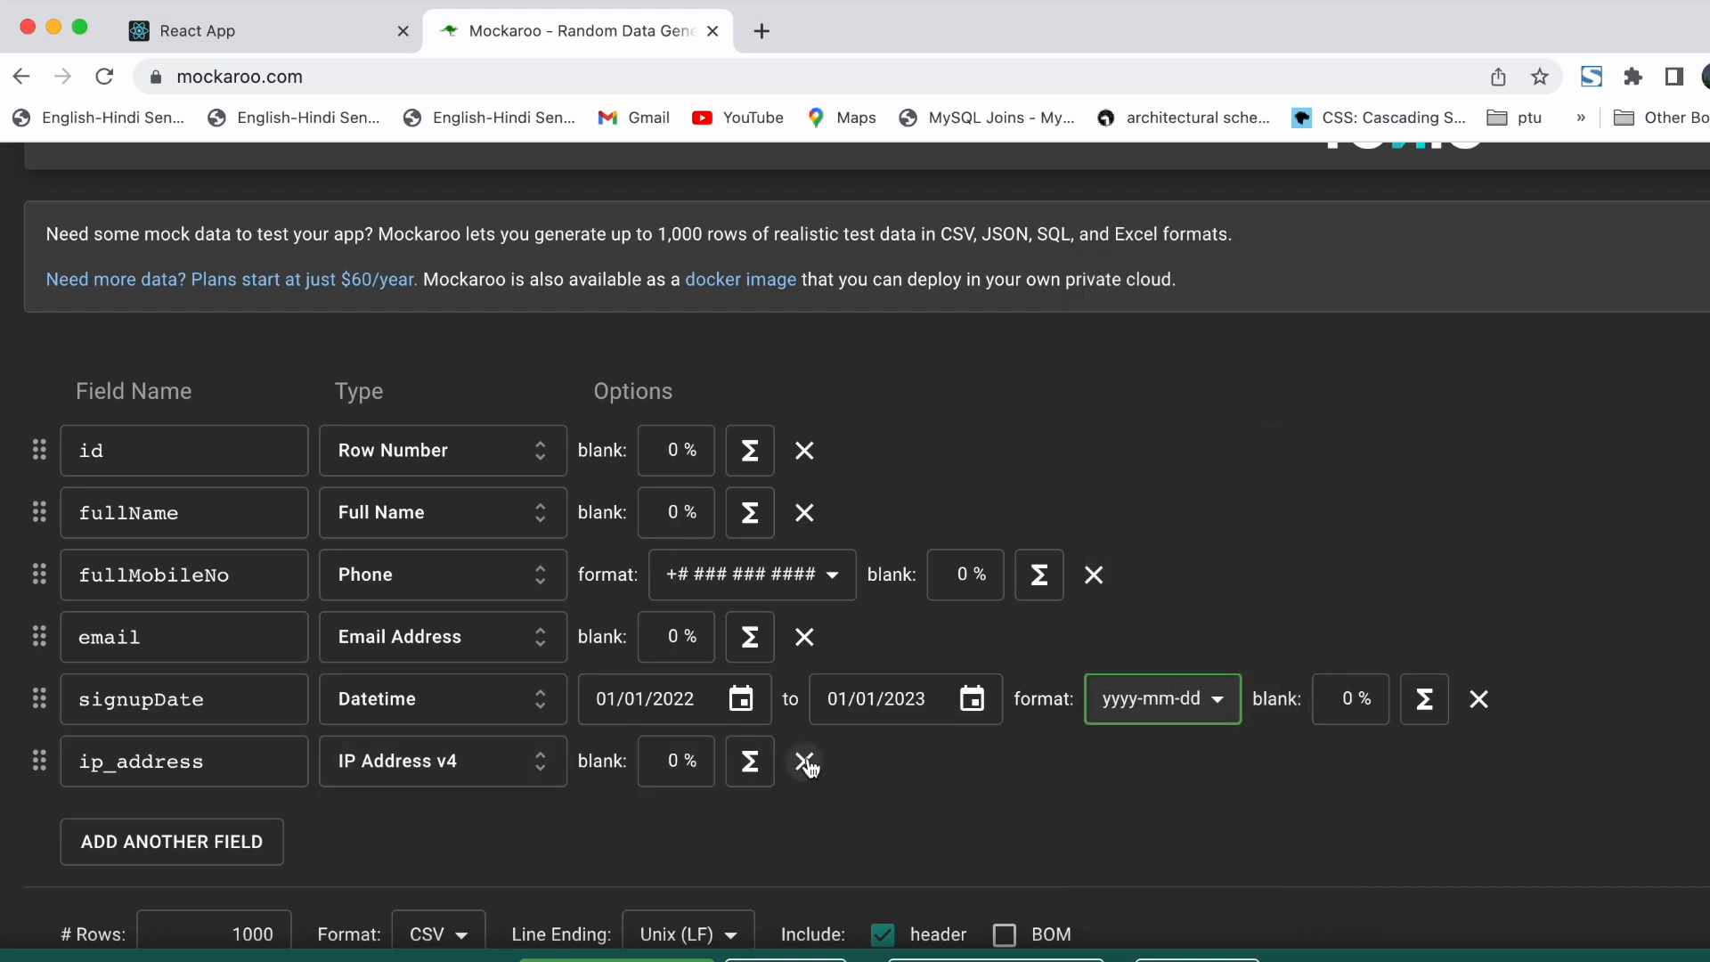
Step: Remove the ip_address field and set the output format to JSON
{"action": "left_click", "coordinate": [804, 761]}
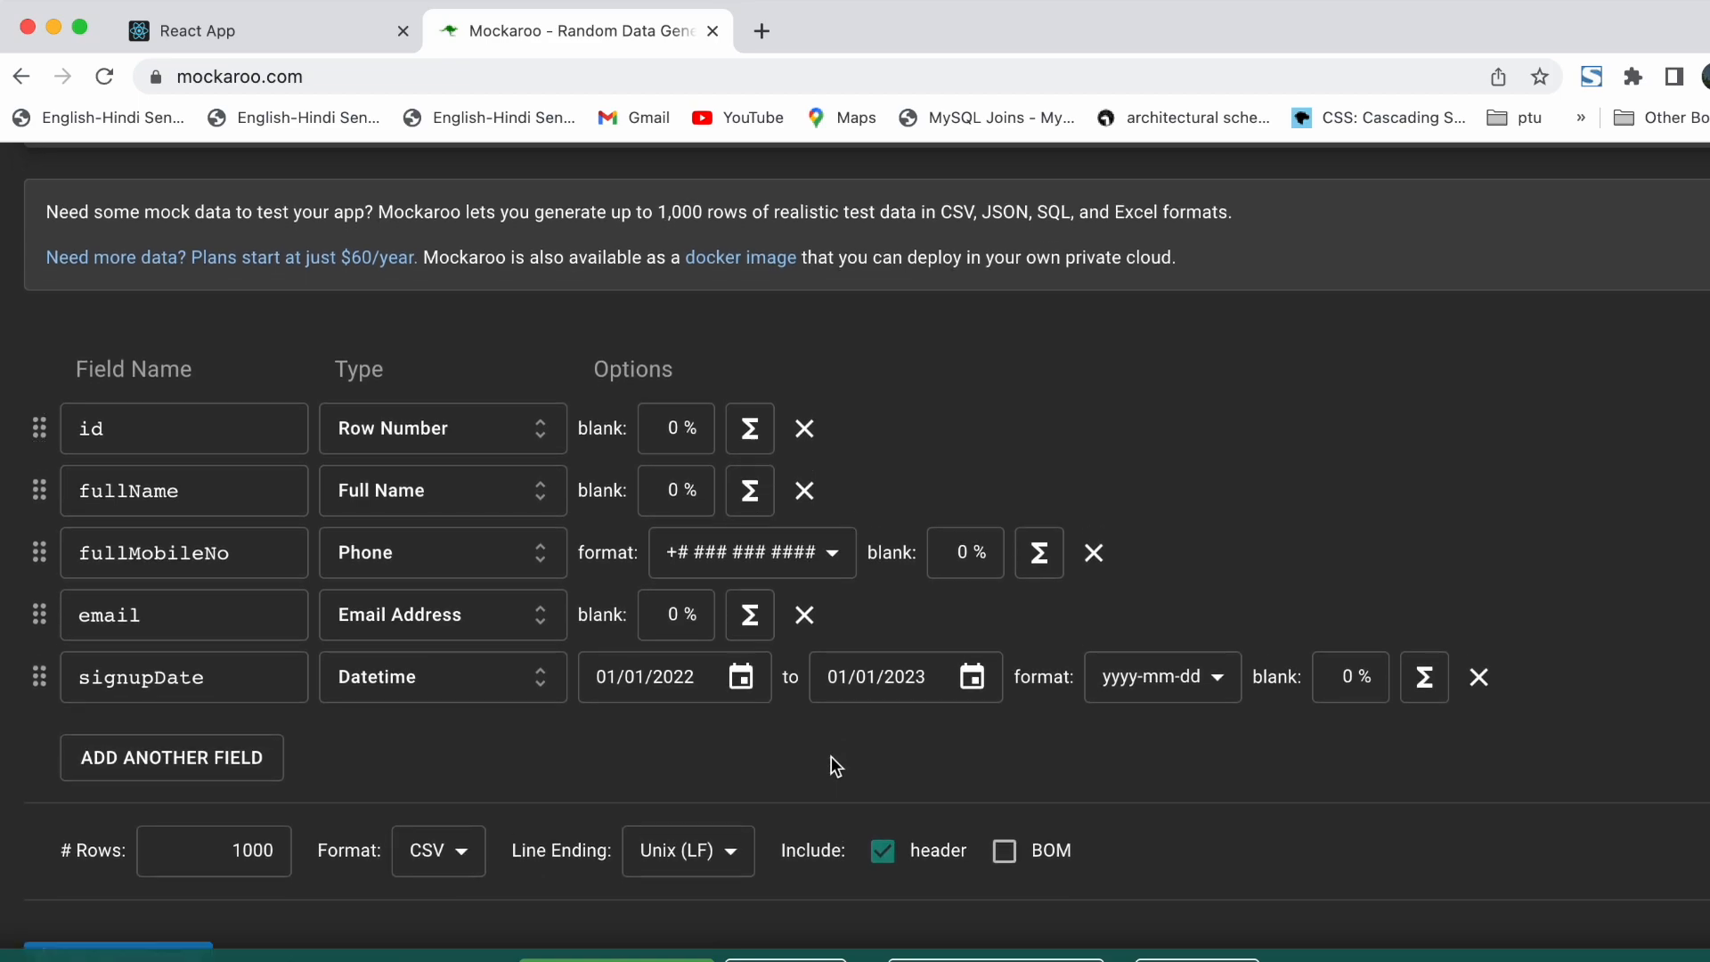
{"action": "scroll", "scroll_direction": "down", "scroll_amount": 3}
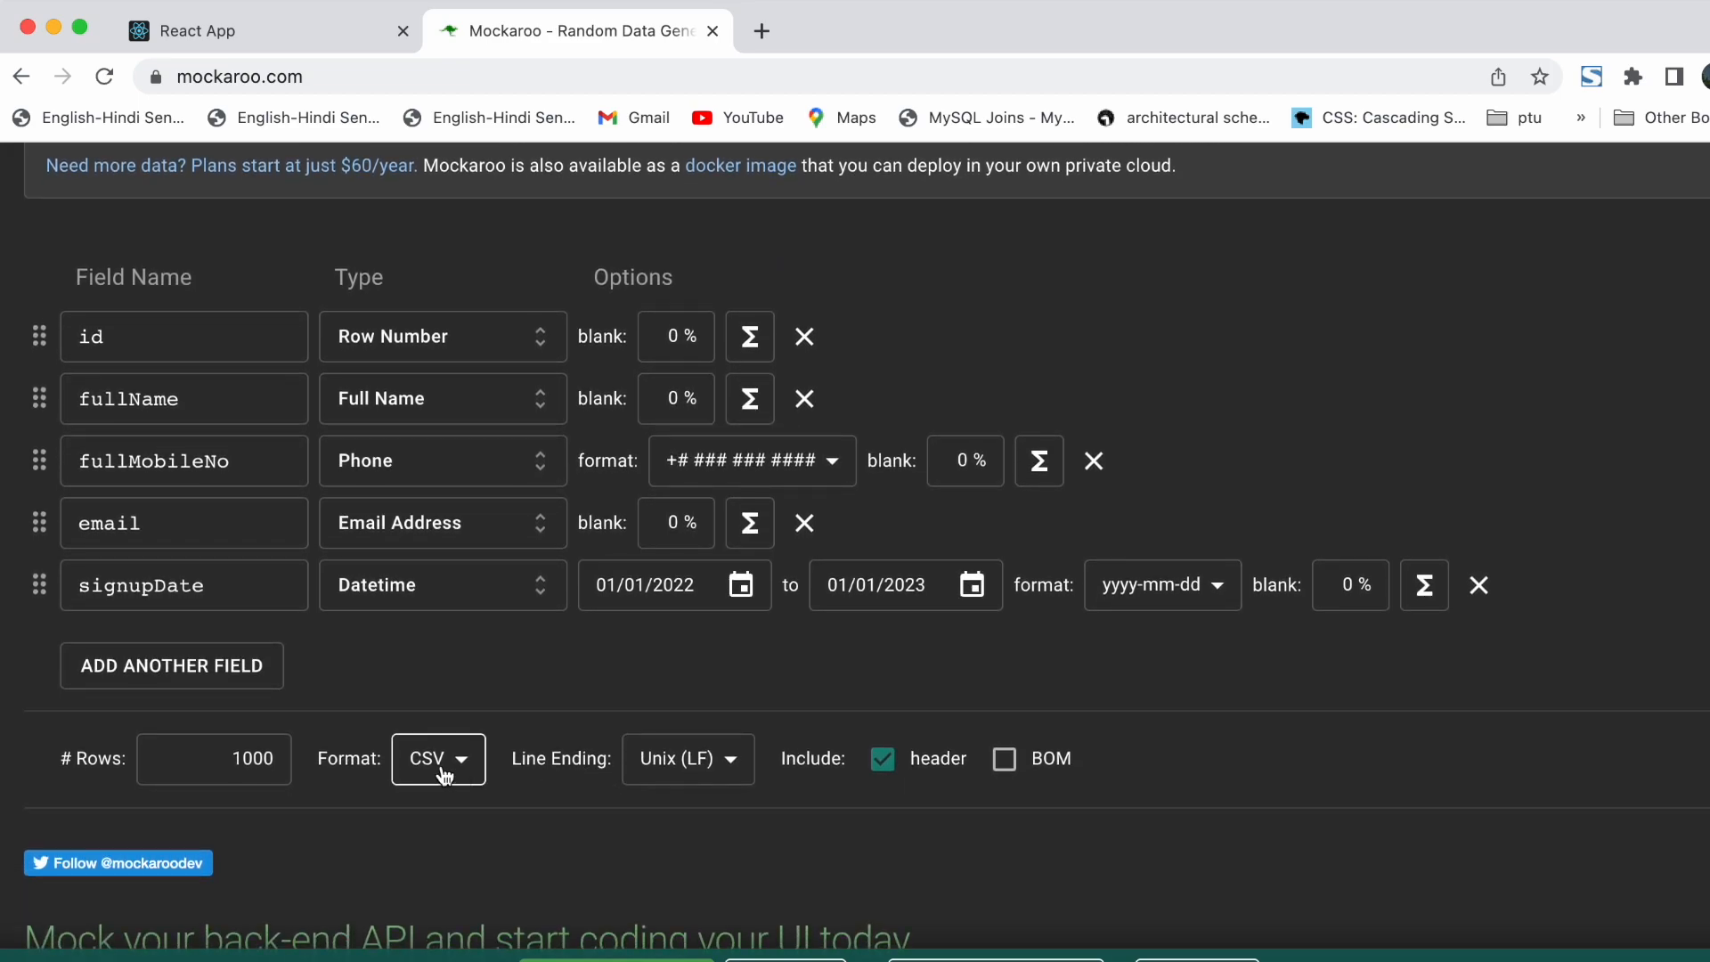
{"action": "left_click", "coordinate": [438, 759]}
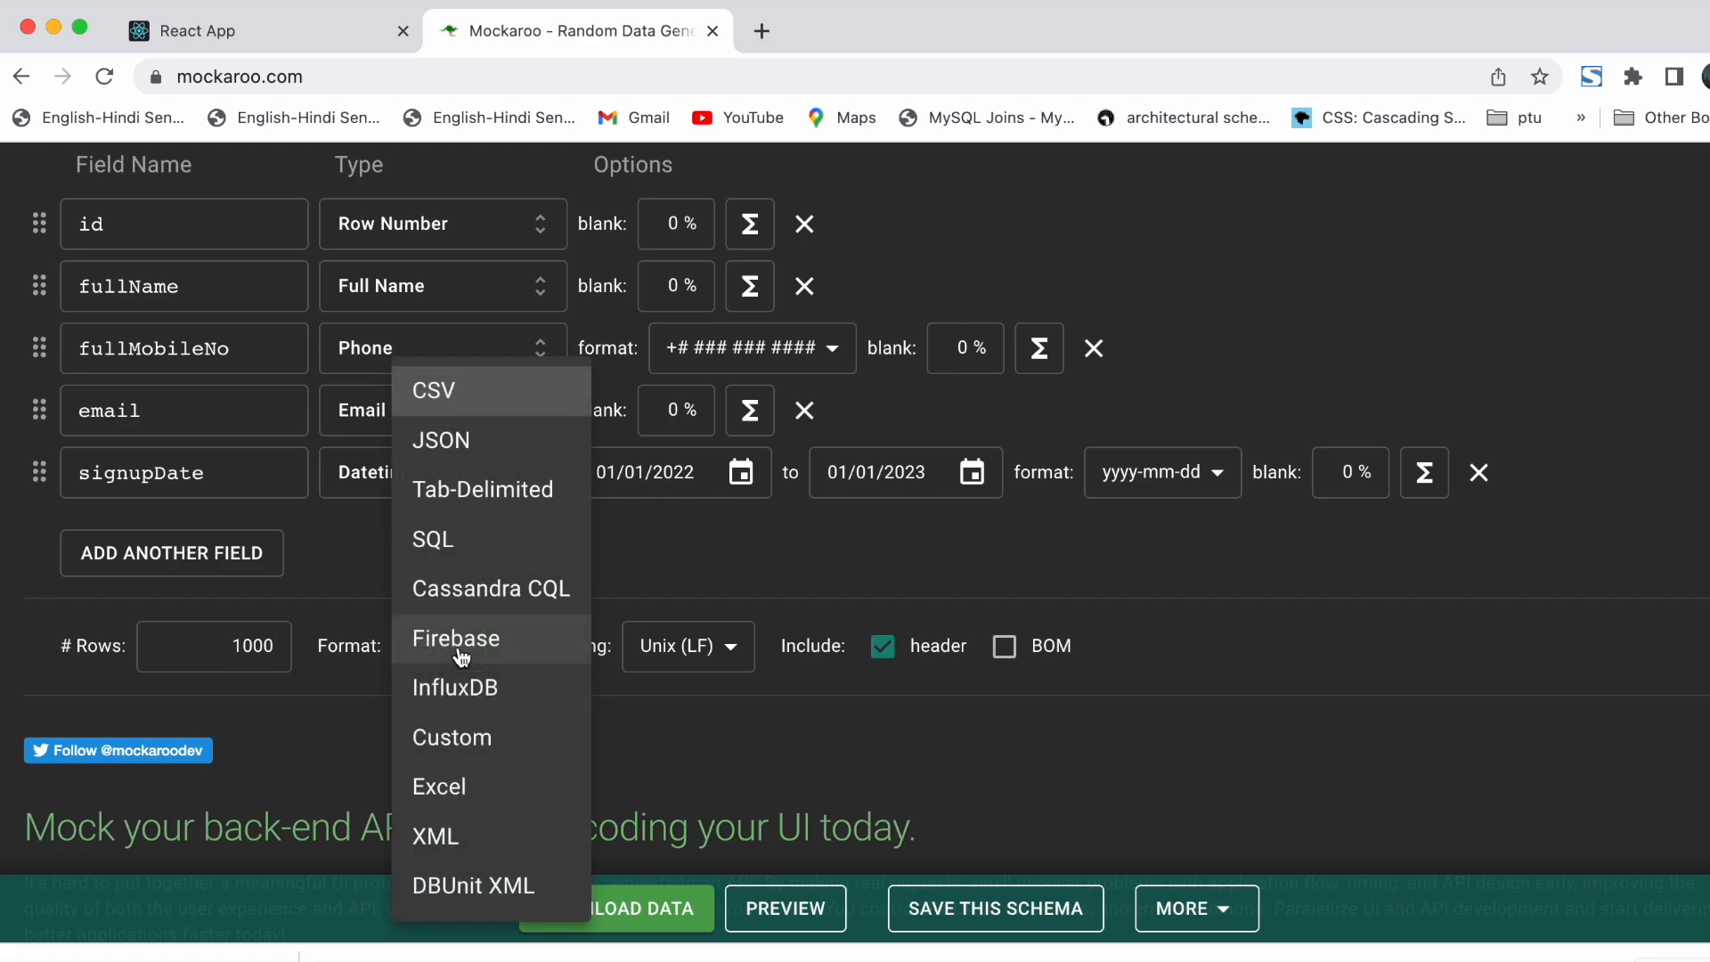
{"action": "mouse_move", "coordinate": [474, 513]}
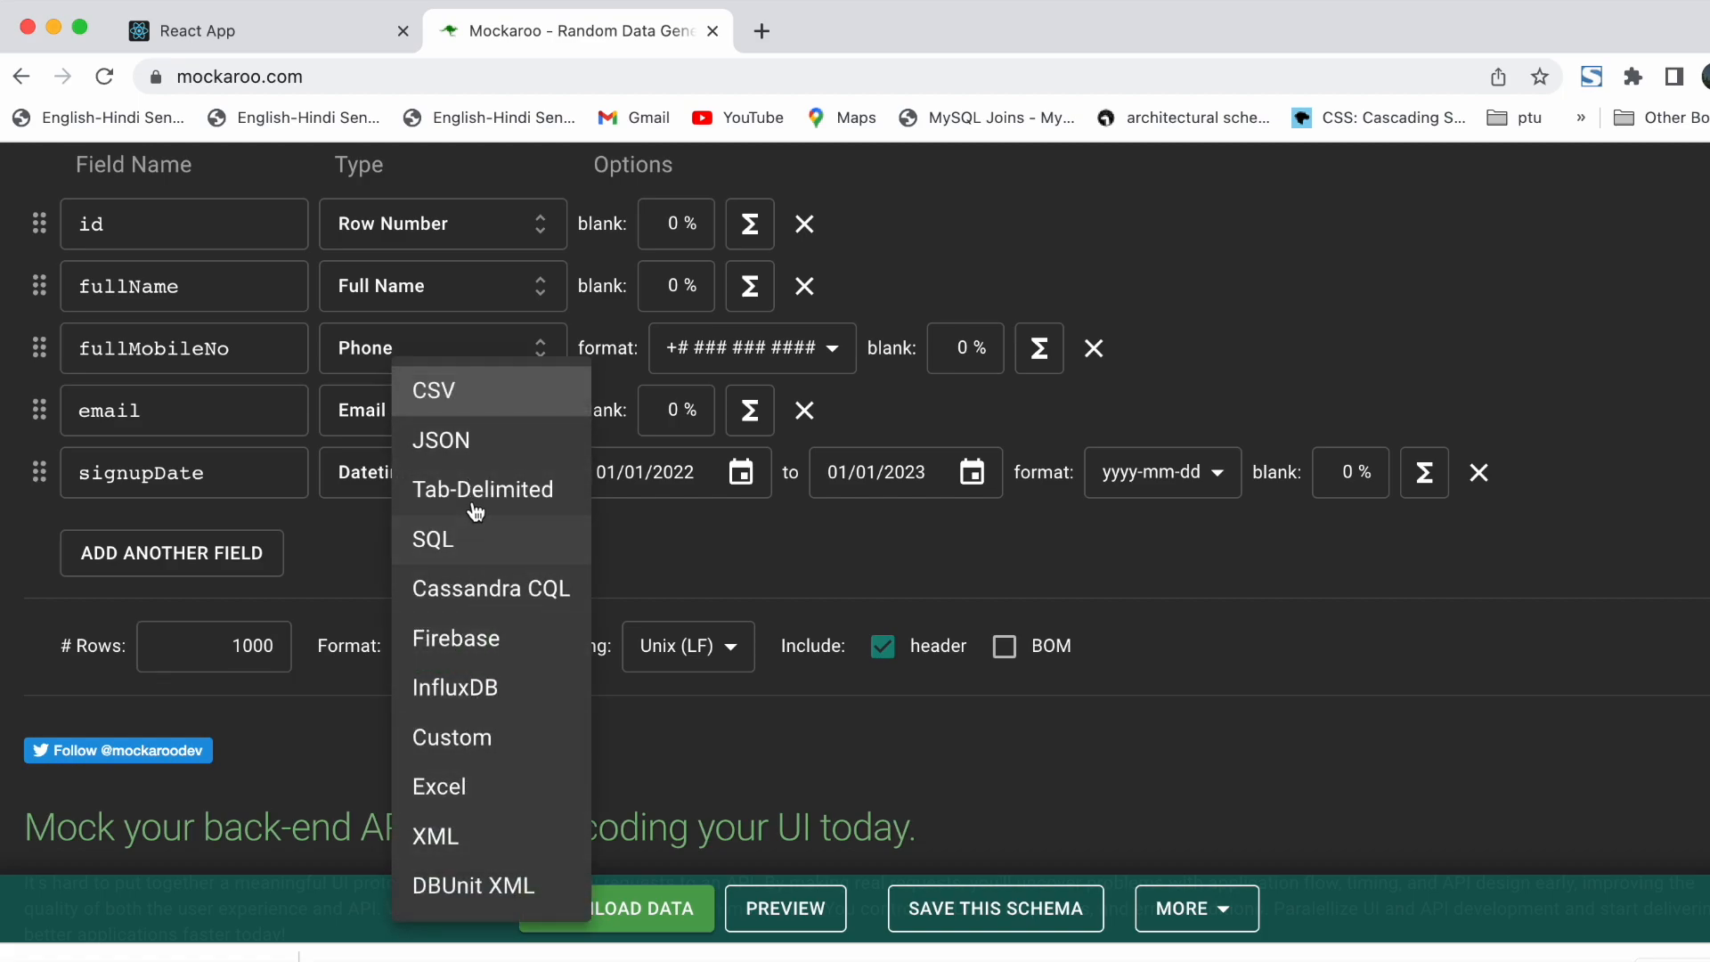
{"action": "mouse_move", "coordinate": [479, 447]}
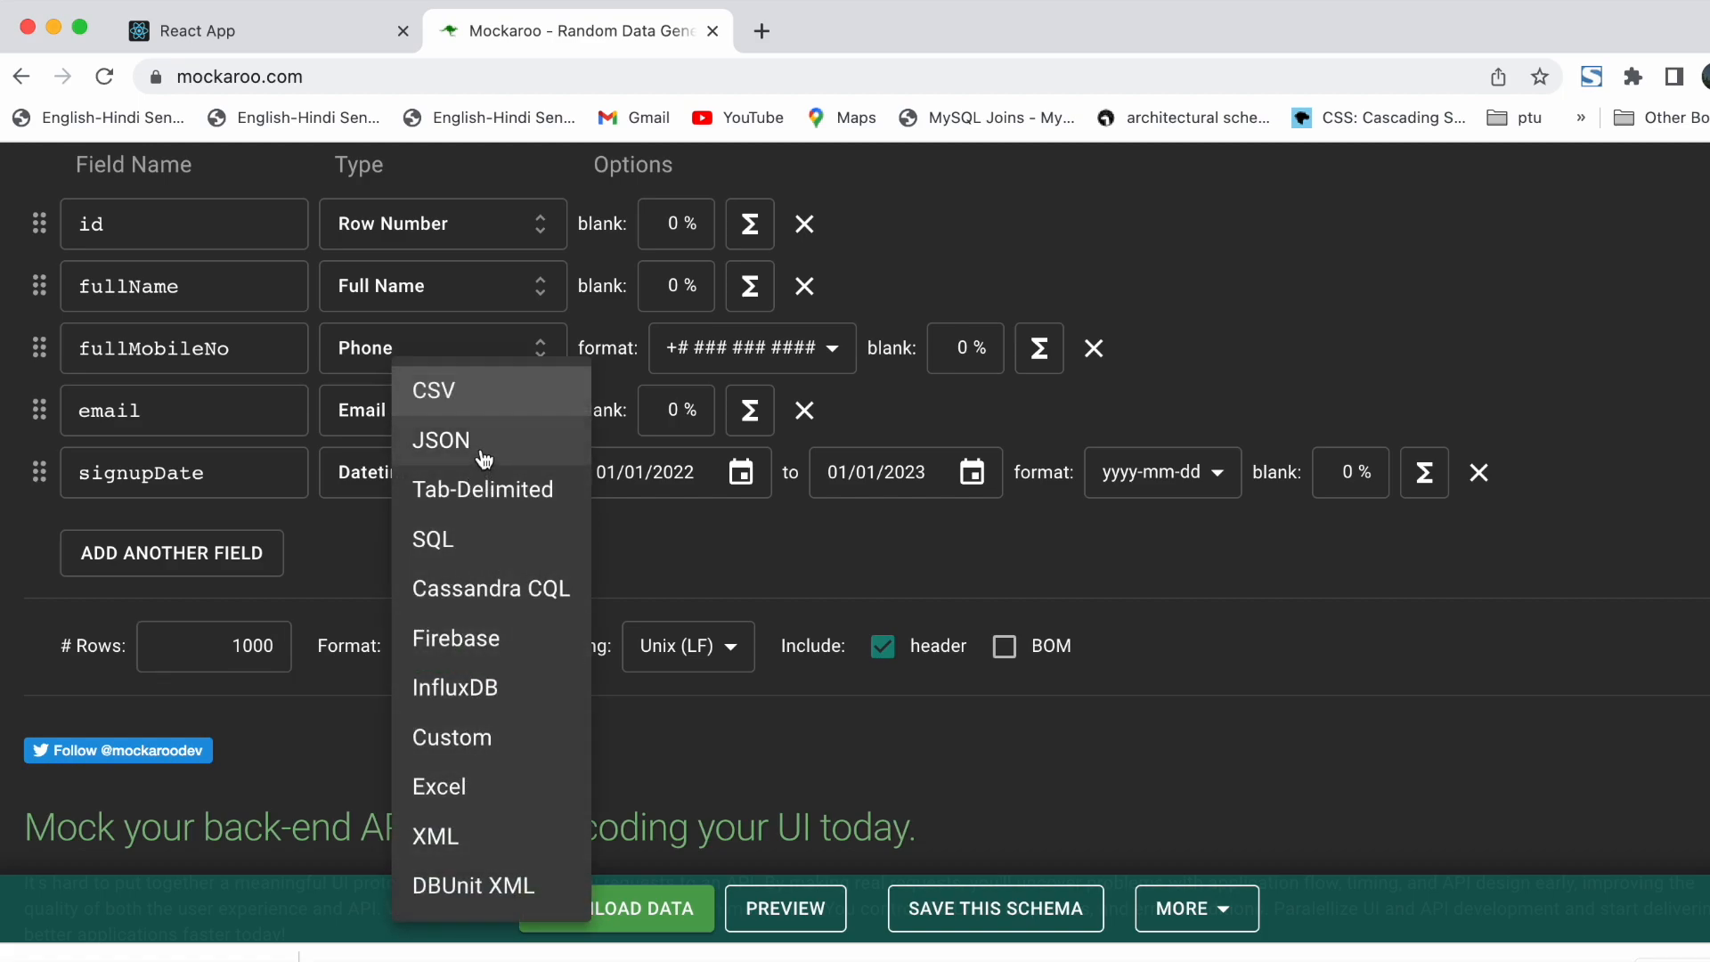
{"action": "left_click", "coordinate": [440, 440]}
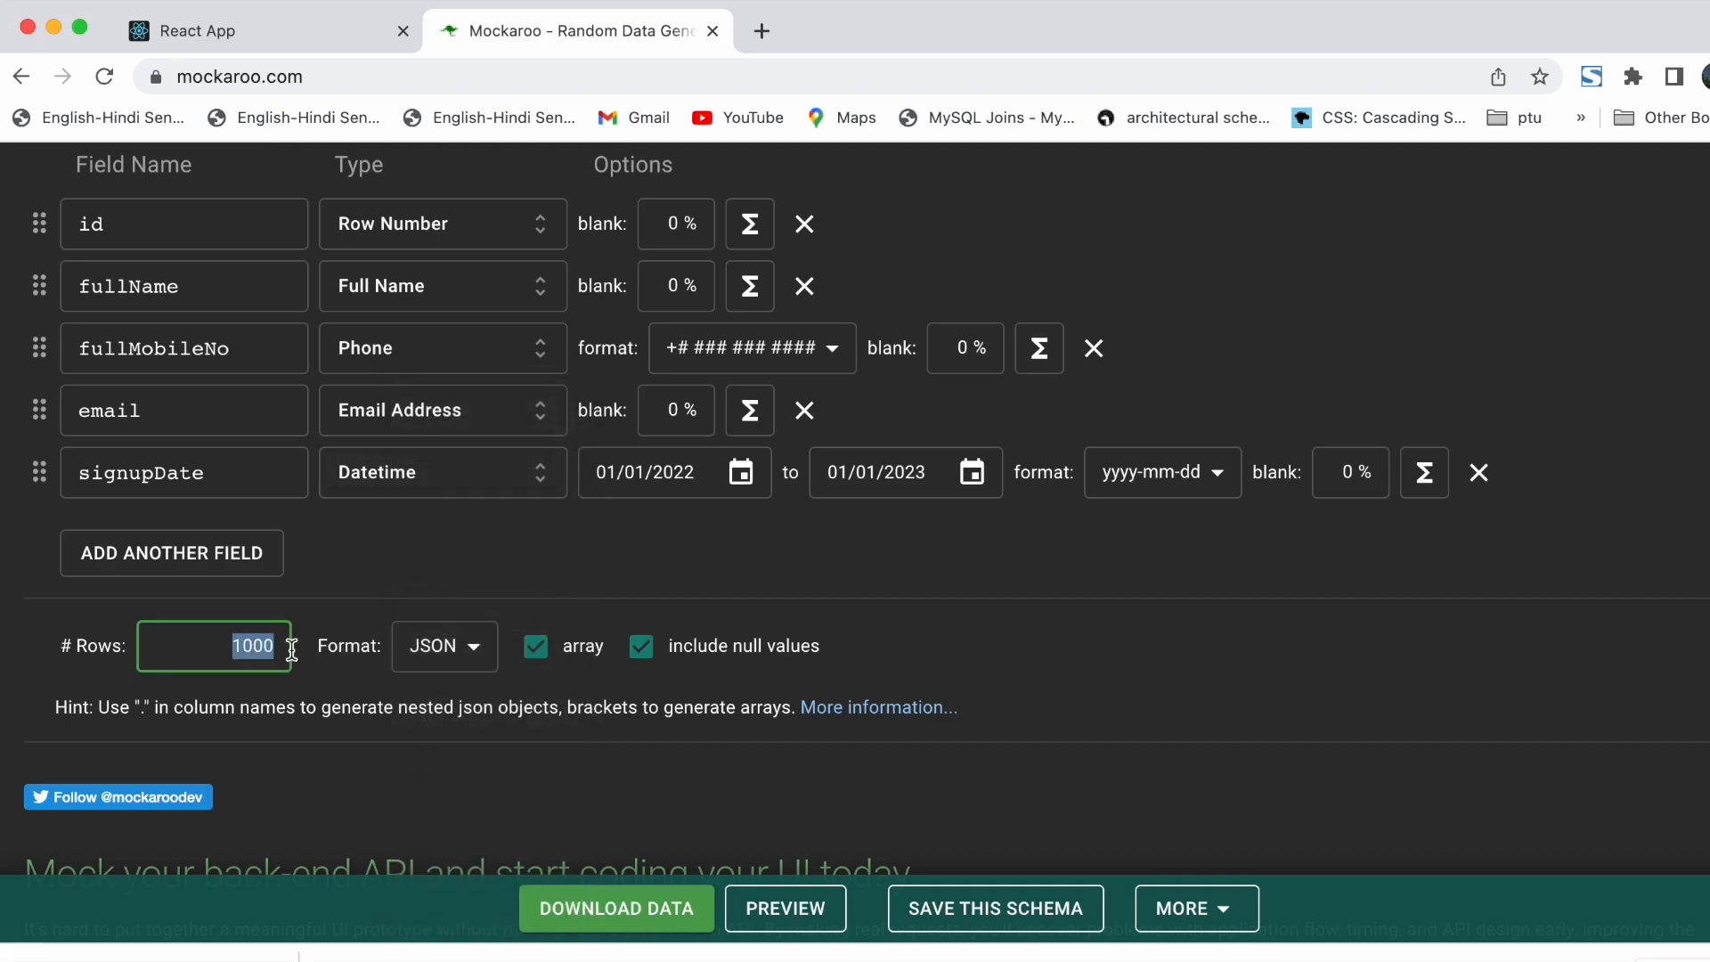
Step: Set rows to 50, preview the JSON records and download them as MOCK_DATA.json
{"action": "type", "text": "50"}
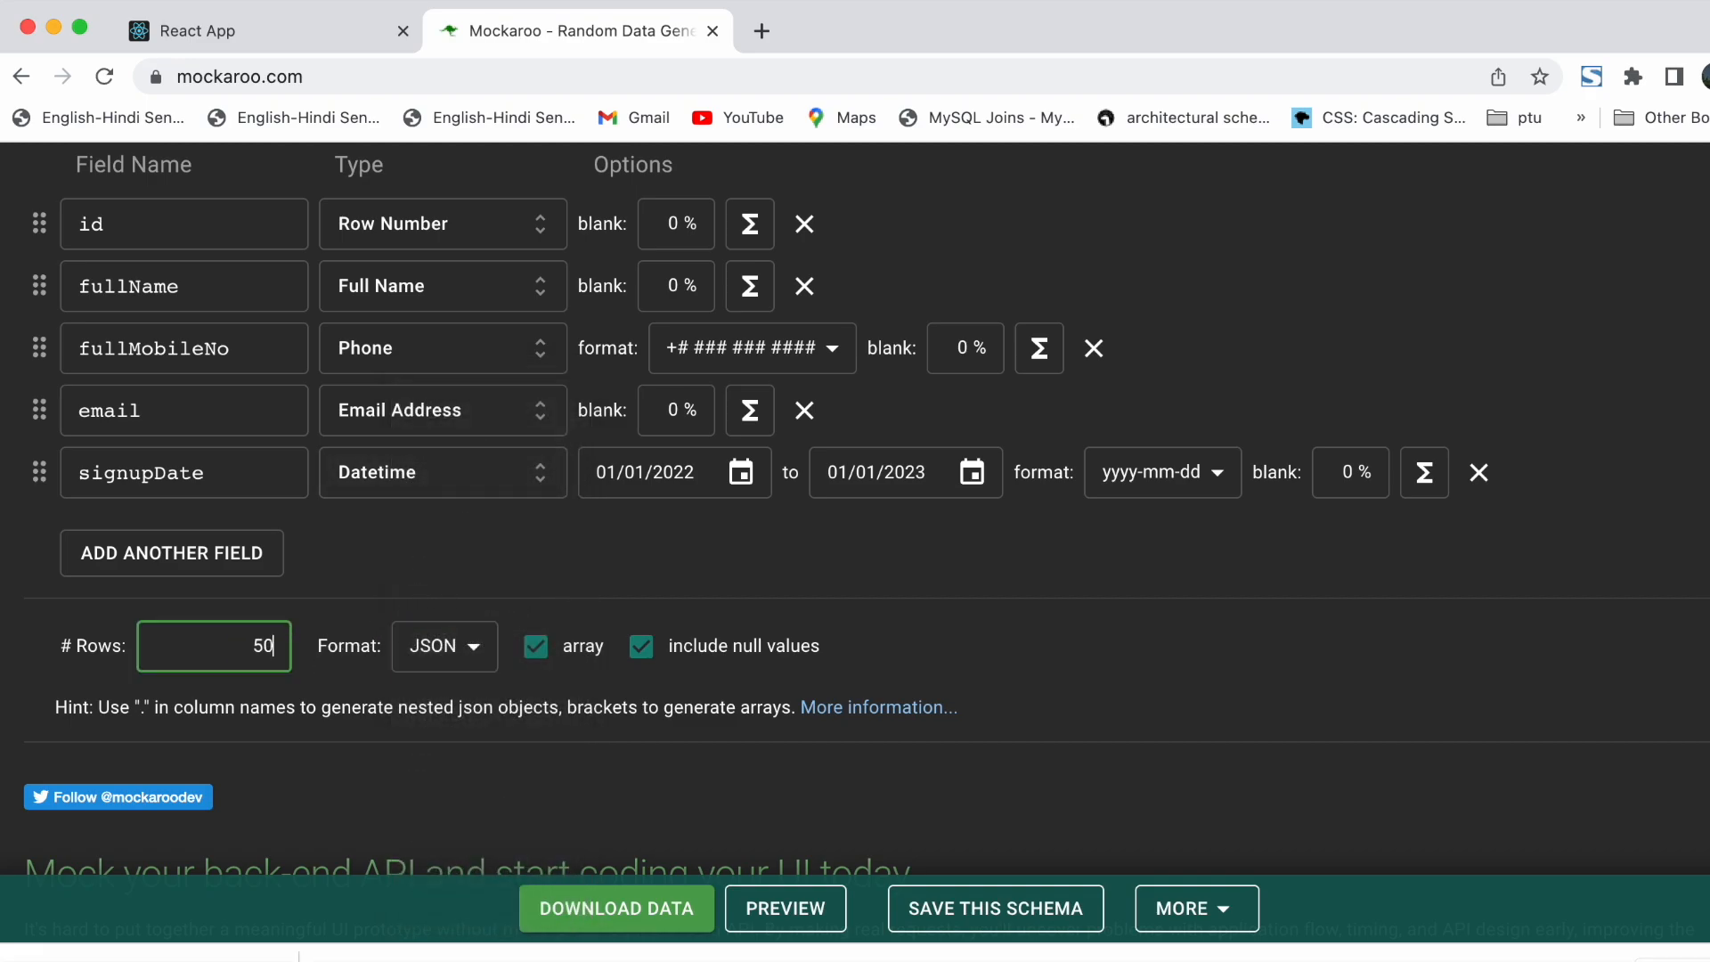
{"action": "left_click", "coordinate": [784, 909]}
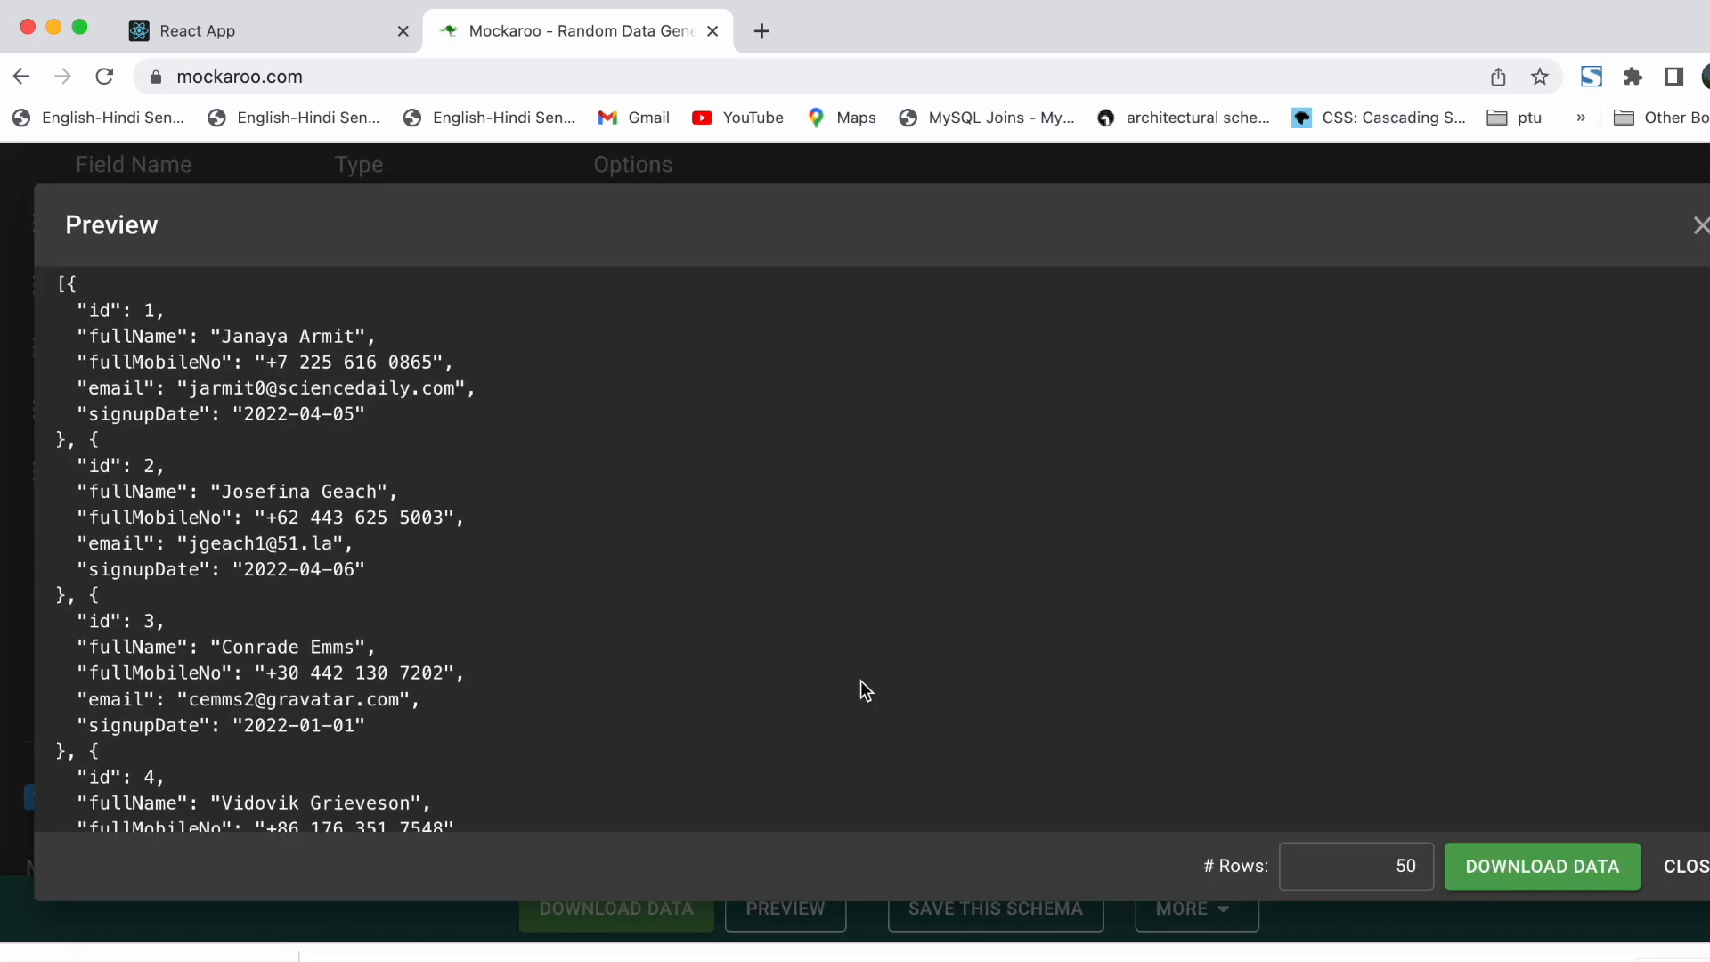
{"action": "scroll", "scroll_direction": "down", "scroll_amount": 3}
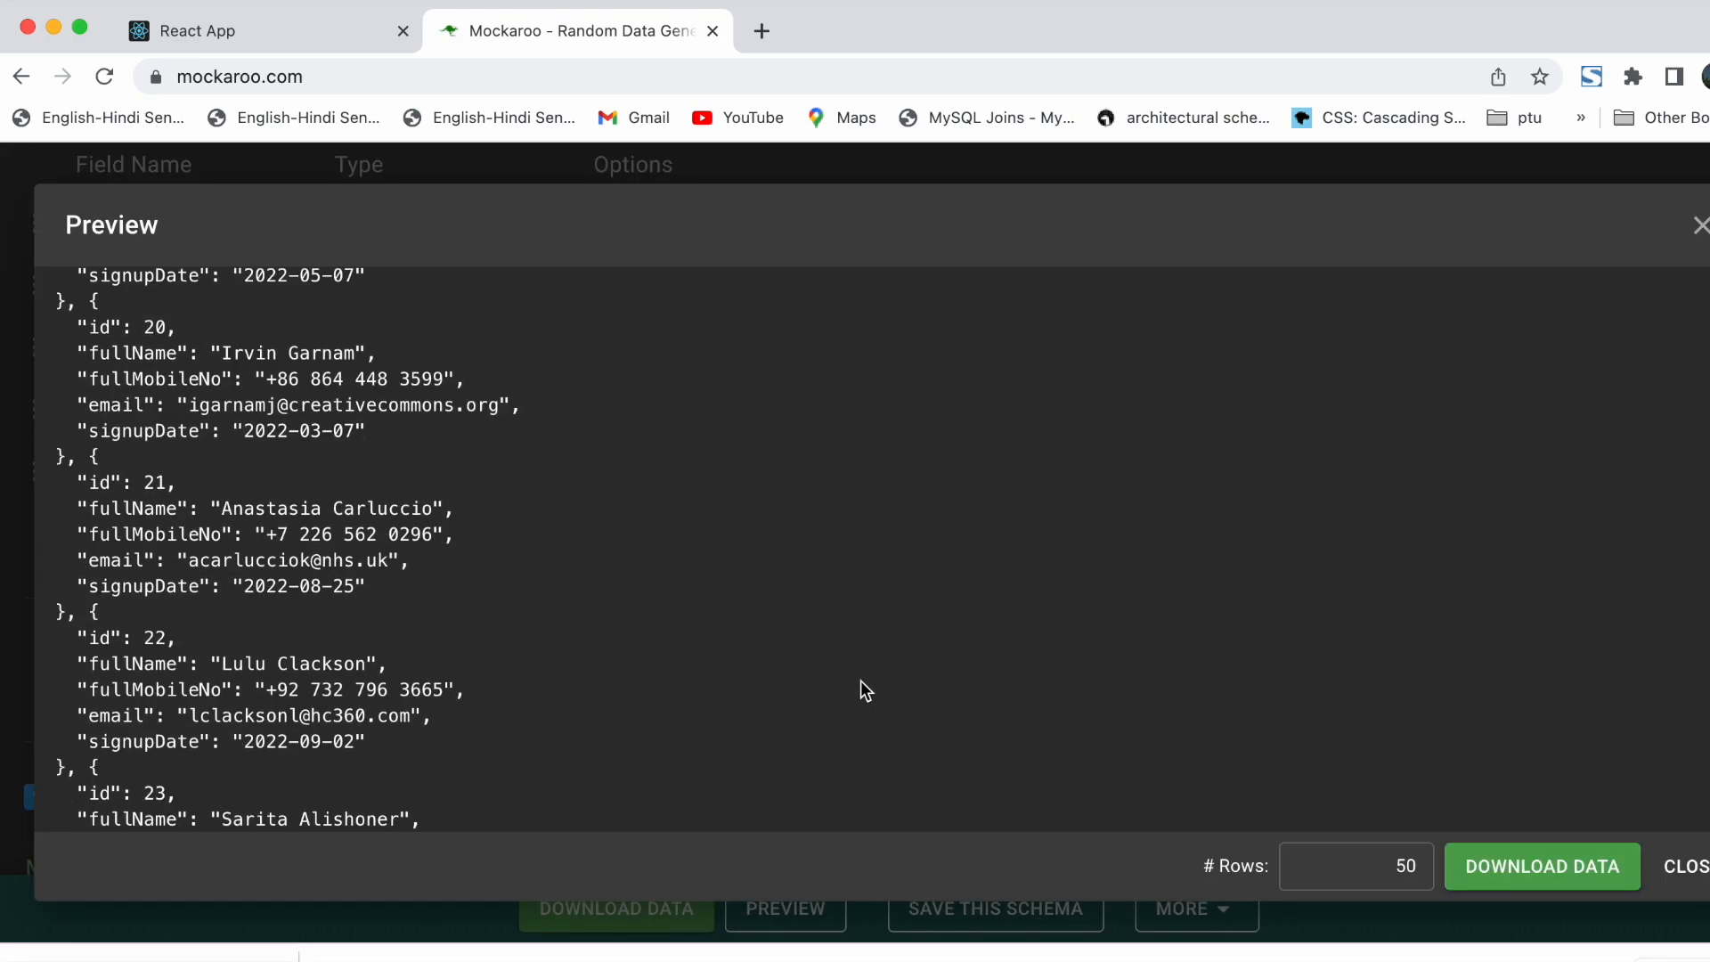
{"action": "left_click", "coordinate": [1541, 866]}
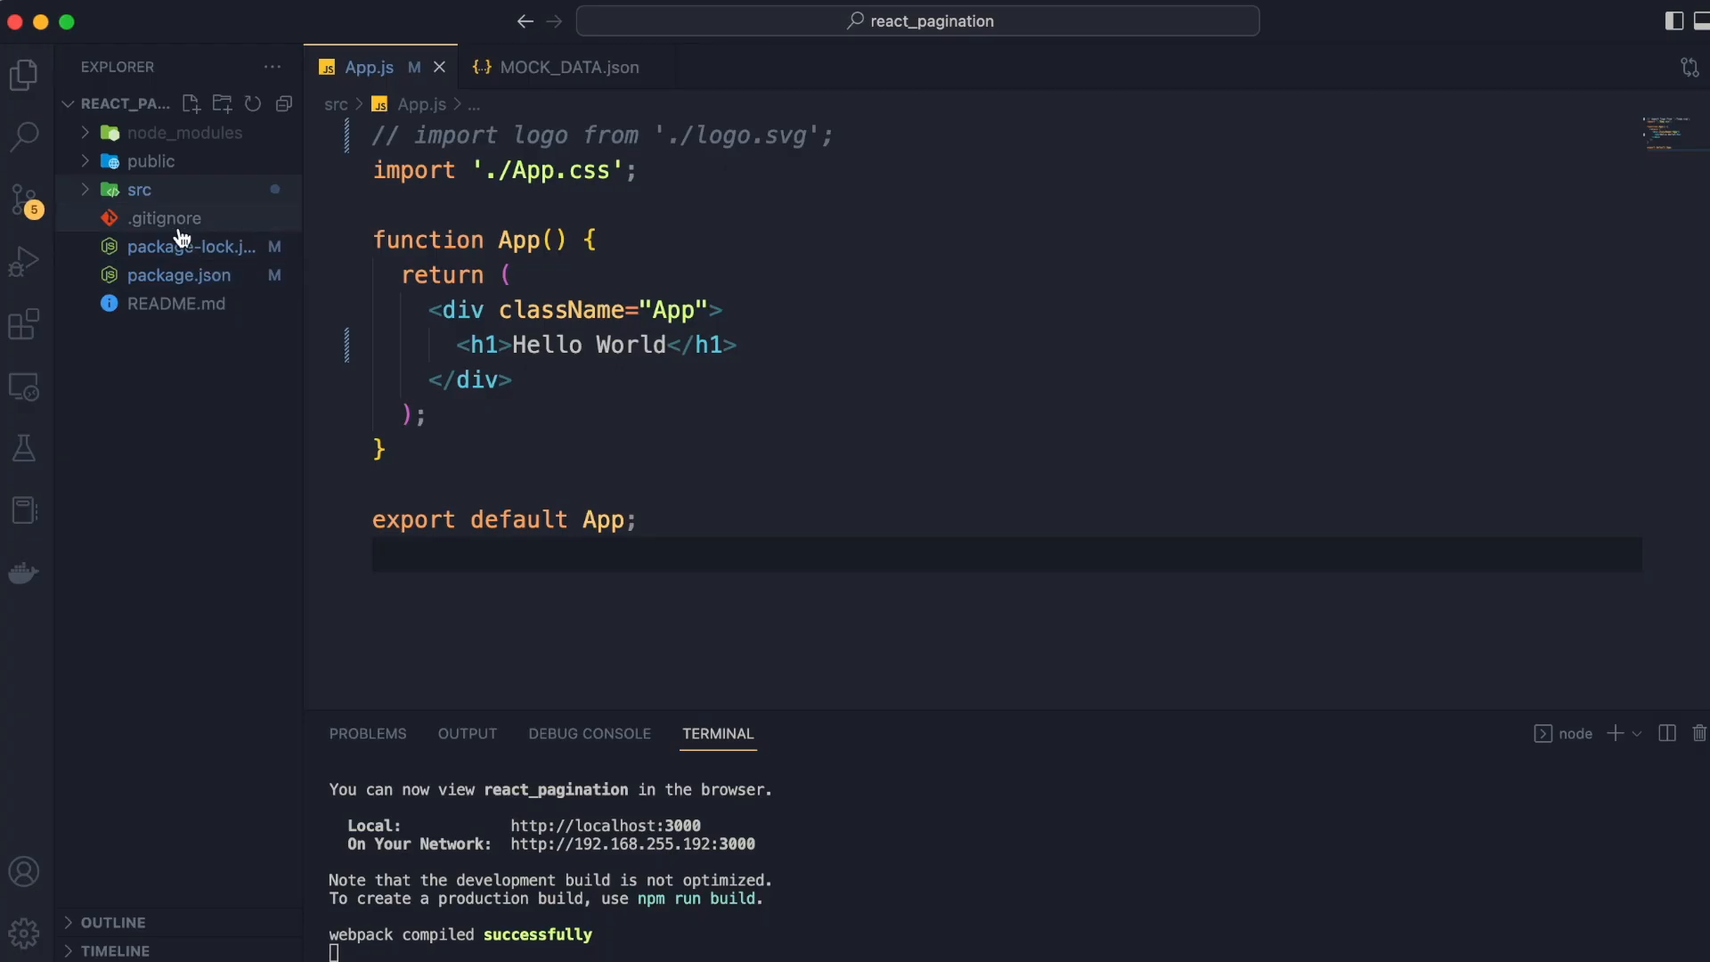
Step: Create an api folder under src with a new users.js file
{"action": "left_click", "coordinate": [139, 189]}
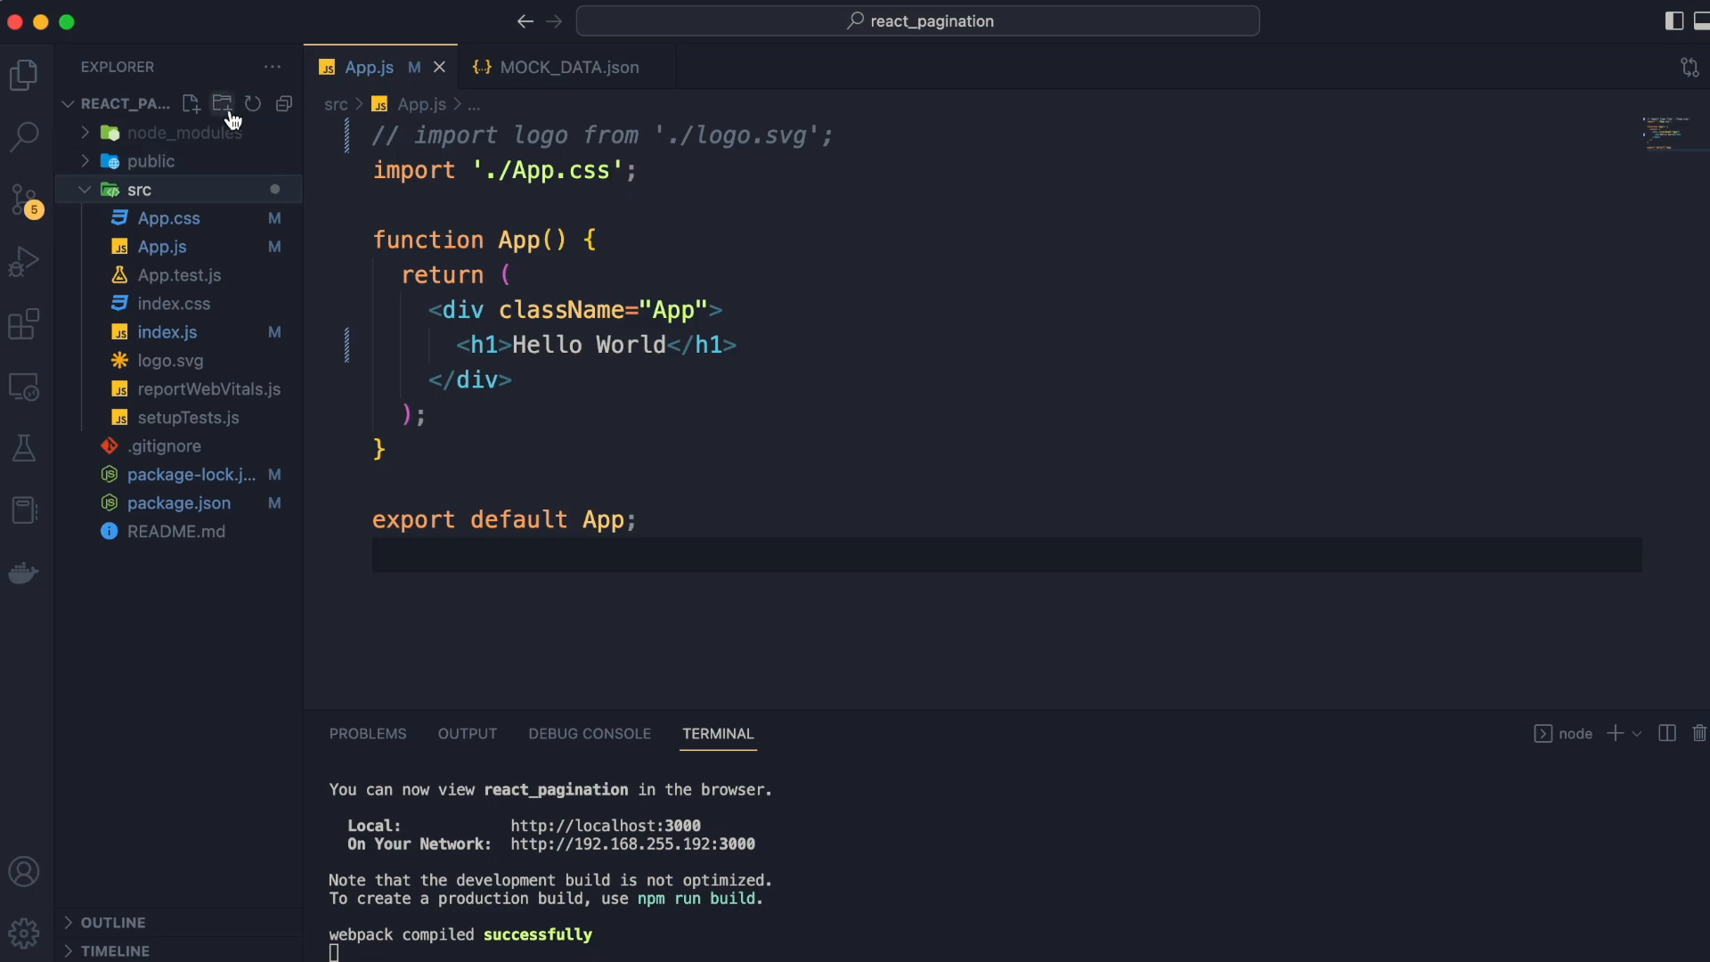
{"action": "left_click", "coordinate": [221, 104]}
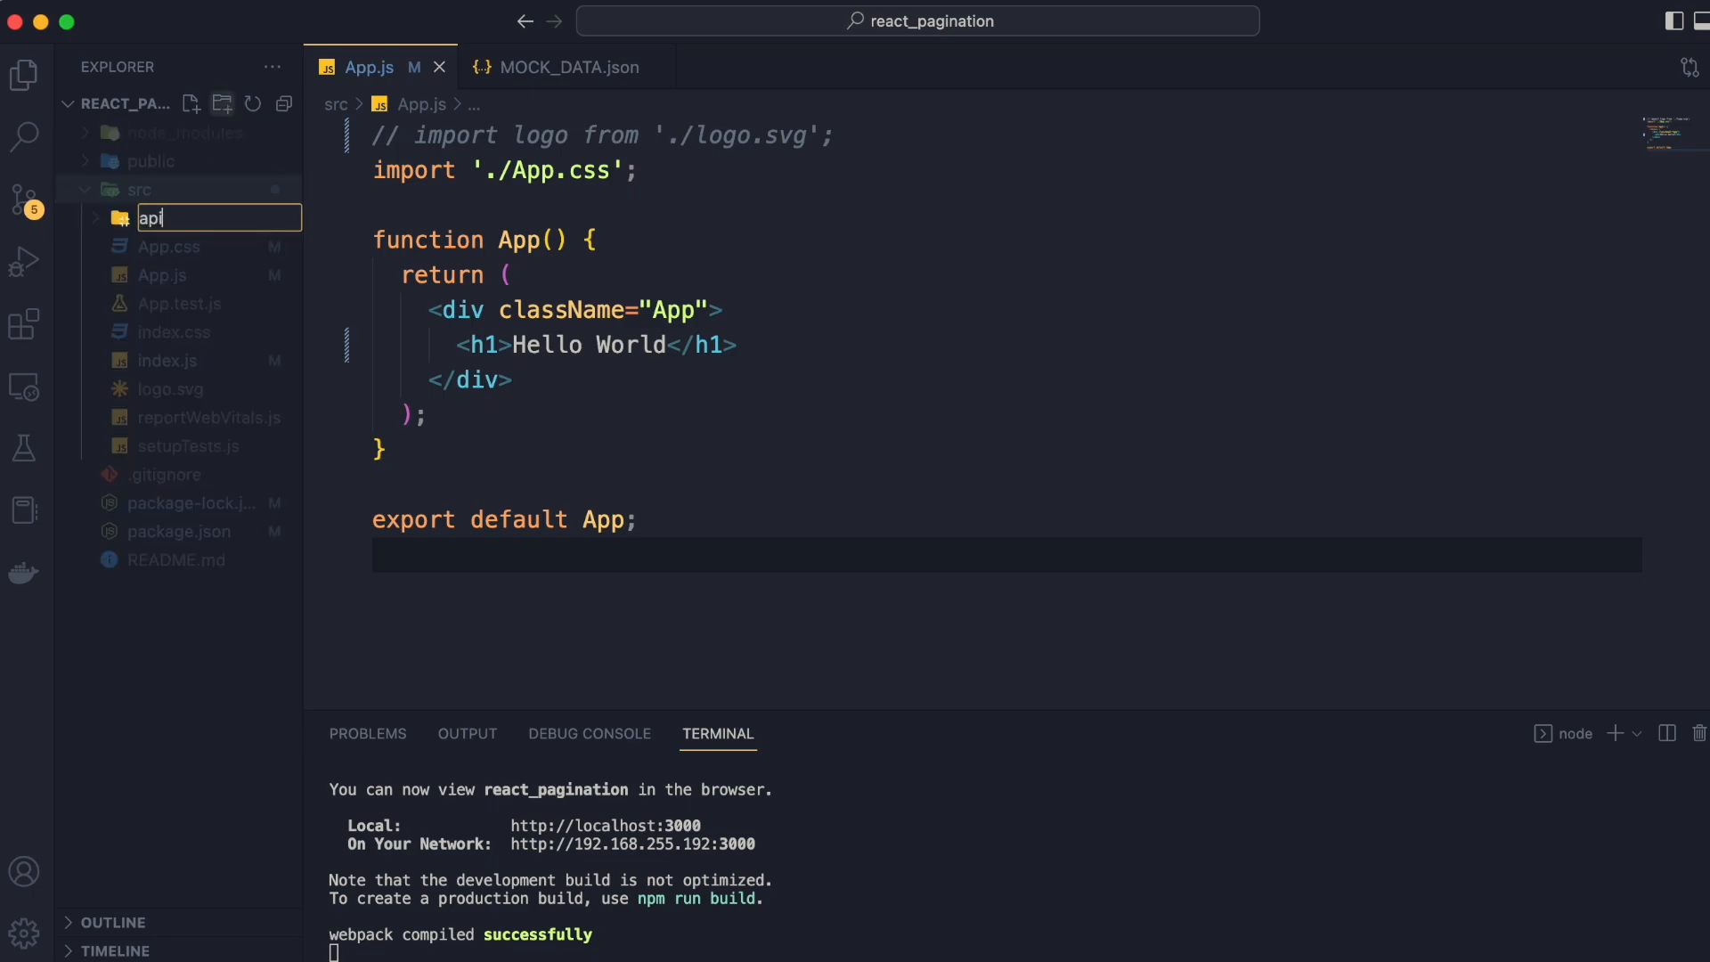
{"action": "key", "text": "Enter"}
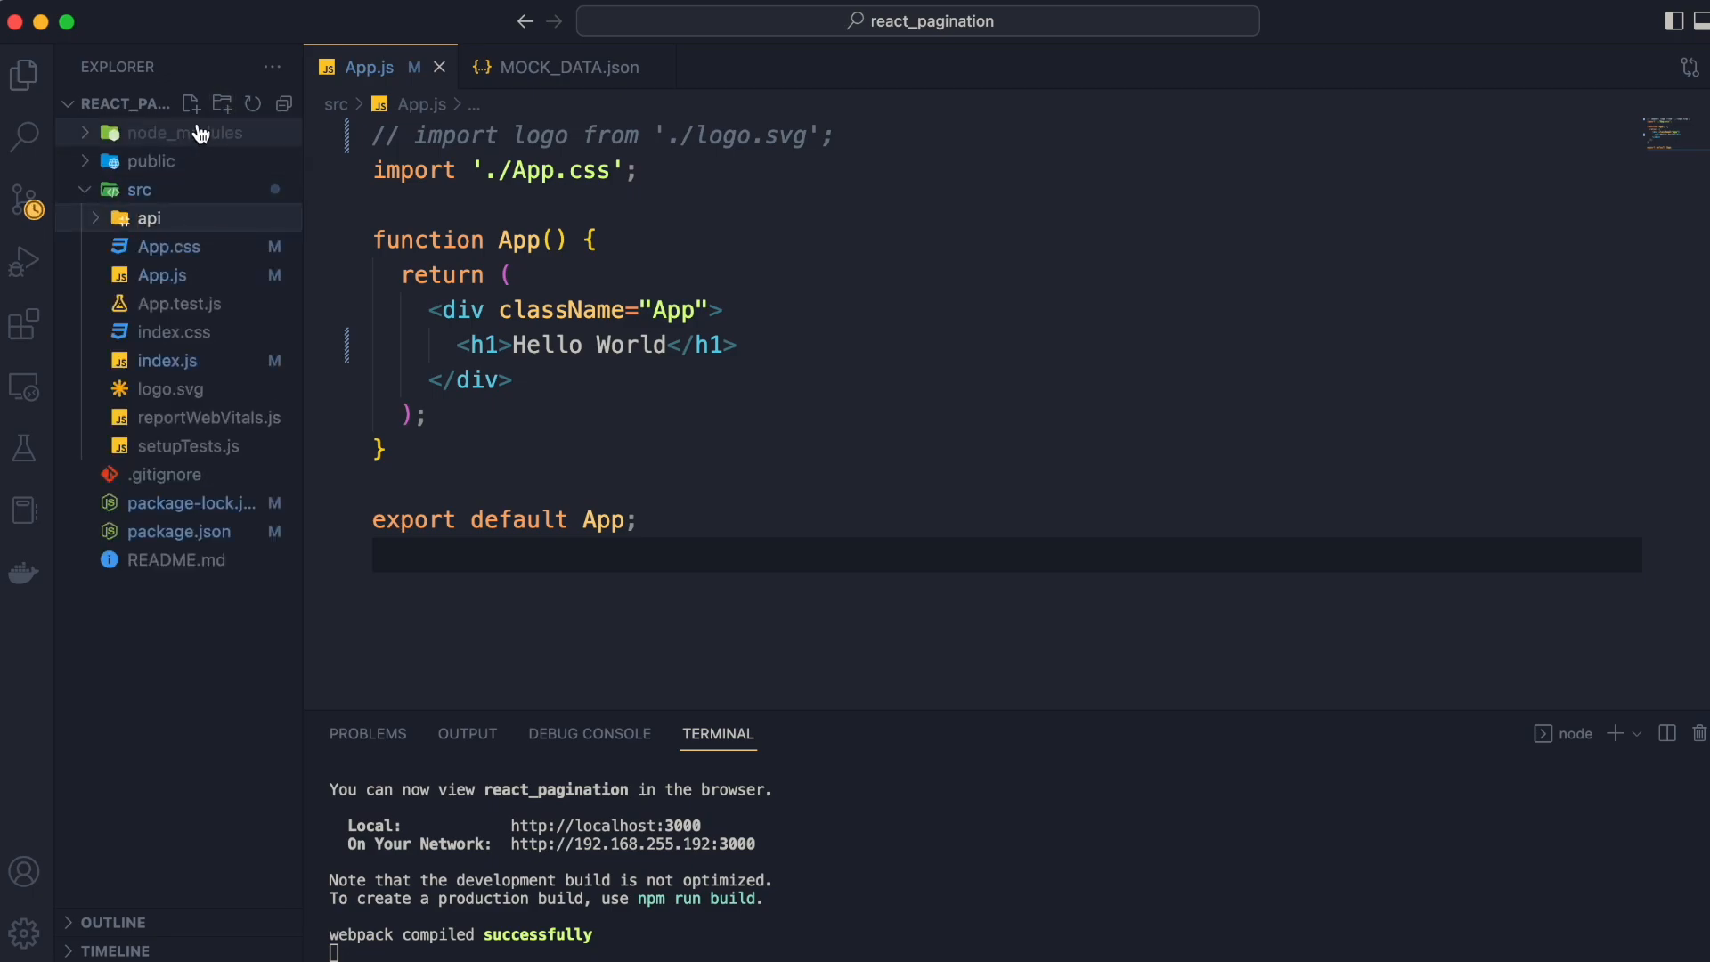
{"action": "type", "text": "users.js"}
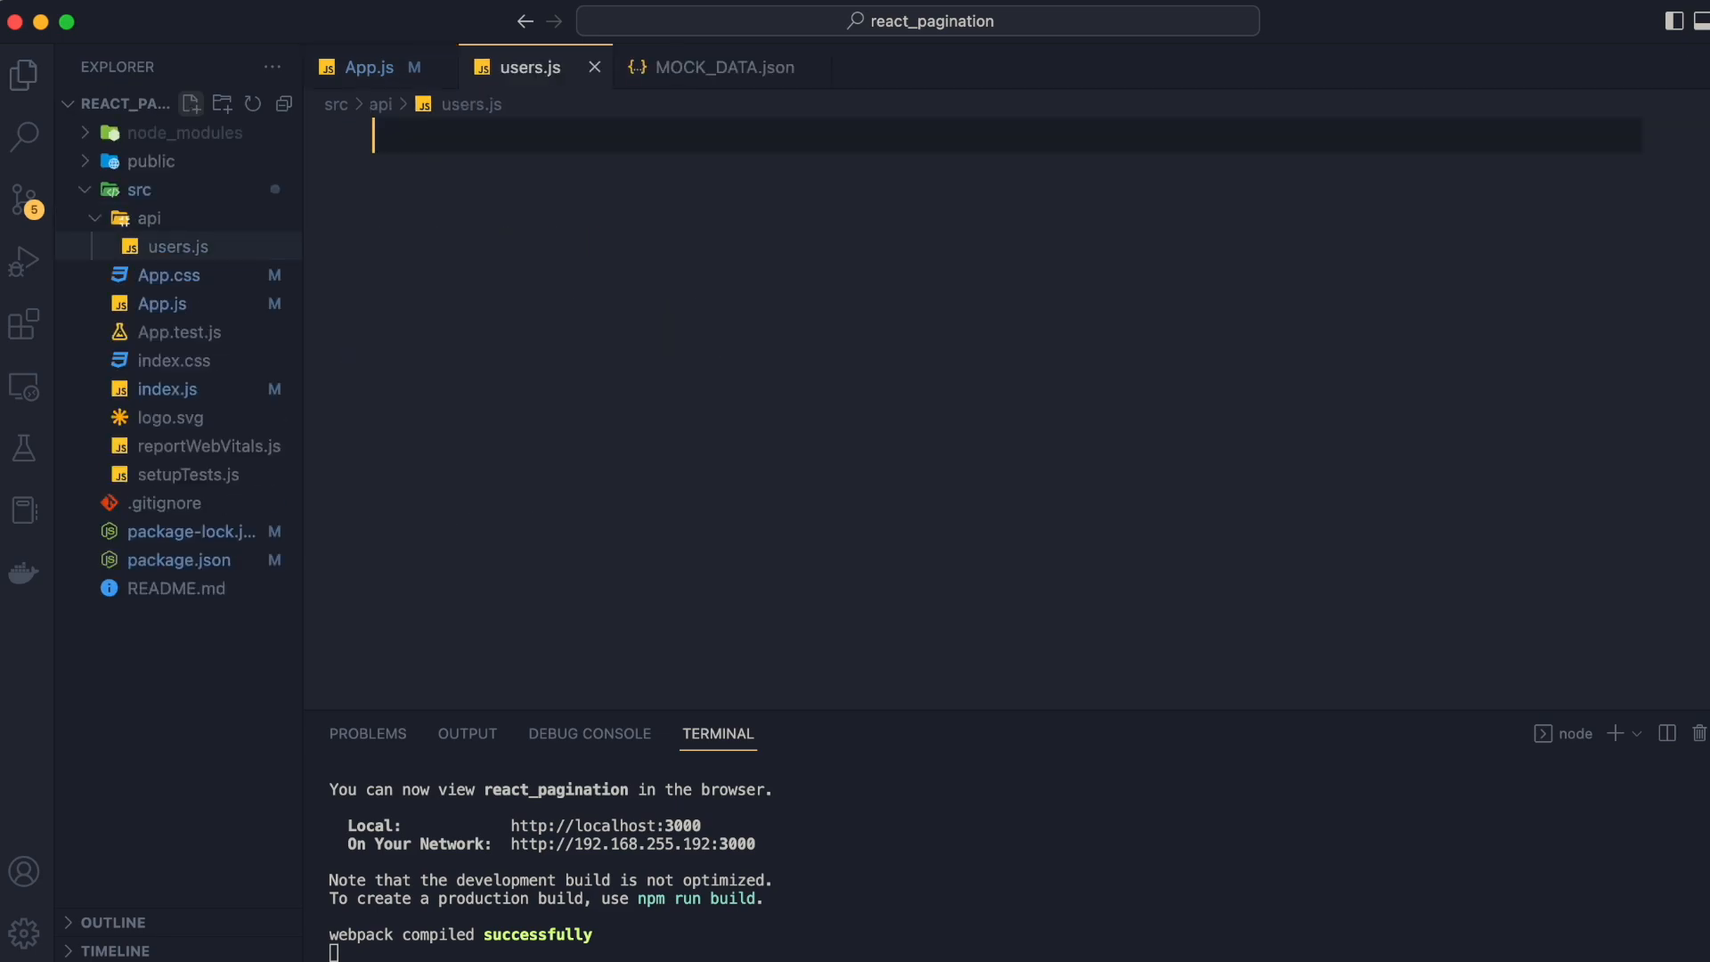
Step: Copy the rows from MOCK_DATA.json into users.js as a 'const users' declaration
{"action": "left_click", "coordinate": [718, 66]}
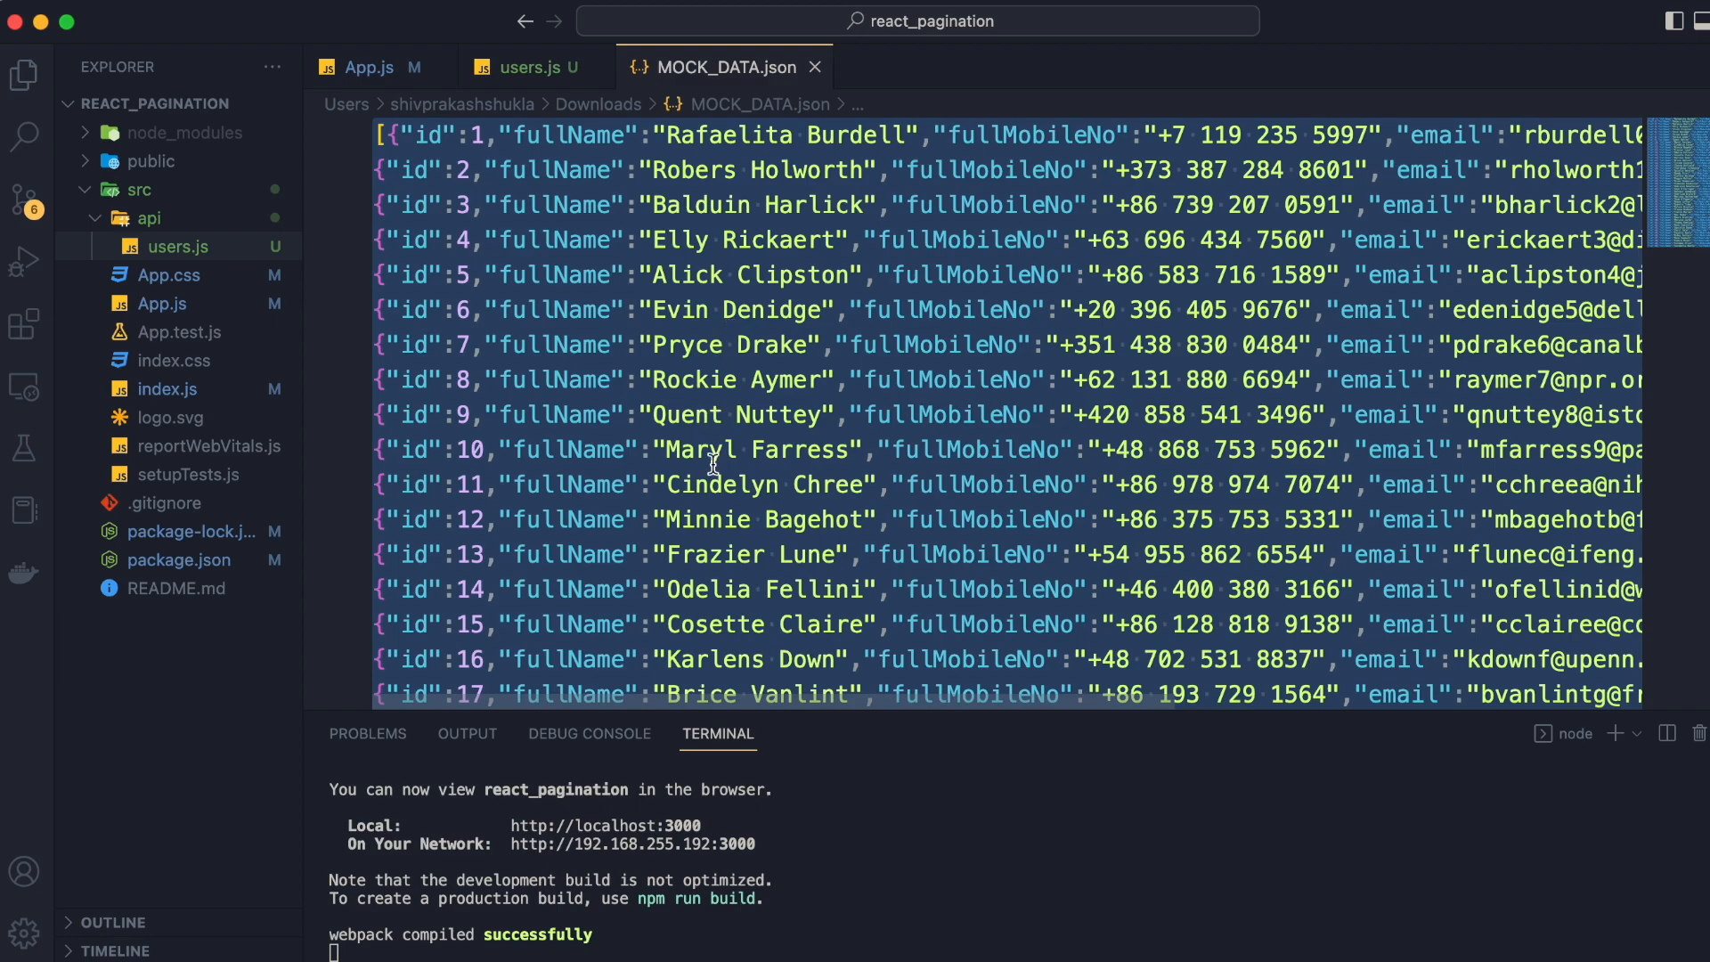
{"action": "left_click", "coordinate": [529, 66]}
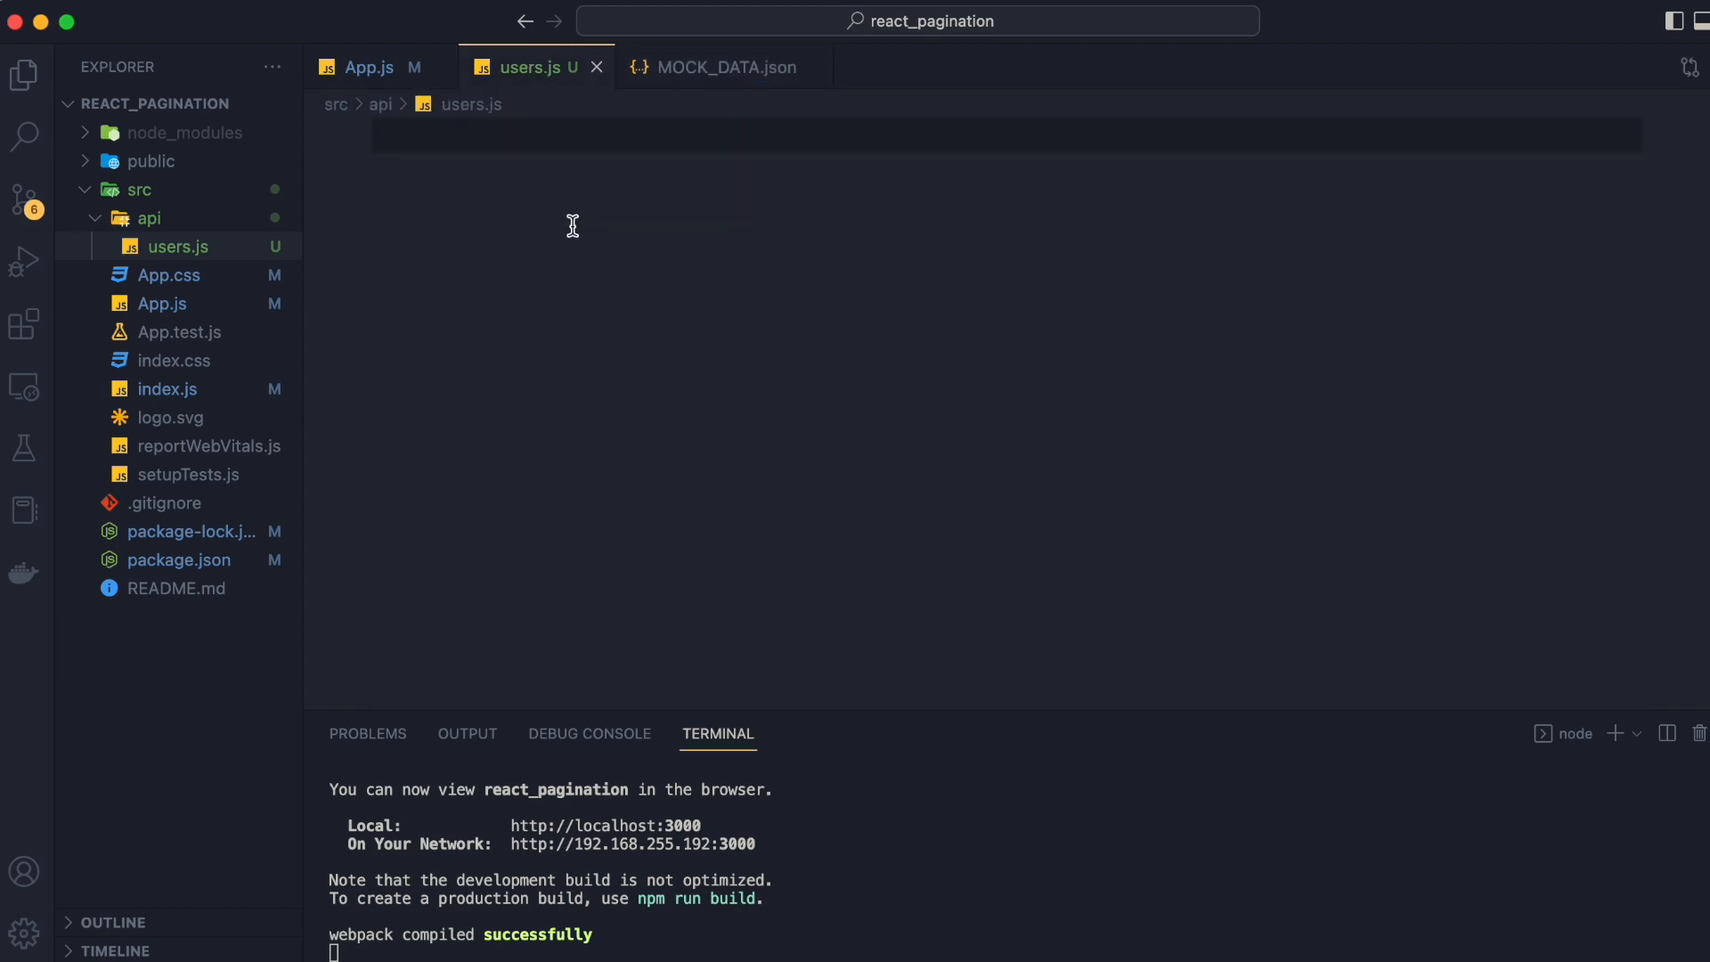
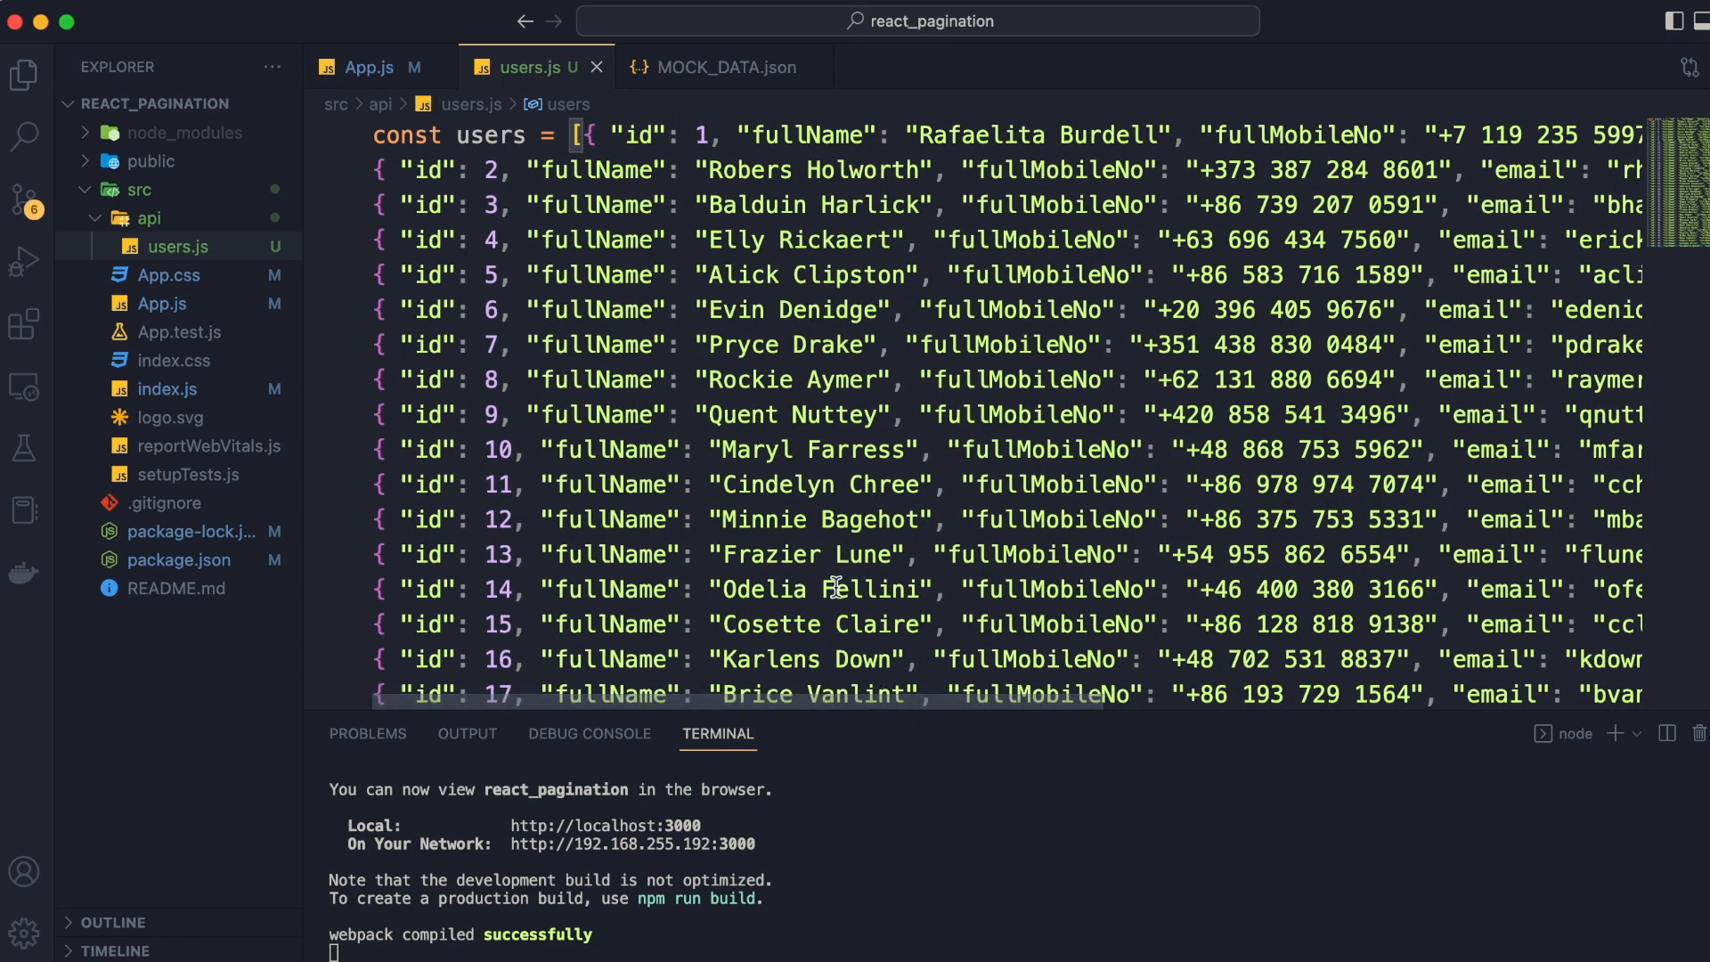
Step: Create a components folder under src and begin naming a new file 'ta...' inside it
{"action": "scroll", "scroll_direction": "down", "scroll_amount": 3}
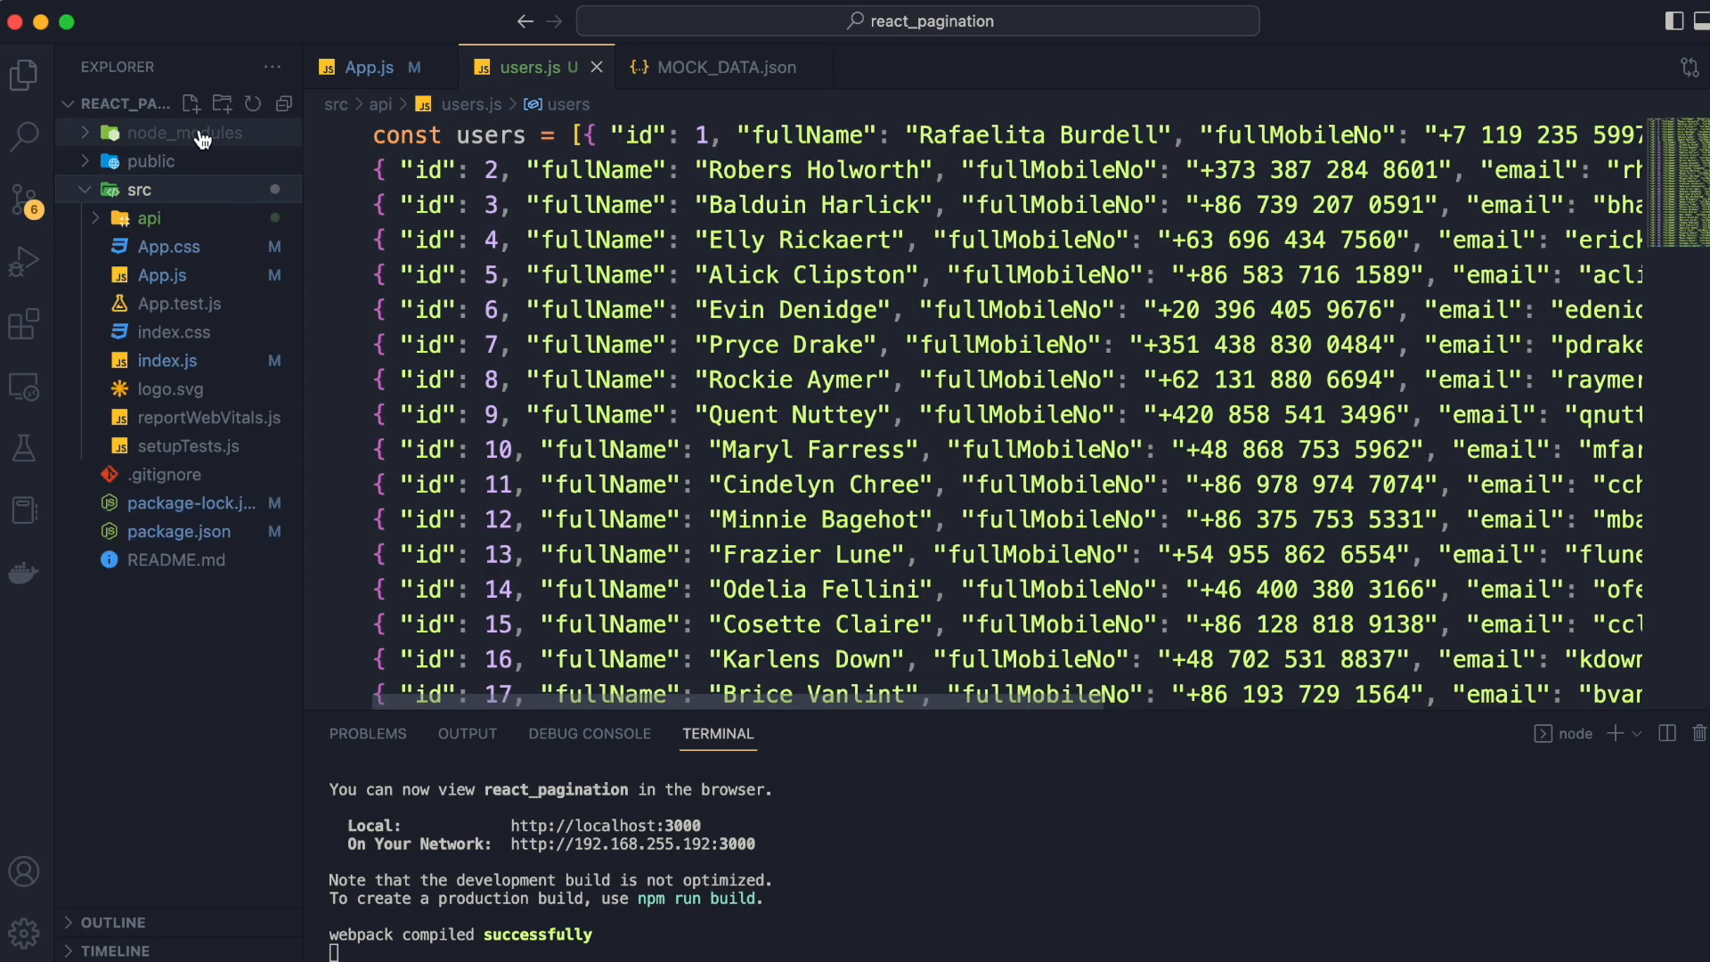
{"action": "left_click", "coordinate": [221, 104]}
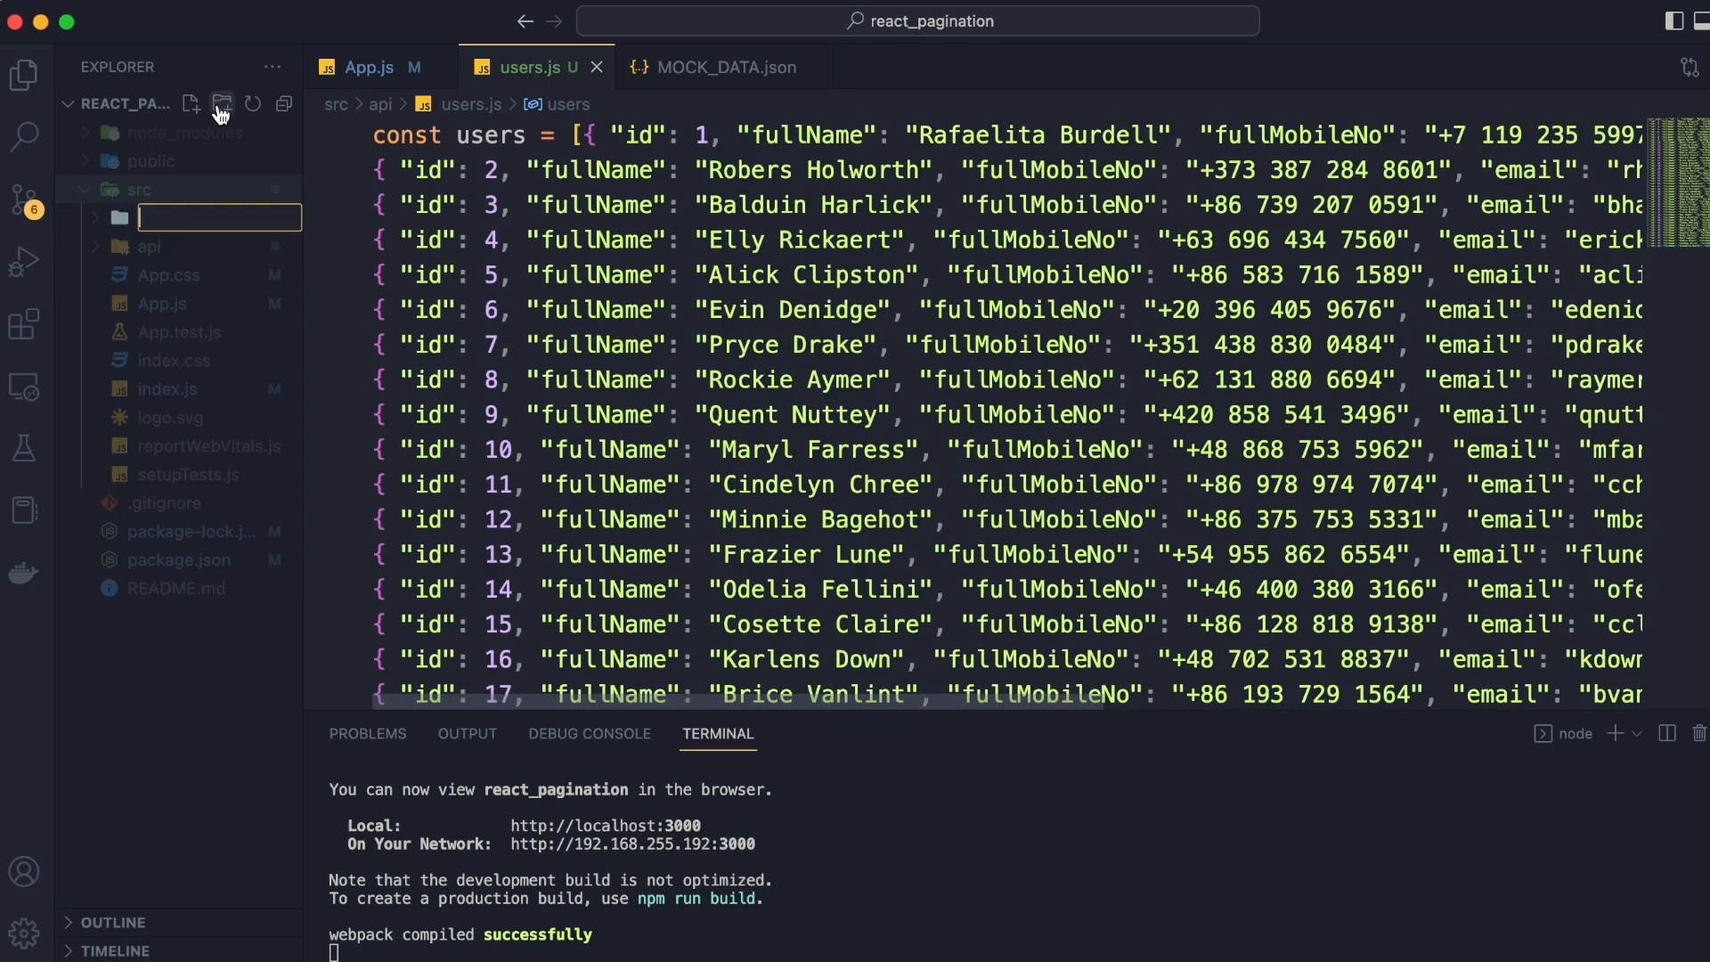
{"action": "type", "text": "compo"}
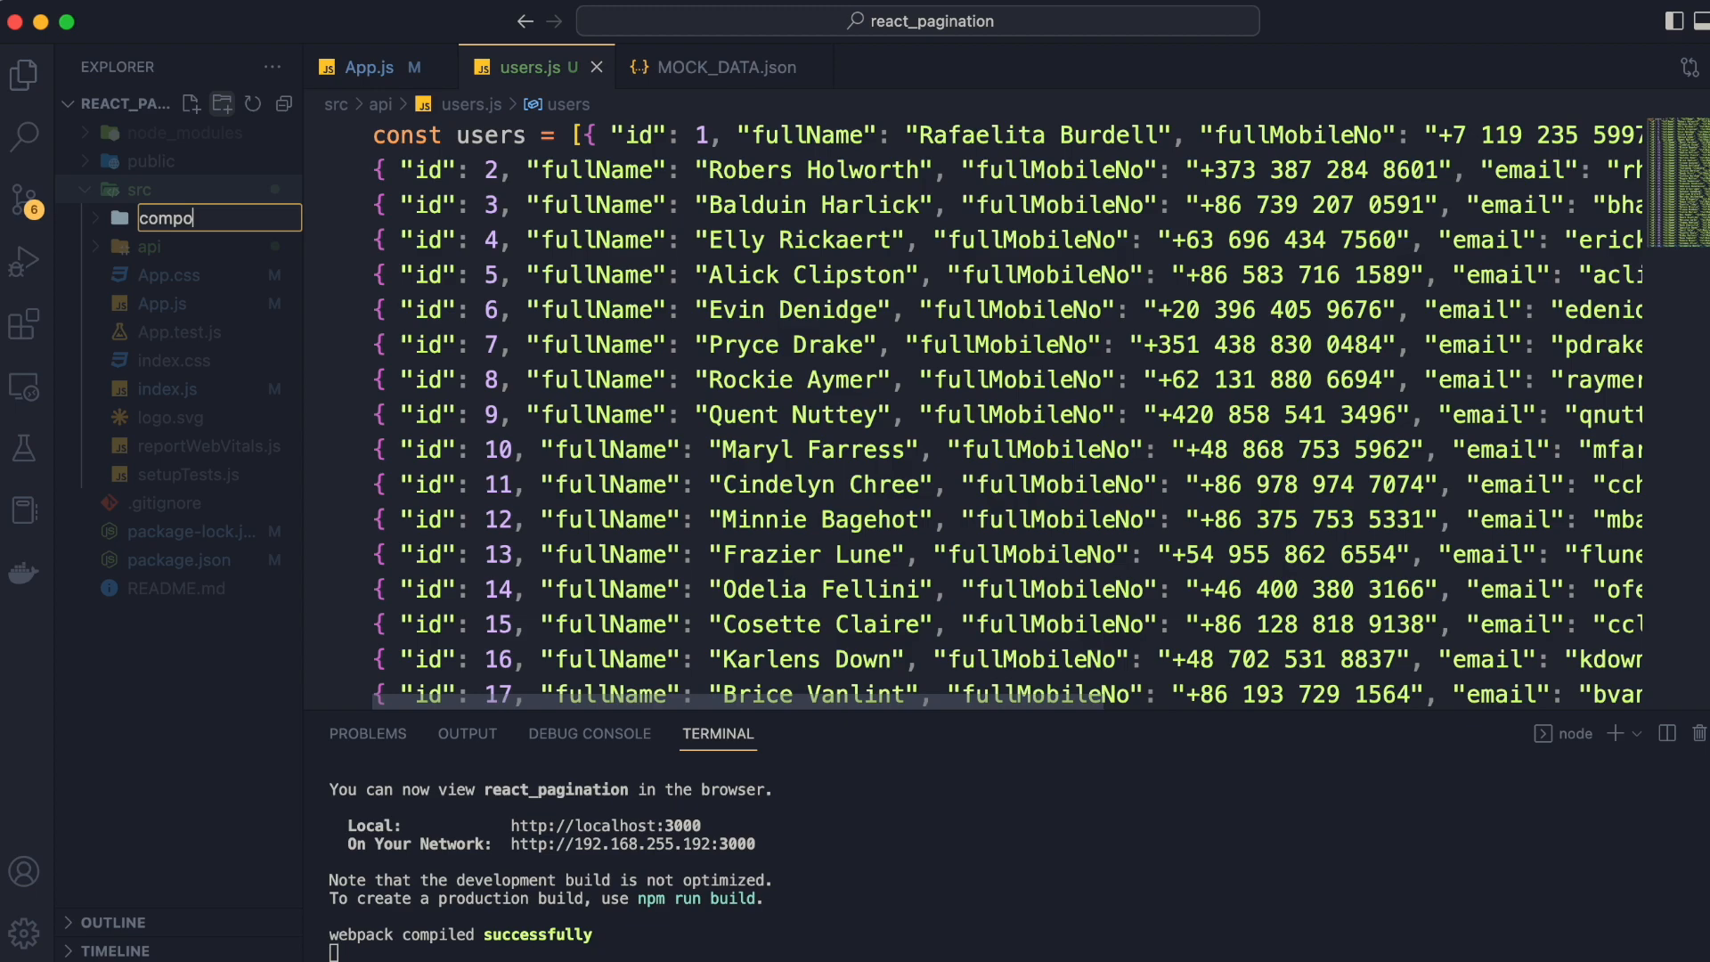
{"action": "type", "text": "nents"}
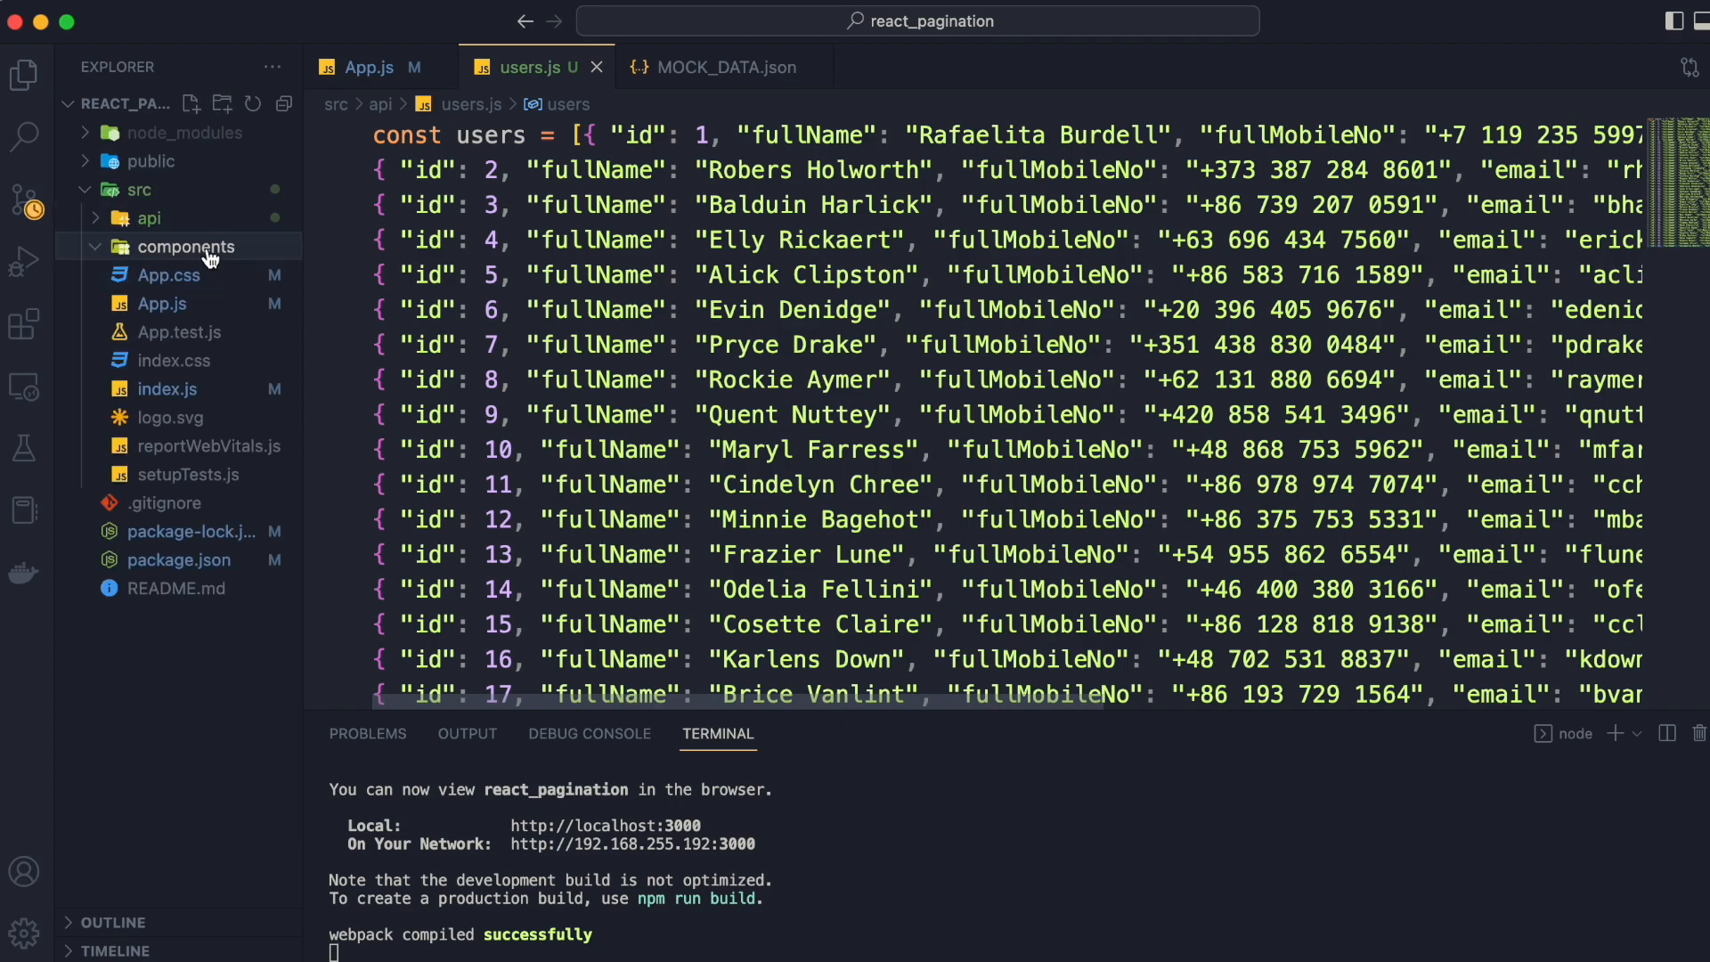
{"action": "type", "text": "ta"}
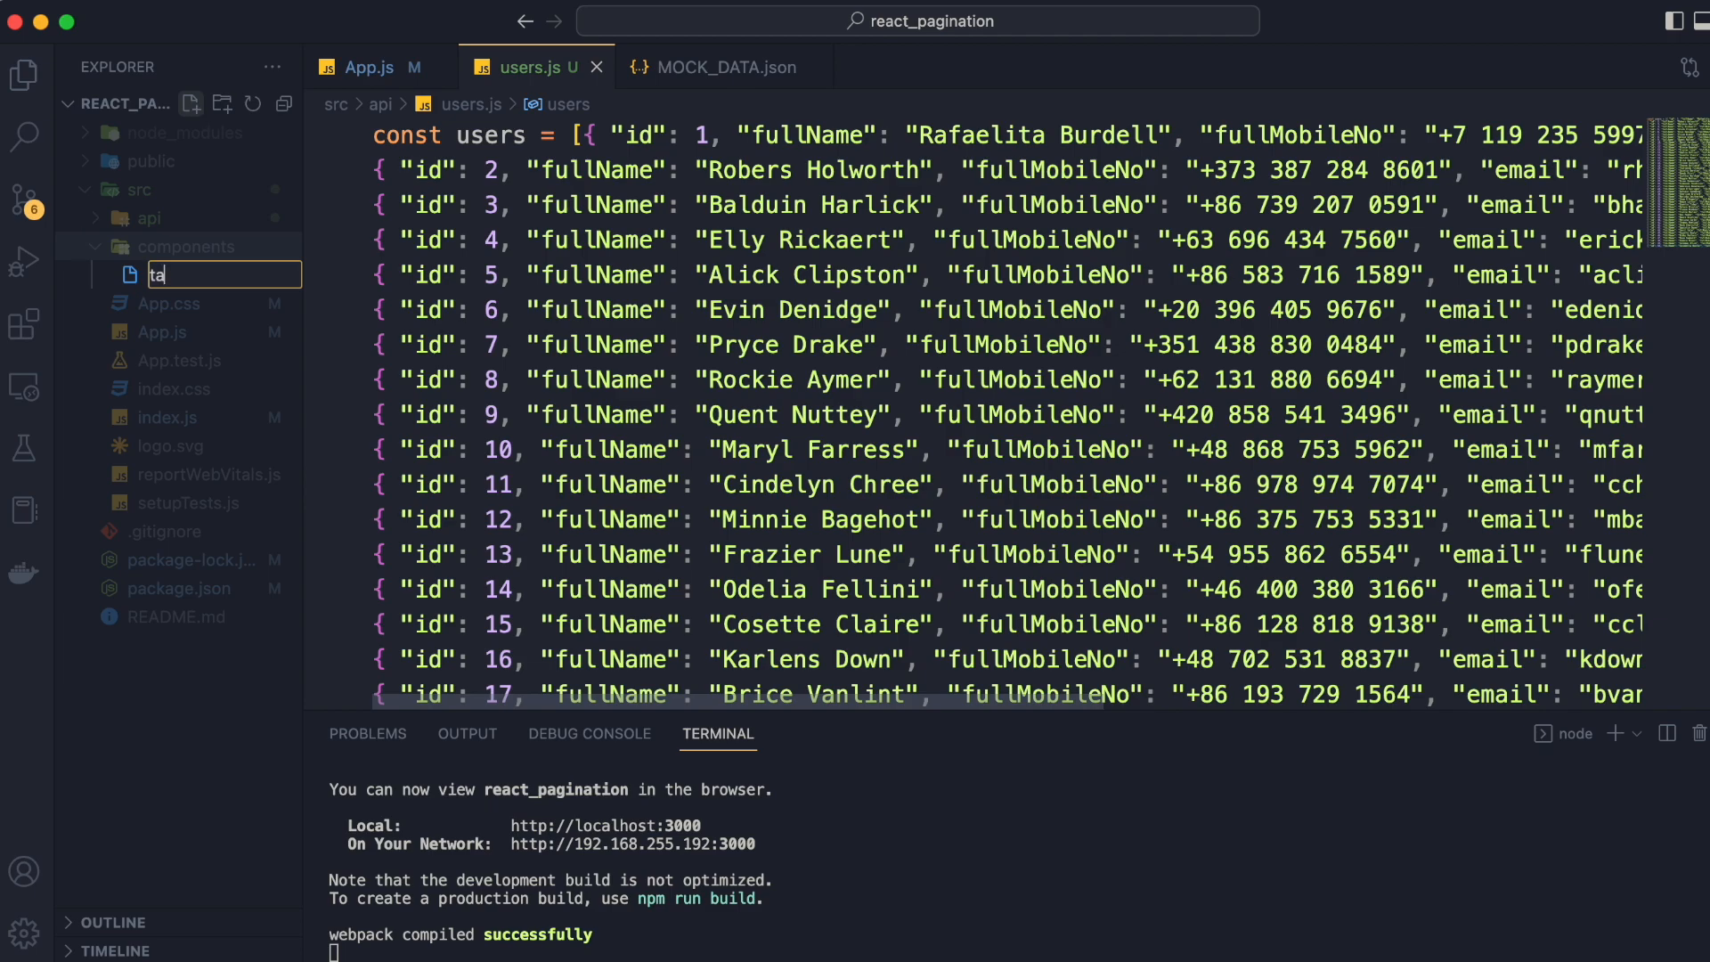